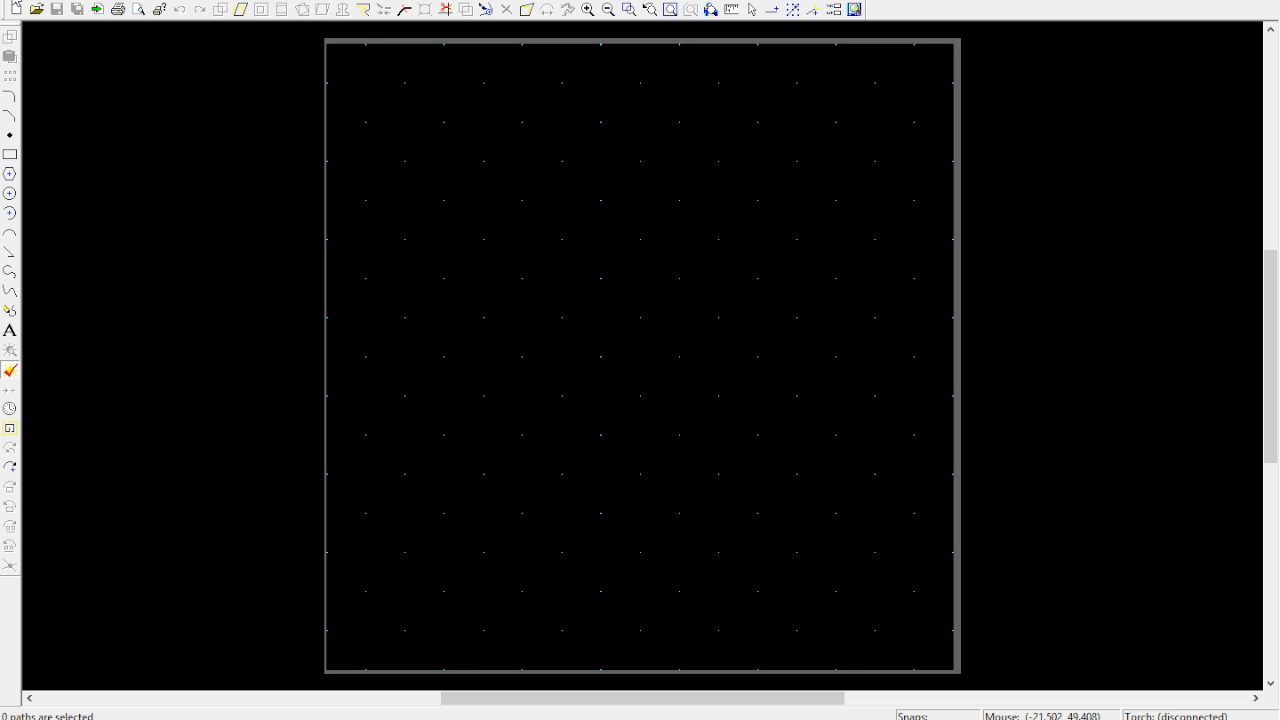
- Import the 173rd Patch image from the Drawings > Military Patches folder
{"action": "left_click", "coordinate": [20, 10]}
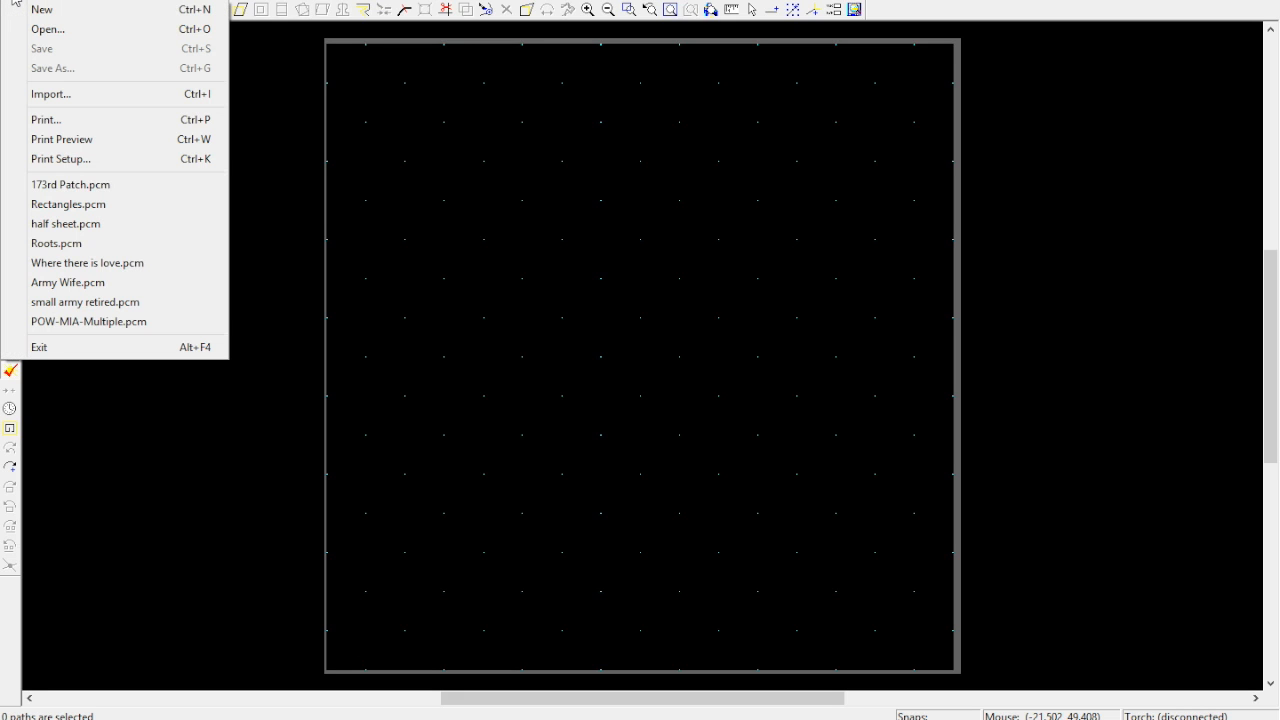
{"action": "mouse_move", "coordinate": [67, 101]}
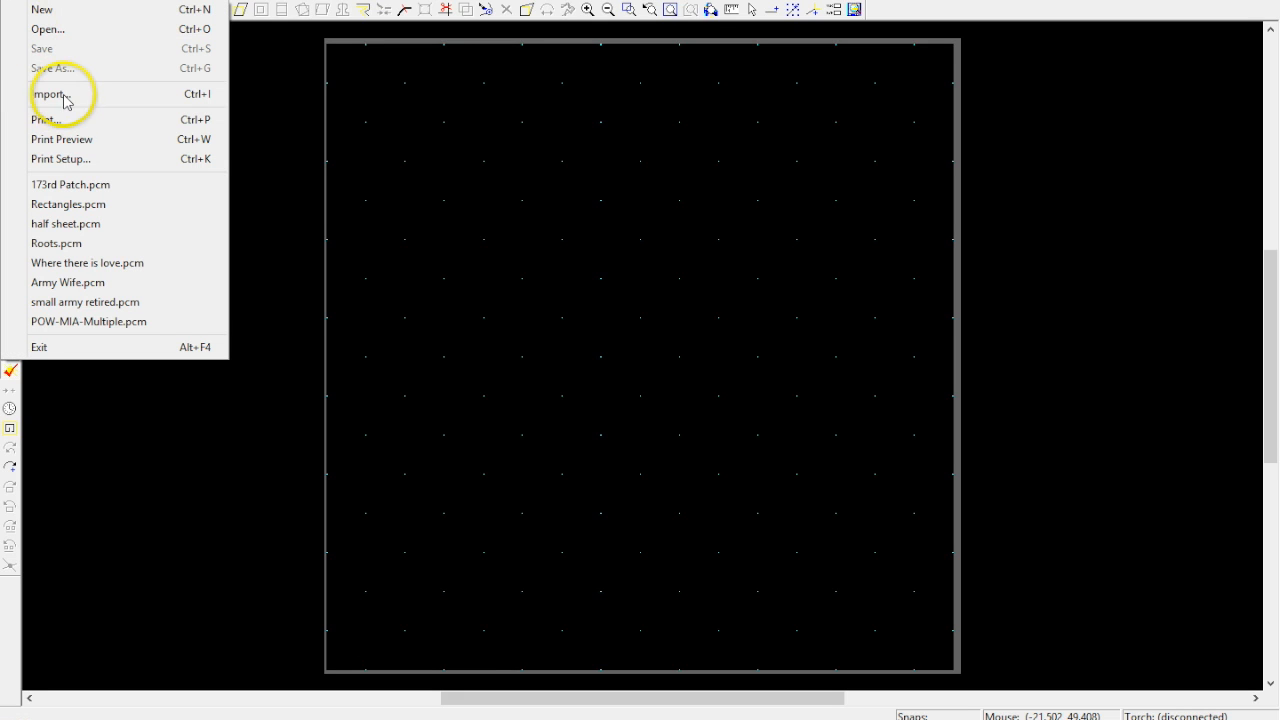
{"action": "left_click", "coordinate": [50, 93]}
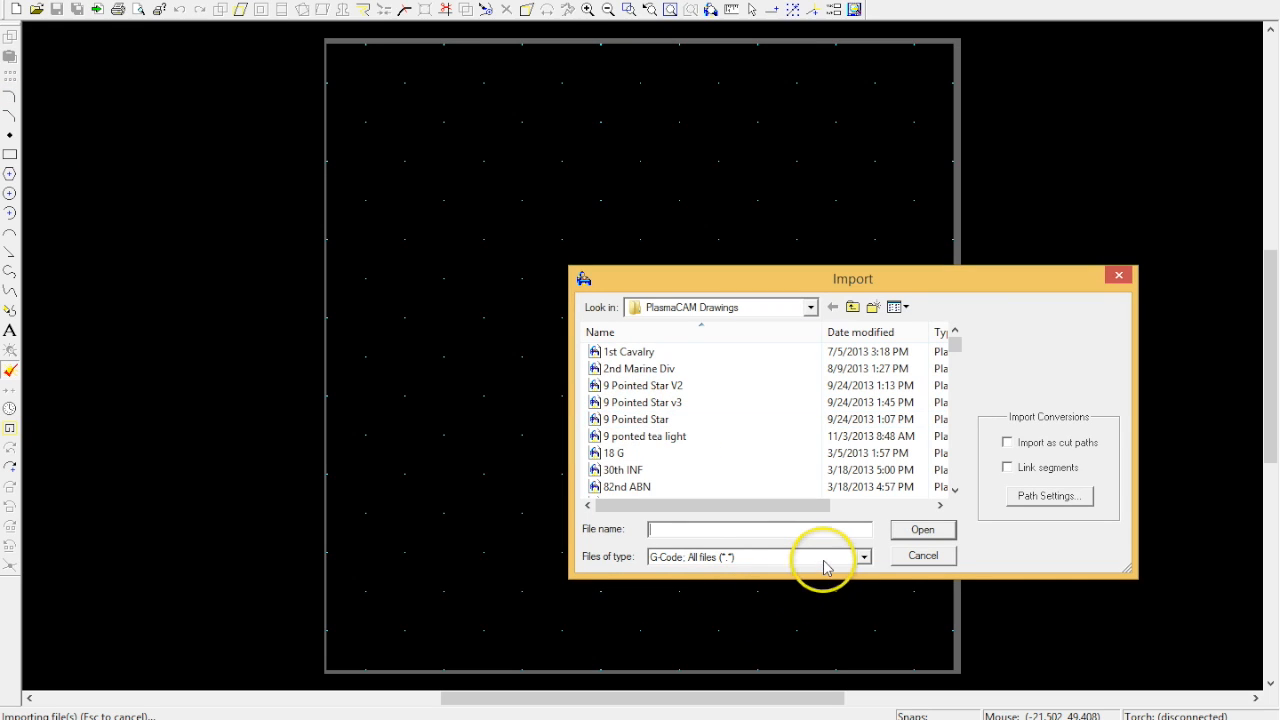
{"action": "left_click", "coordinate": [862, 556]}
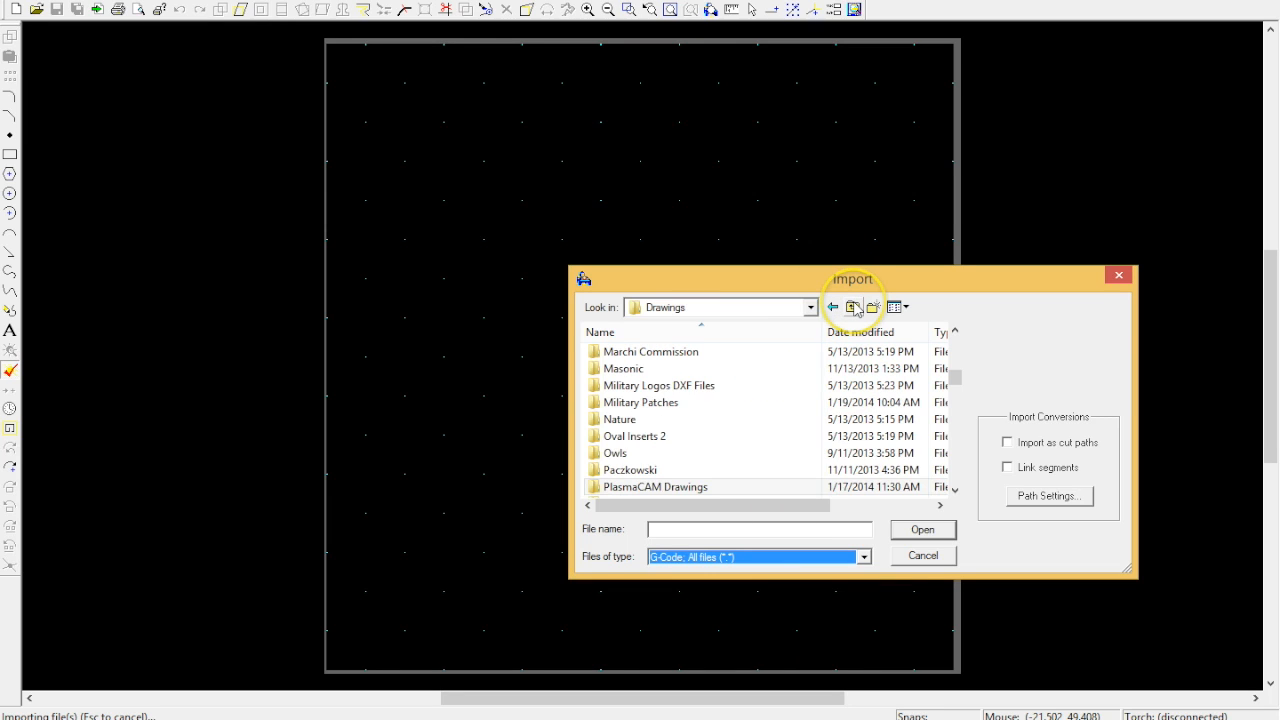
{"action": "mouse_move", "coordinate": [643, 402]}
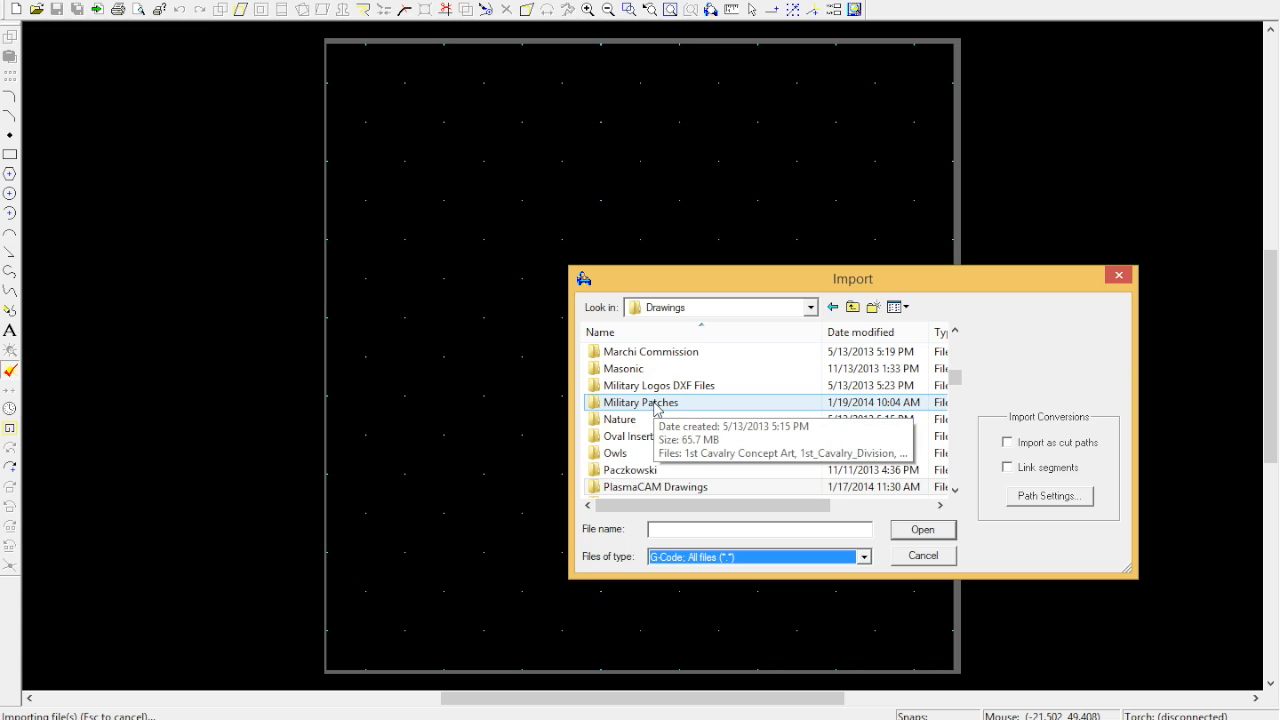
{"action": "double_click", "coordinate": [639, 402]}
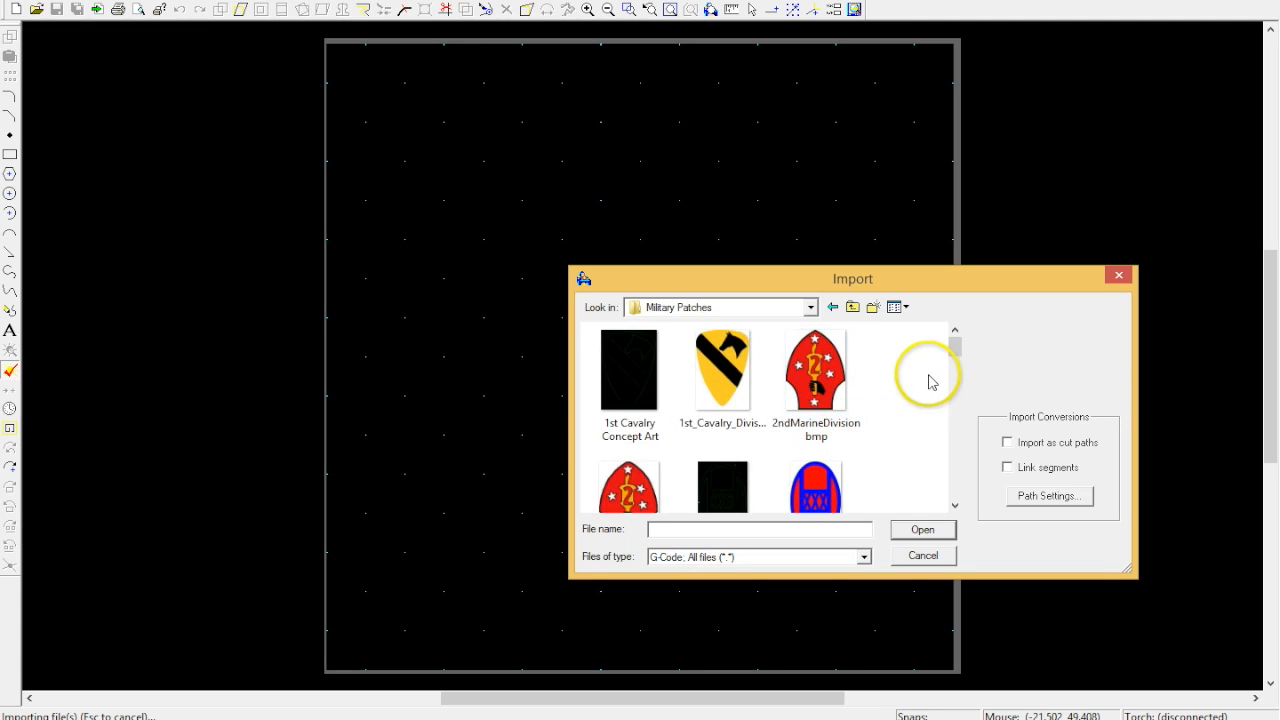
{"action": "scroll", "scroll_direction": "down", "scroll_amount": 3}
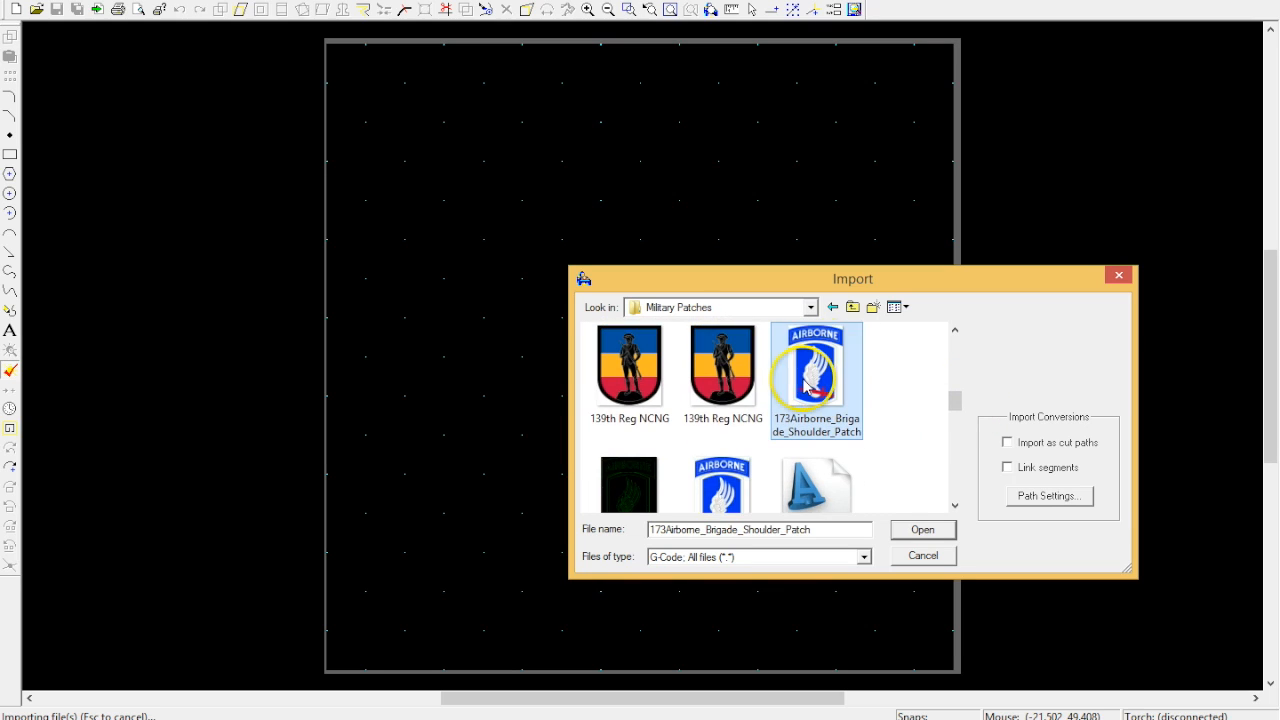
{"action": "mouse_move", "coordinate": [790, 412]}
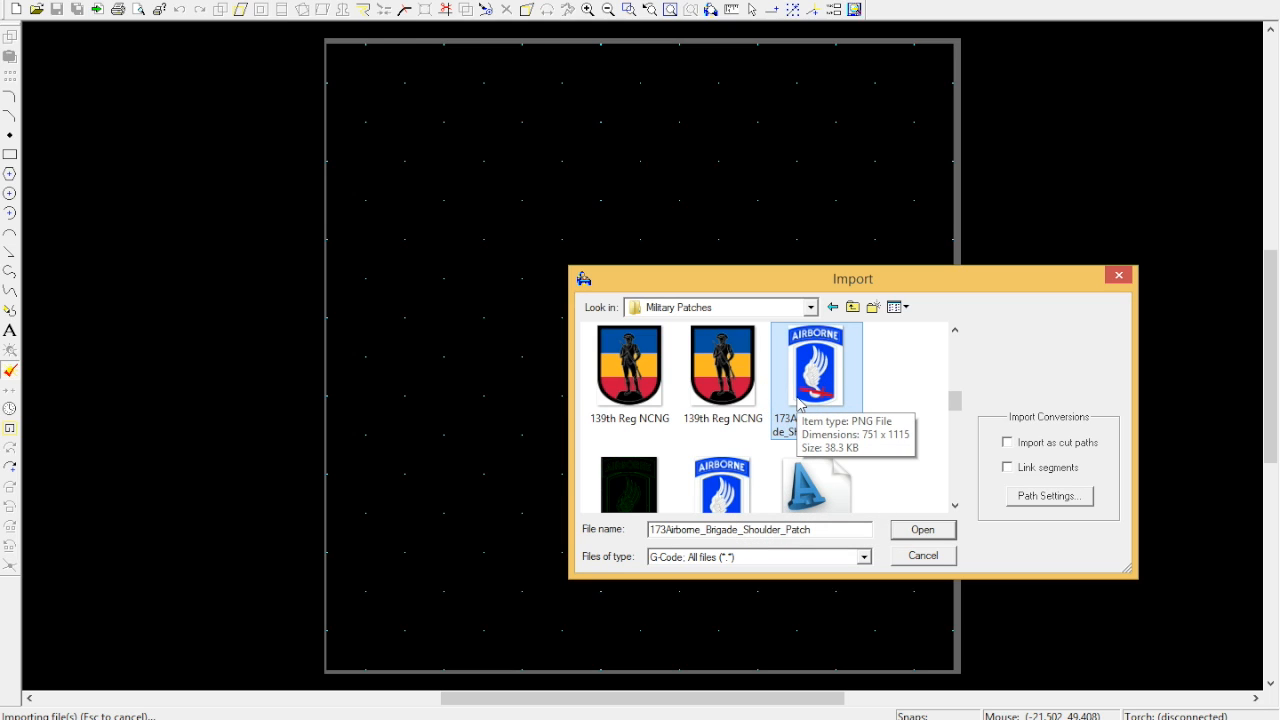
{"action": "left_click", "coordinate": [722, 454]}
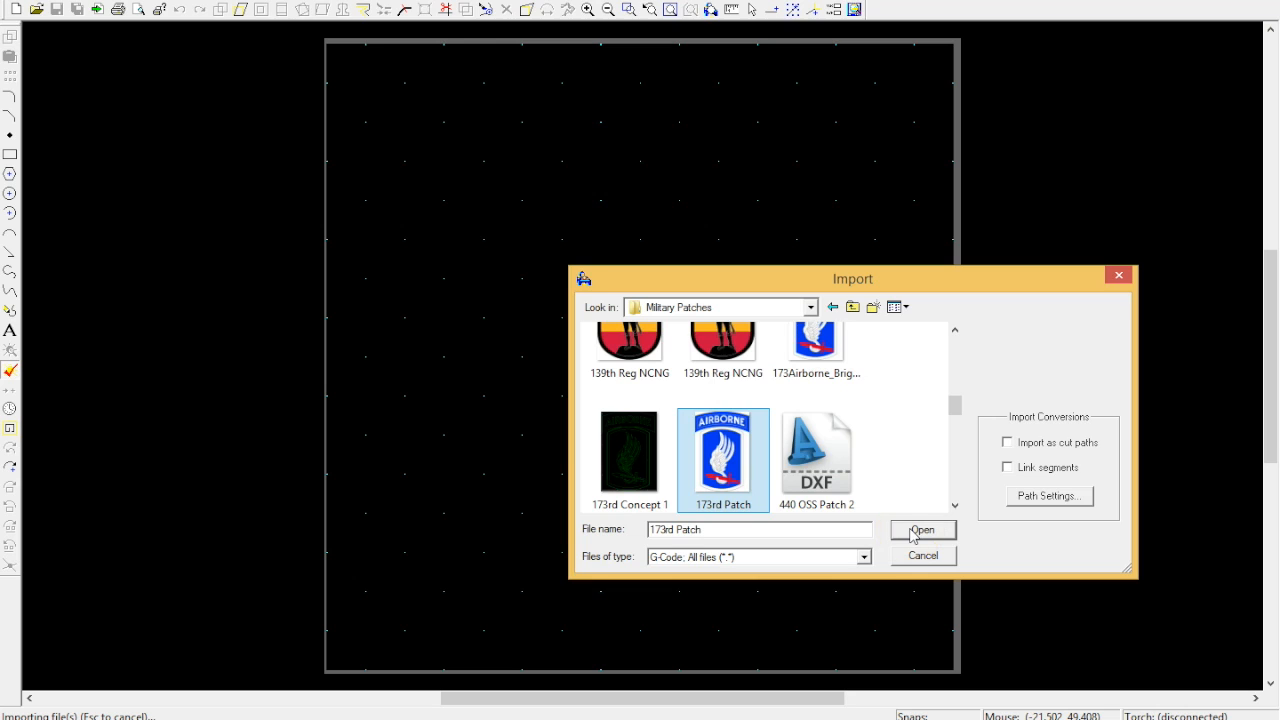
{"action": "left_click", "coordinate": [922, 530]}
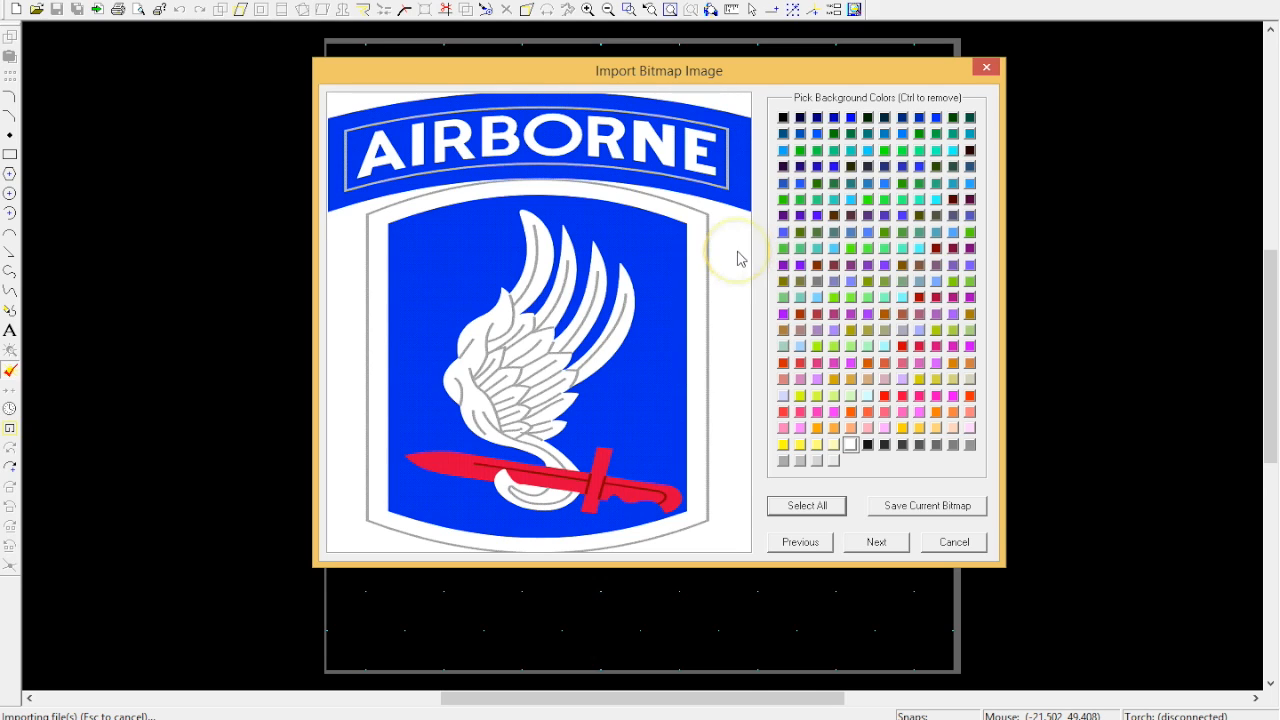
{"action": "mouse_move", "coordinate": [702, 277]}
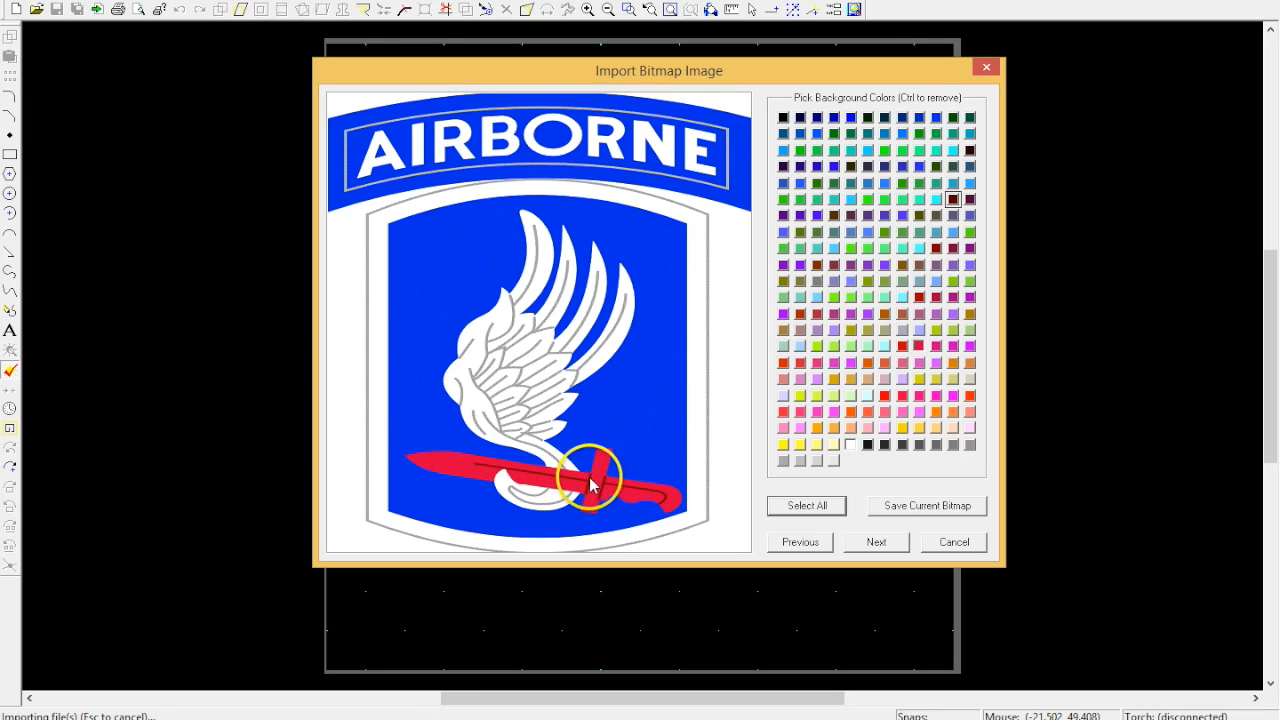
- Mark the bayonet and border colours as background and preview the black-and-white result
{"action": "left_click", "coordinate": [918, 345]}
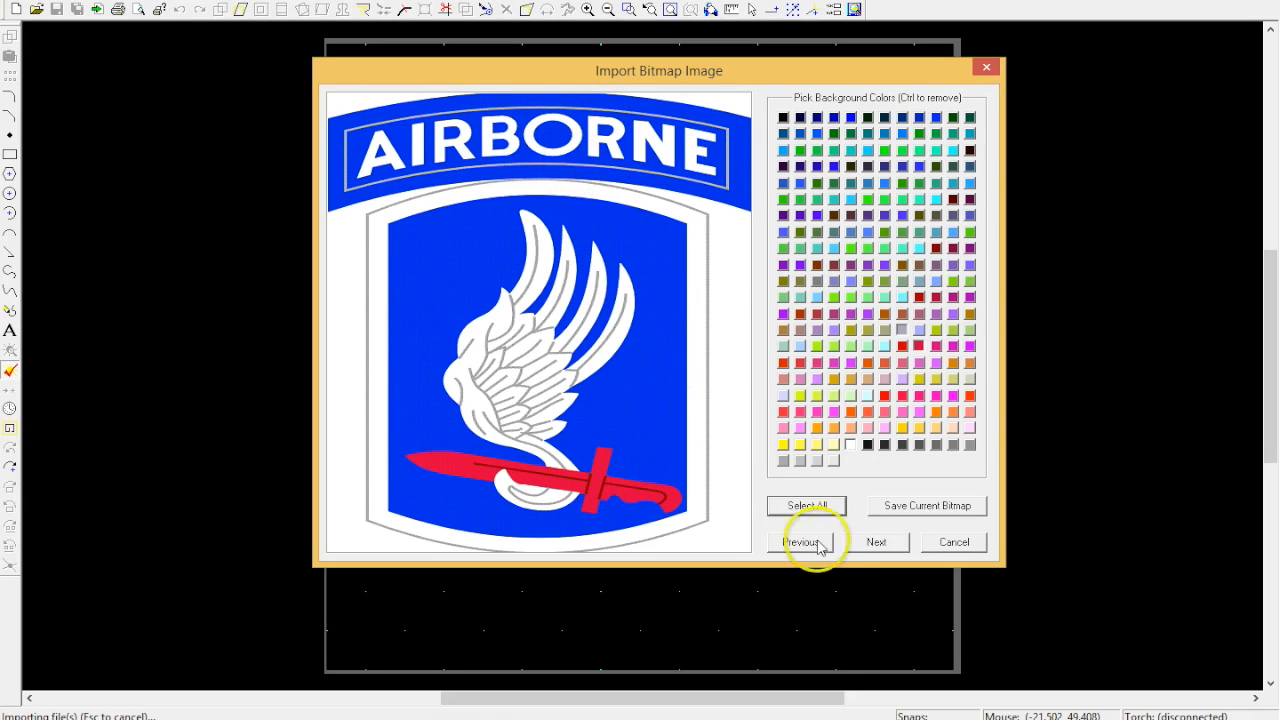
{"action": "left_click", "coordinate": [877, 542]}
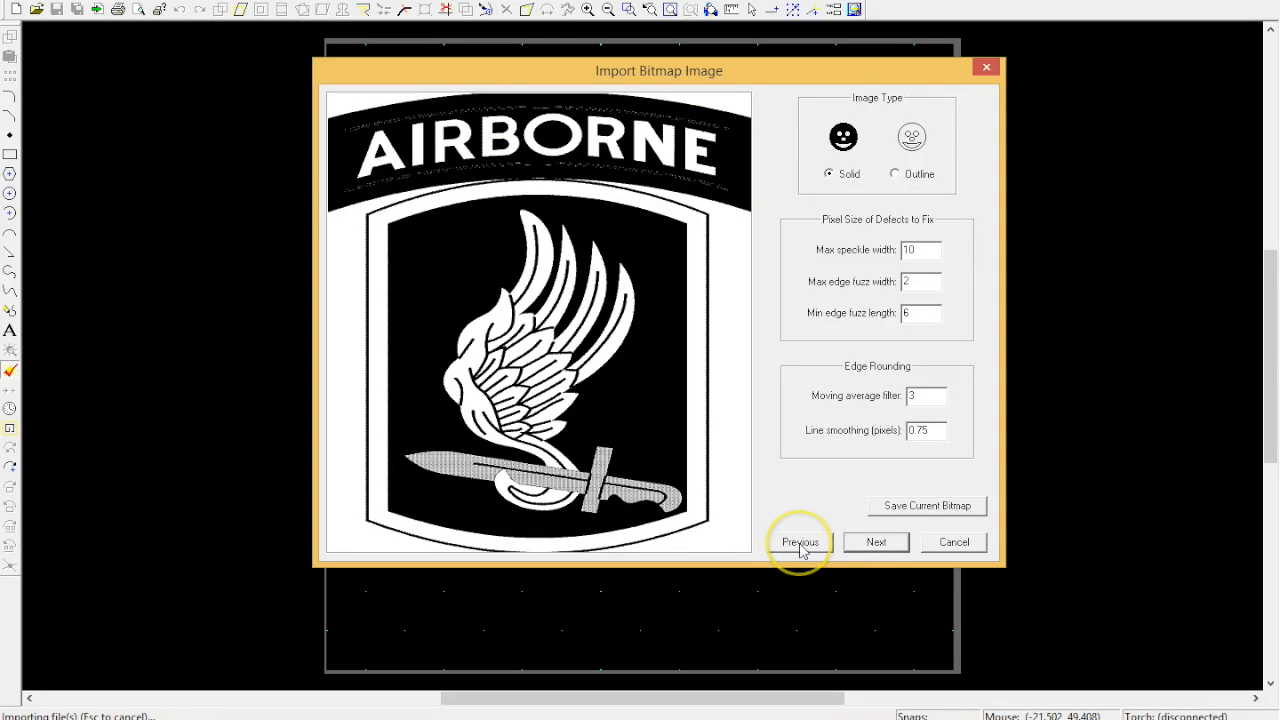
{"action": "mouse_move", "coordinate": [696, 118]}
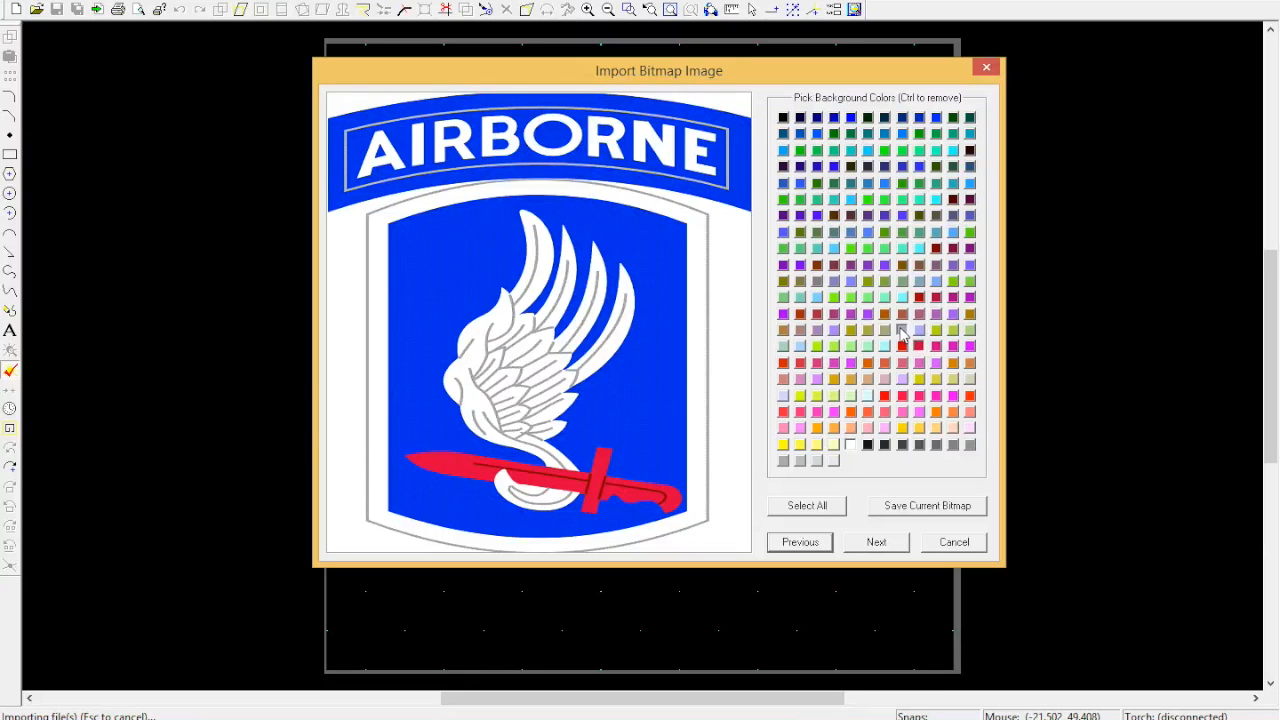
{"action": "left_click", "coordinate": [876, 542]}
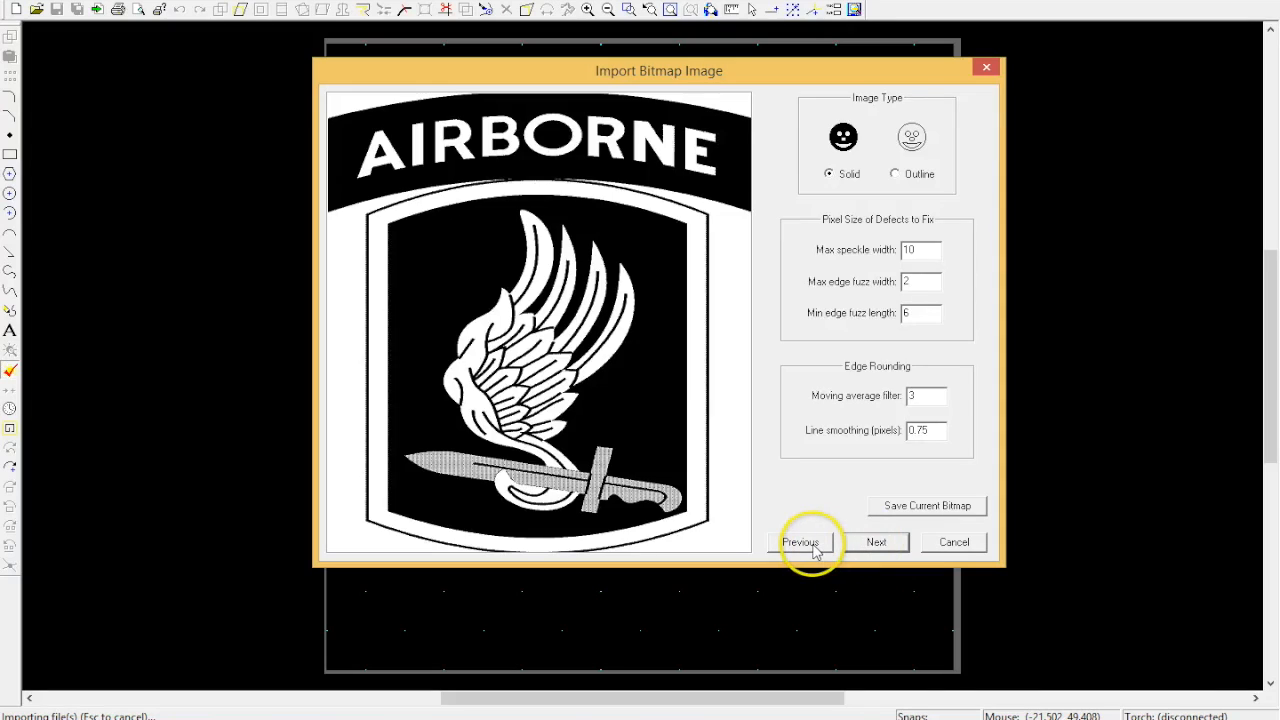
{"action": "left_click", "coordinate": [804, 542]}
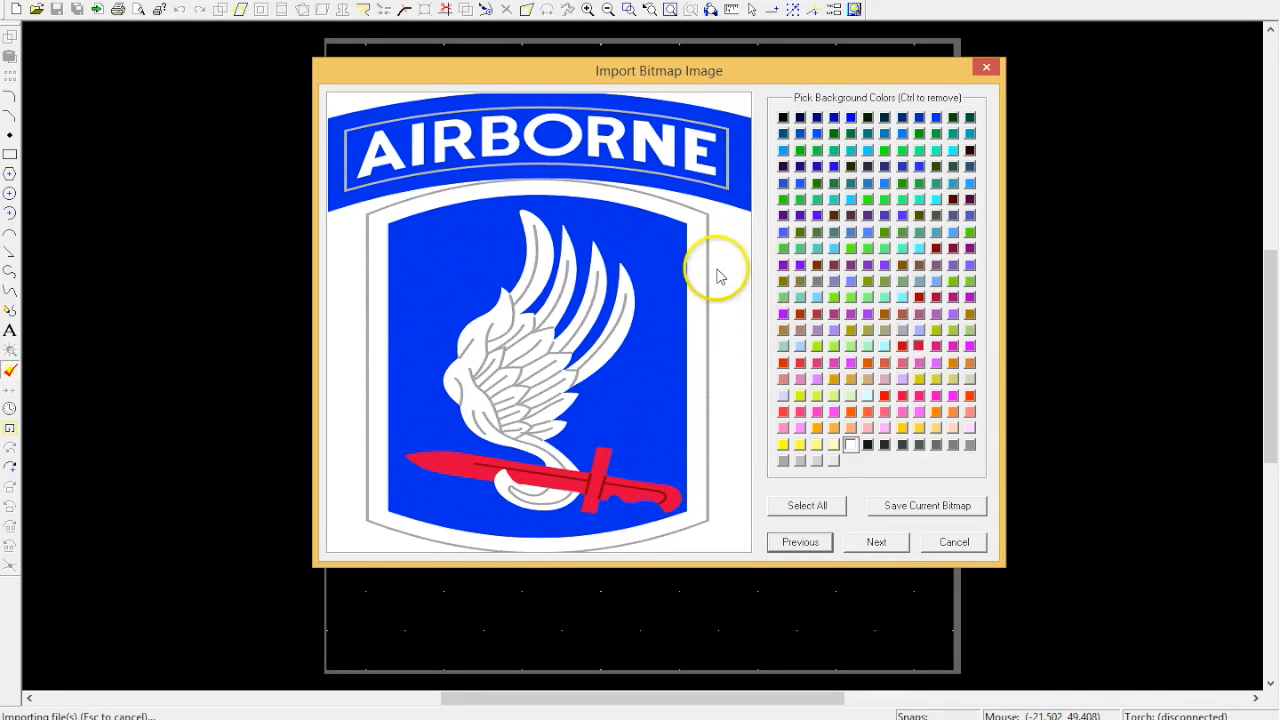
{"action": "left_click", "coordinate": [937, 117]}
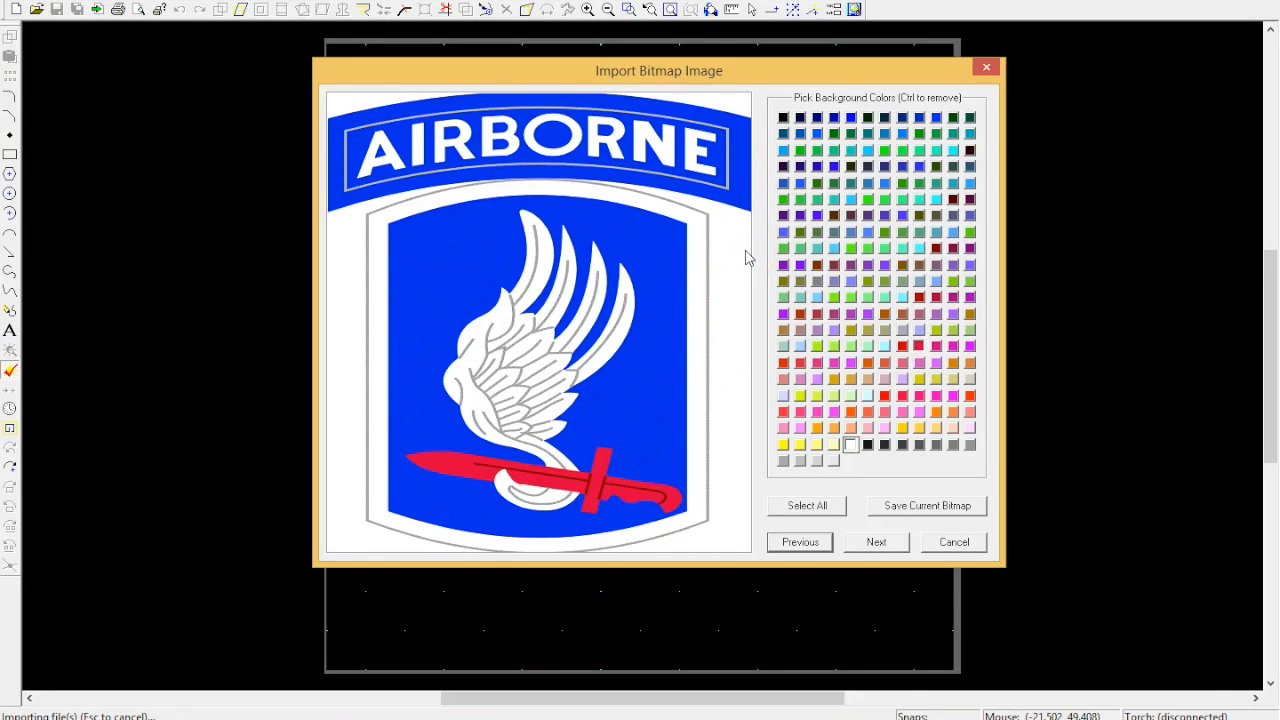
{"action": "left_click", "coordinate": [936, 117]}
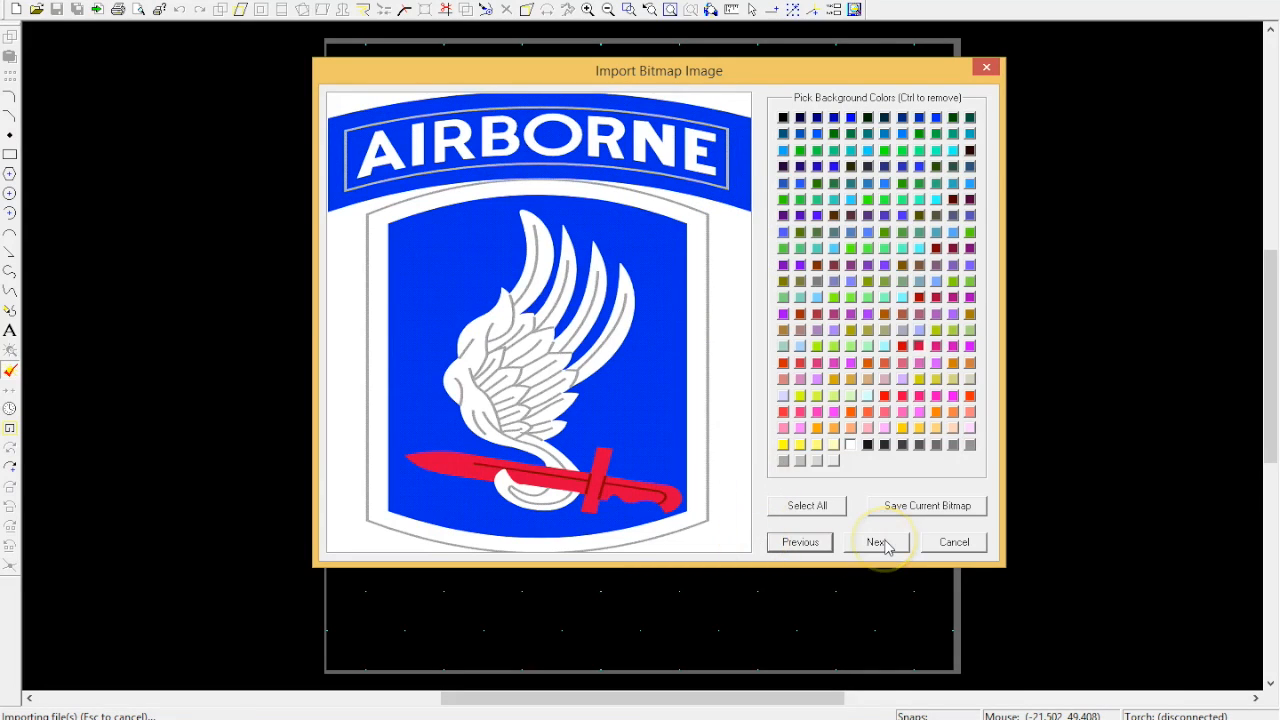
- Keep Solid image type and the defect settings, then convert the patch to vectors
{"action": "left_click", "coordinate": [876, 542]}
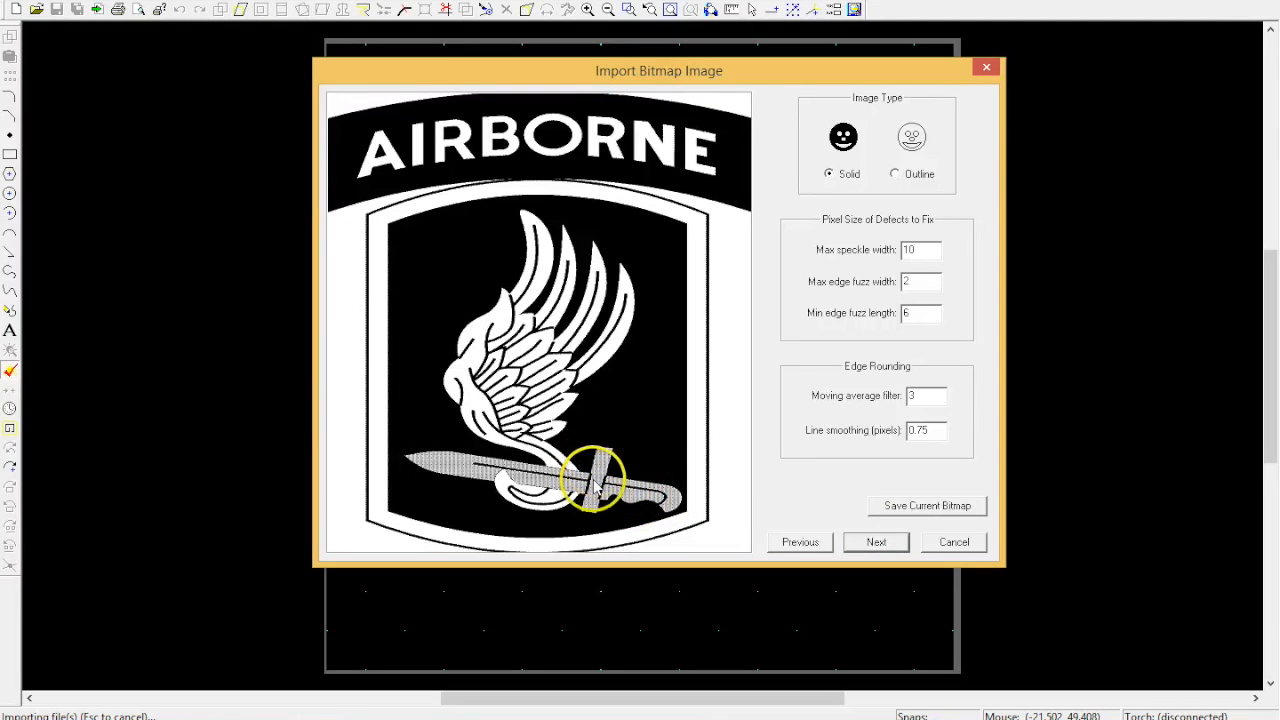
{"action": "mouse_move", "coordinate": [768, 465]}
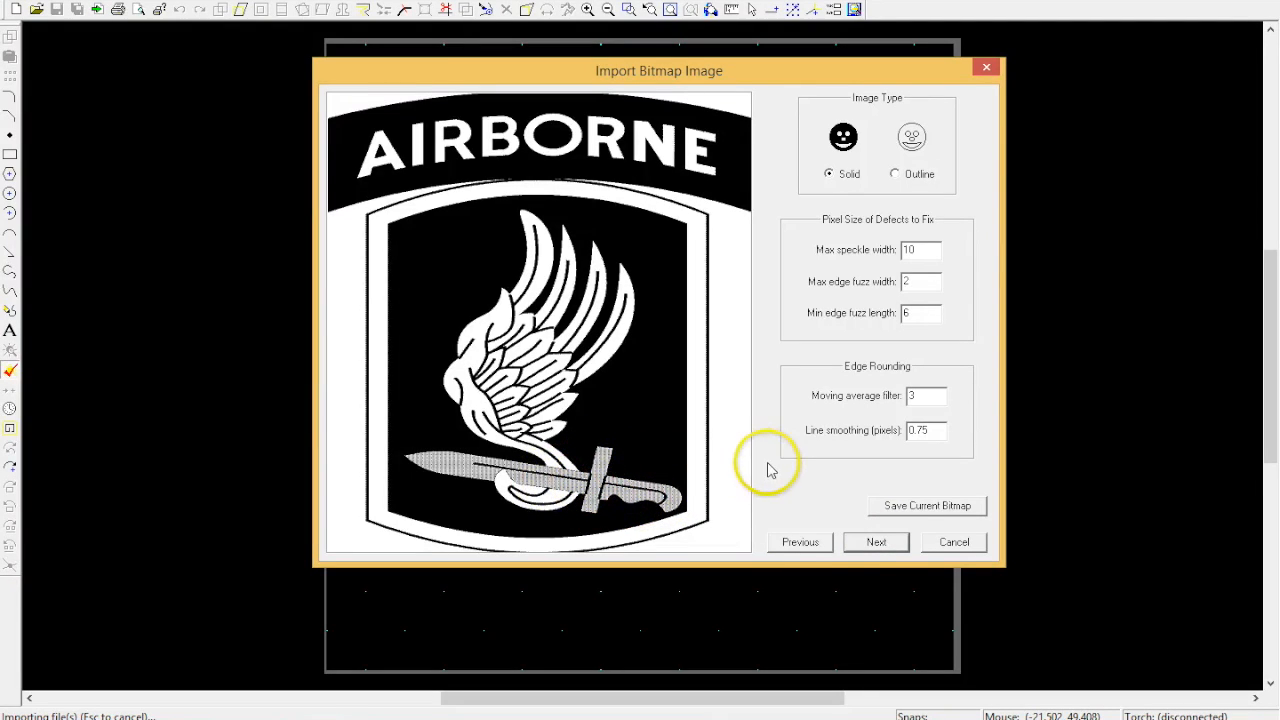
{"action": "mouse_move", "coordinate": [791, 549]}
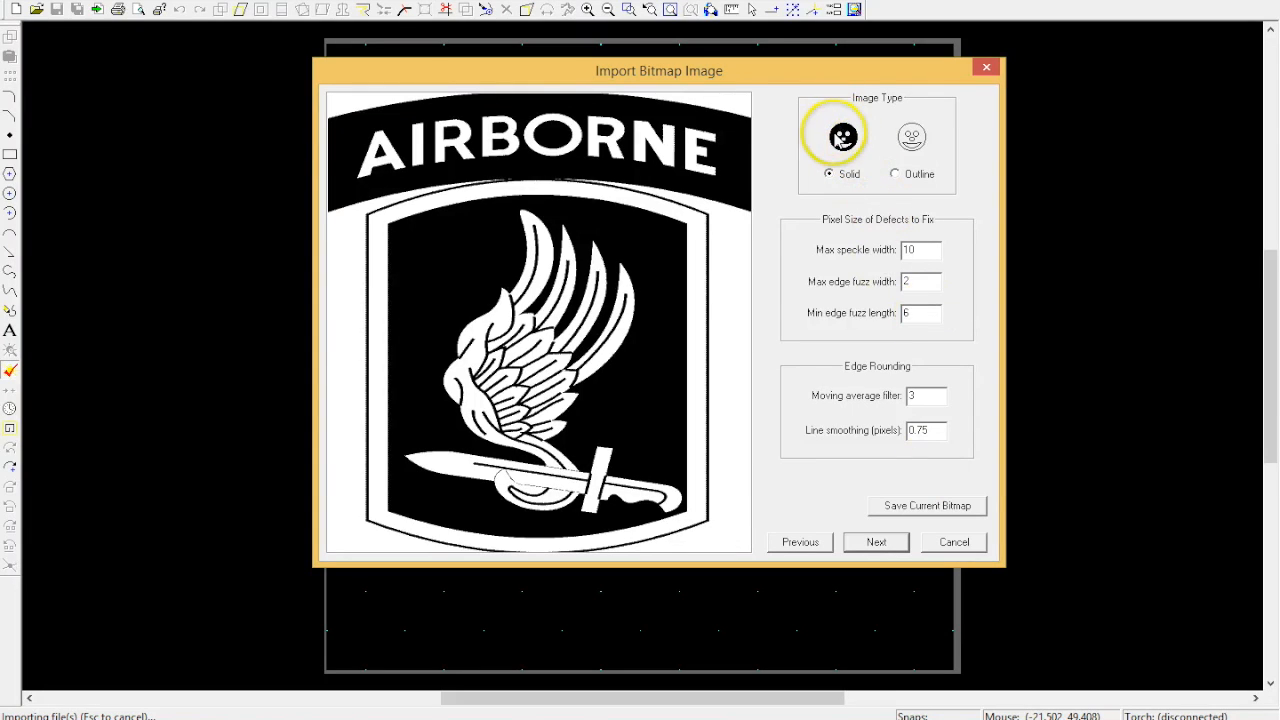
{"action": "mouse_move", "coordinate": [890, 250]}
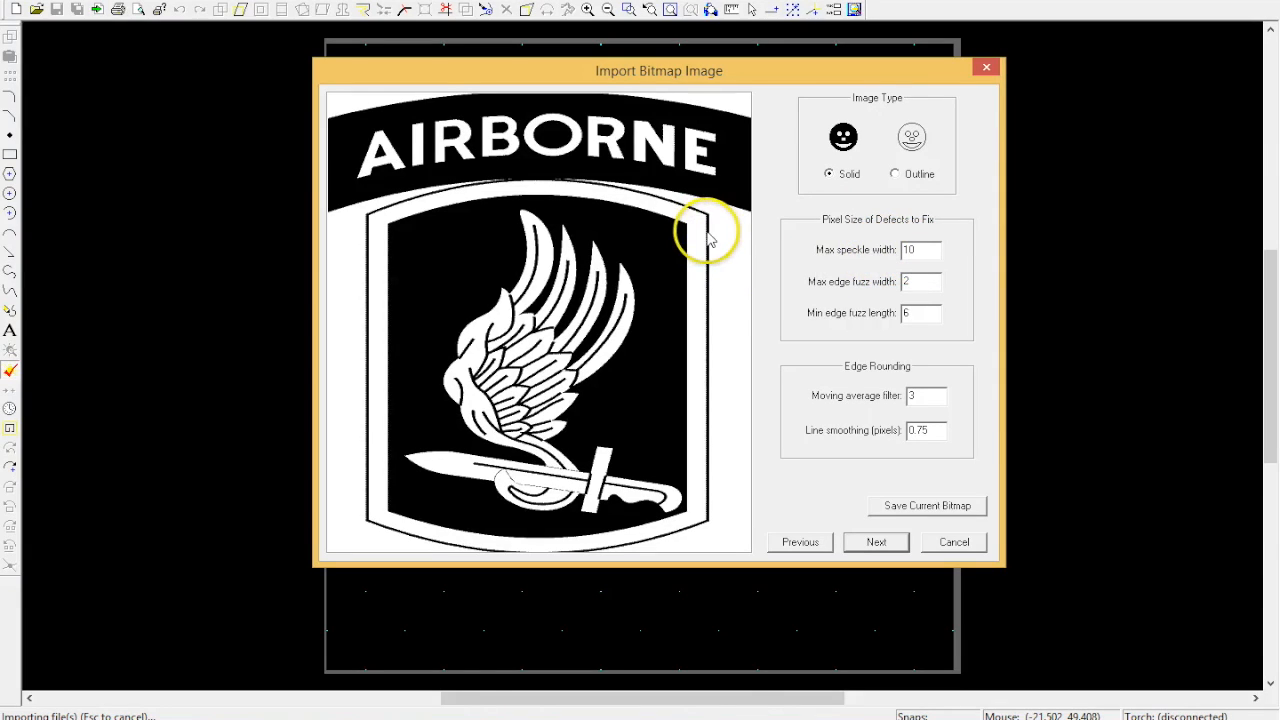
{"action": "mouse_move", "coordinate": [708, 296]}
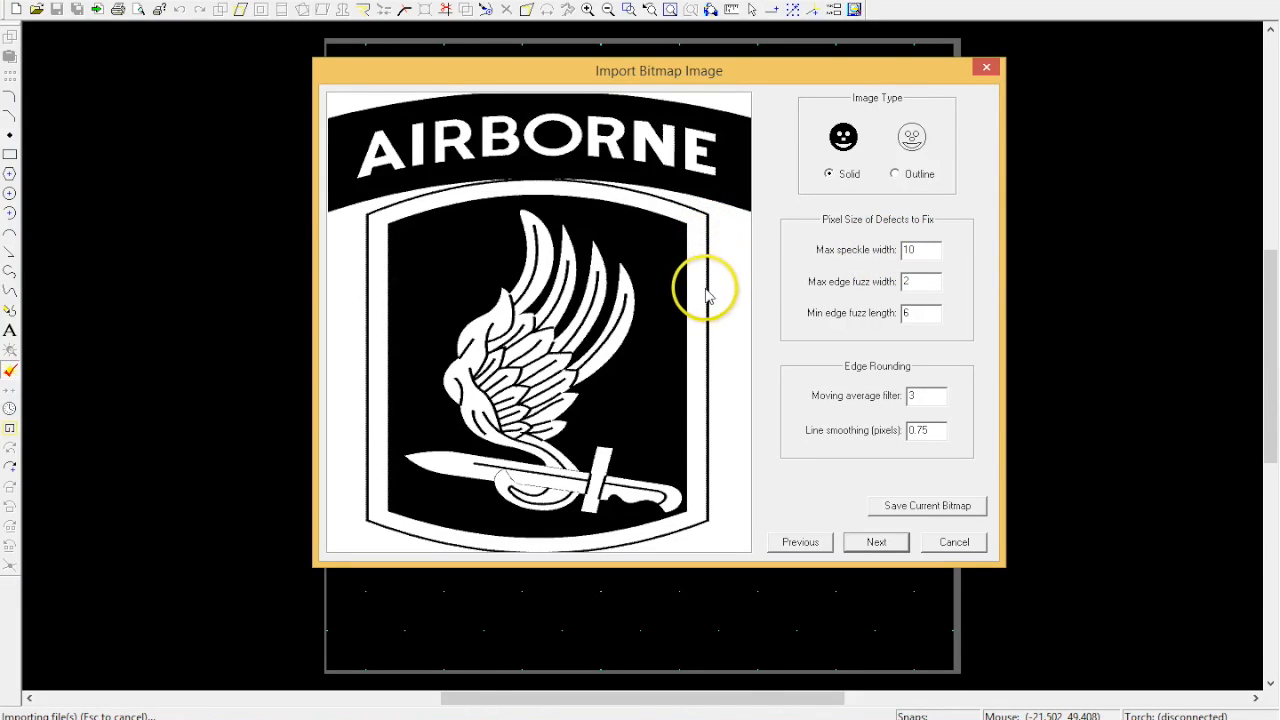
{"action": "mouse_move", "coordinate": [912, 362]}
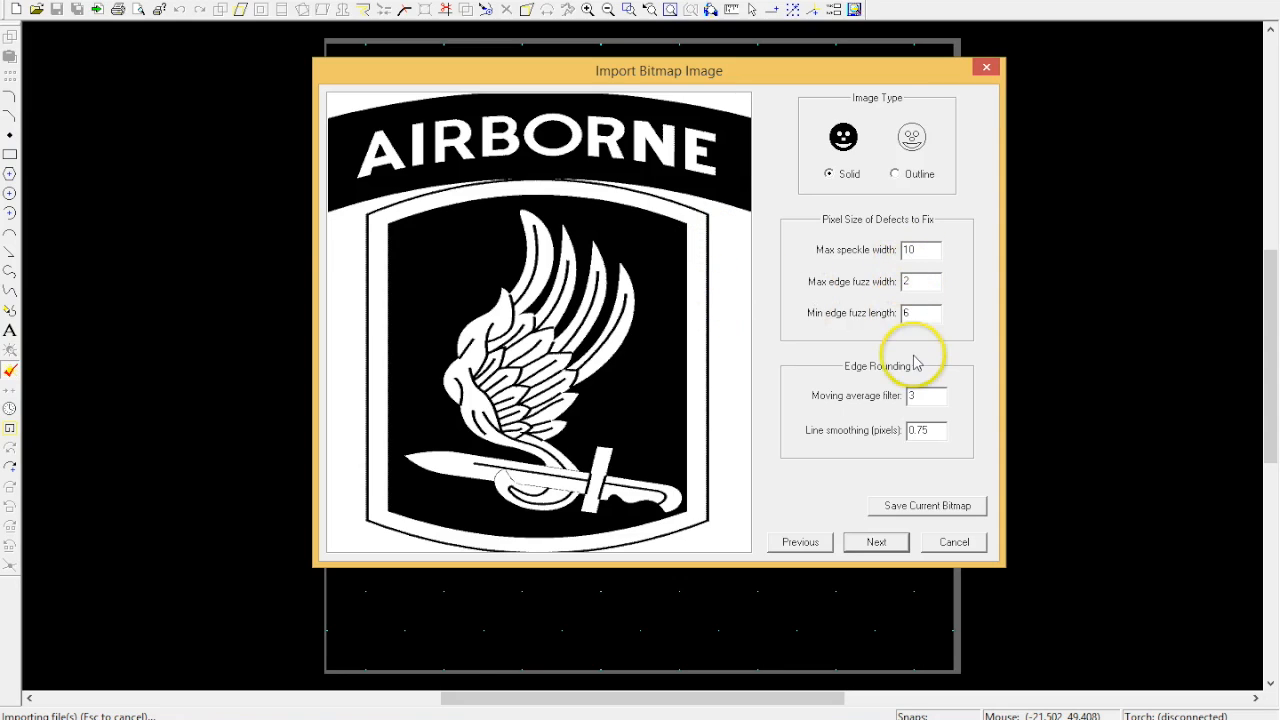
{"action": "mouse_move", "coordinate": [903, 555]}
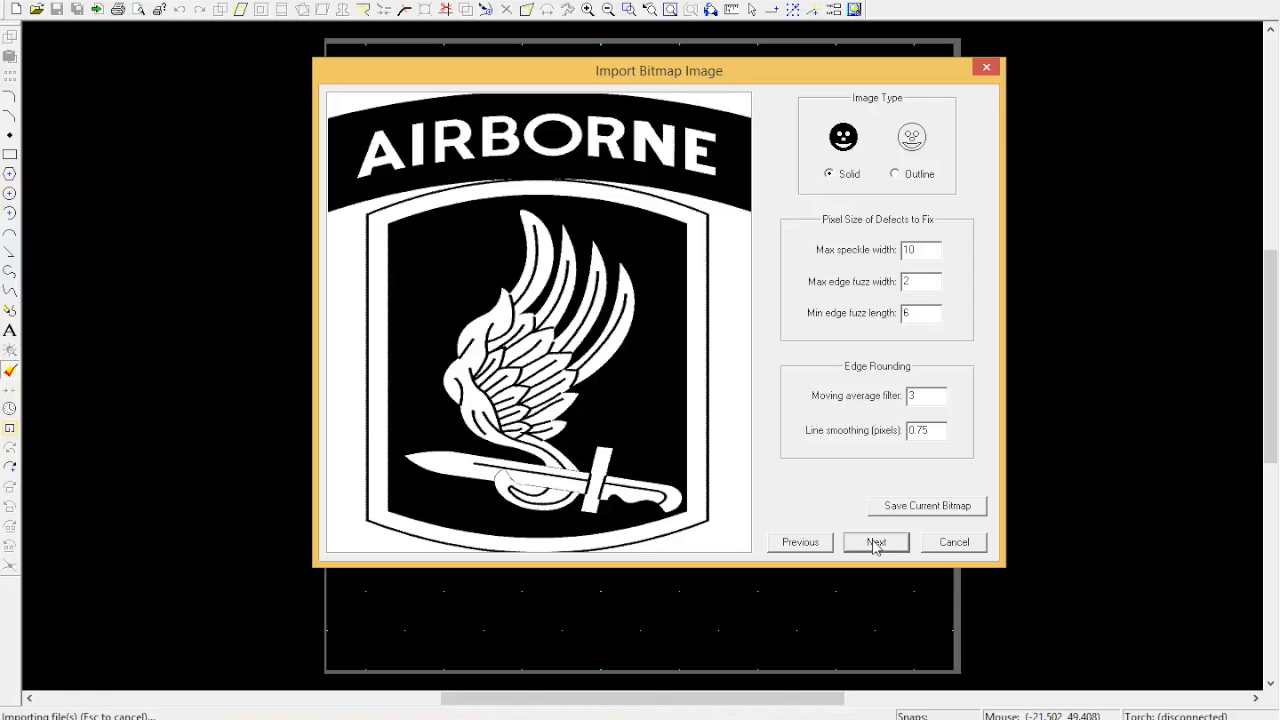
{"action": "left_click", "coordinate": [876, 542]}
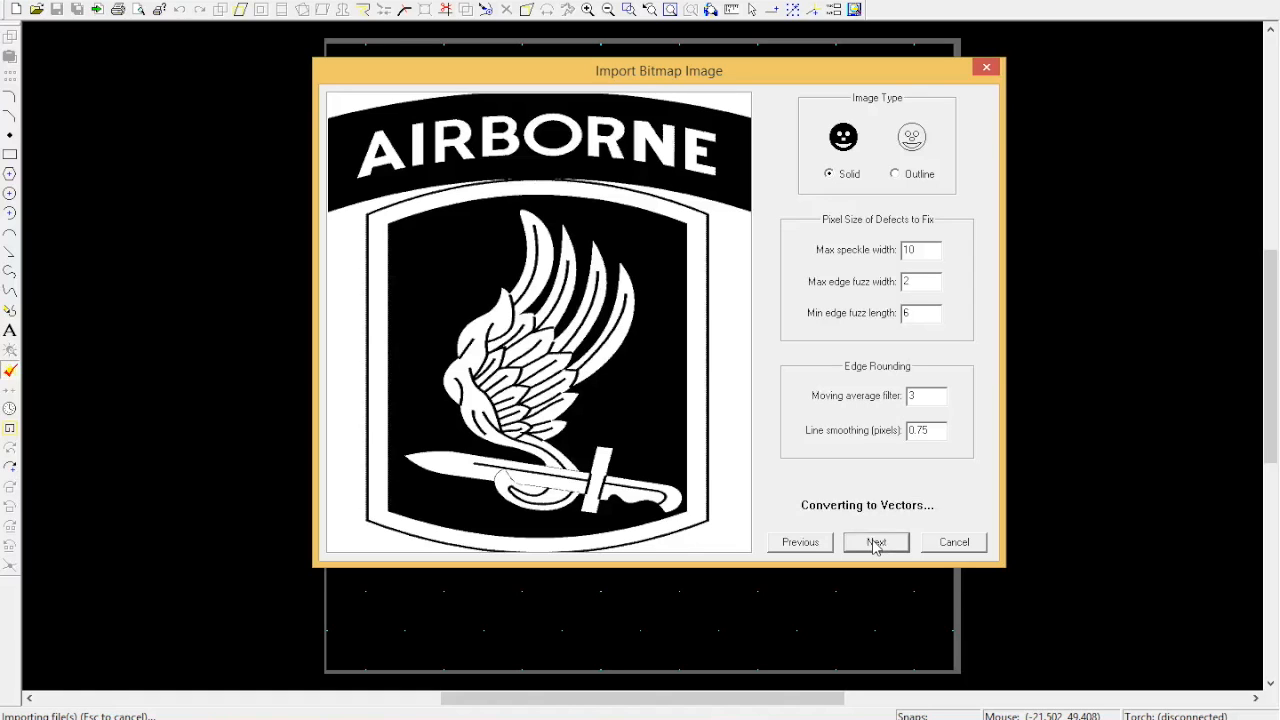
- Place the vectorized AIRBORNE patch outlines onto the drawing
{"action": "left_click", "coordinate": [876, 542]}
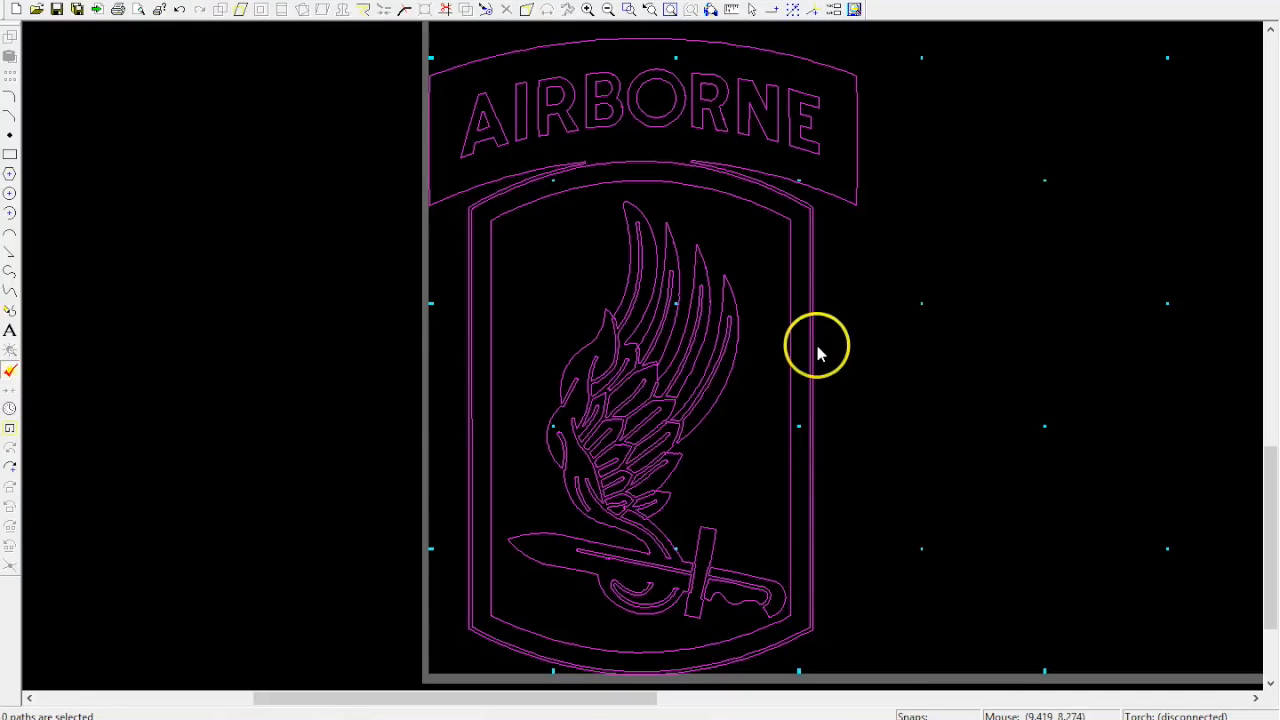
{"action": "mouse_move", "coordinate": [513, 222]}
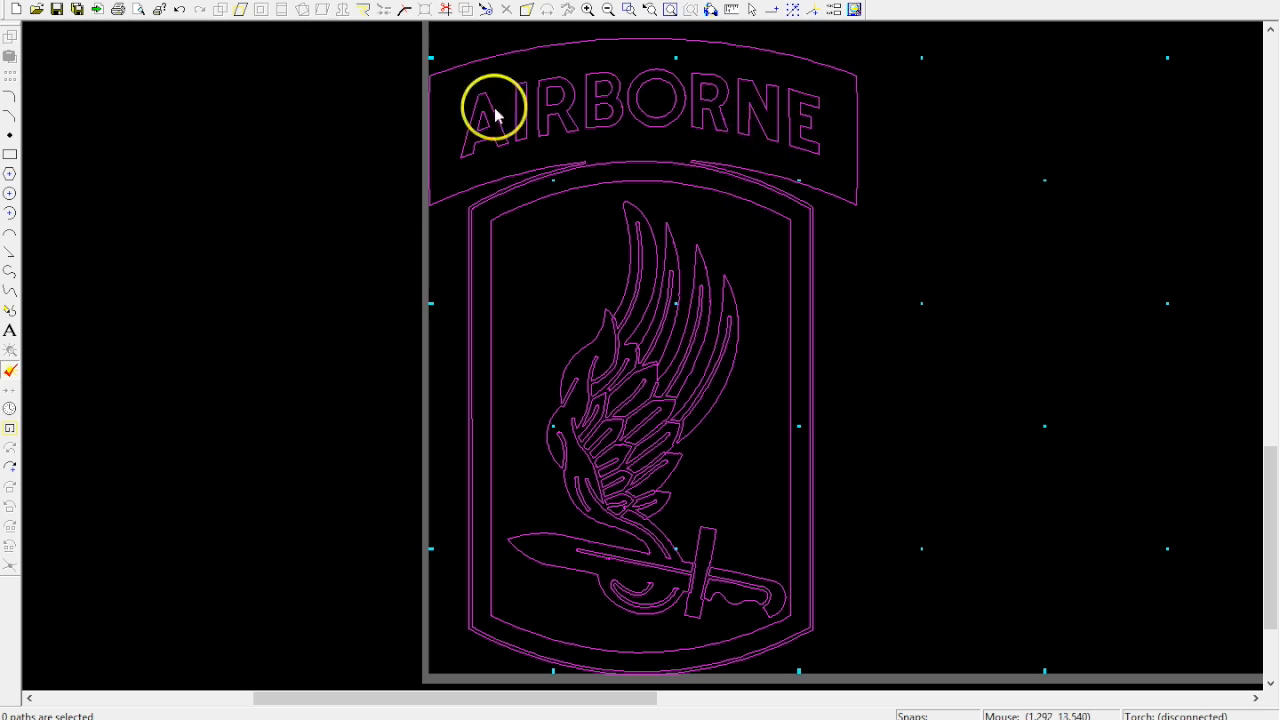
{"action": "mouse_move", "coordinate": [480, 78]}
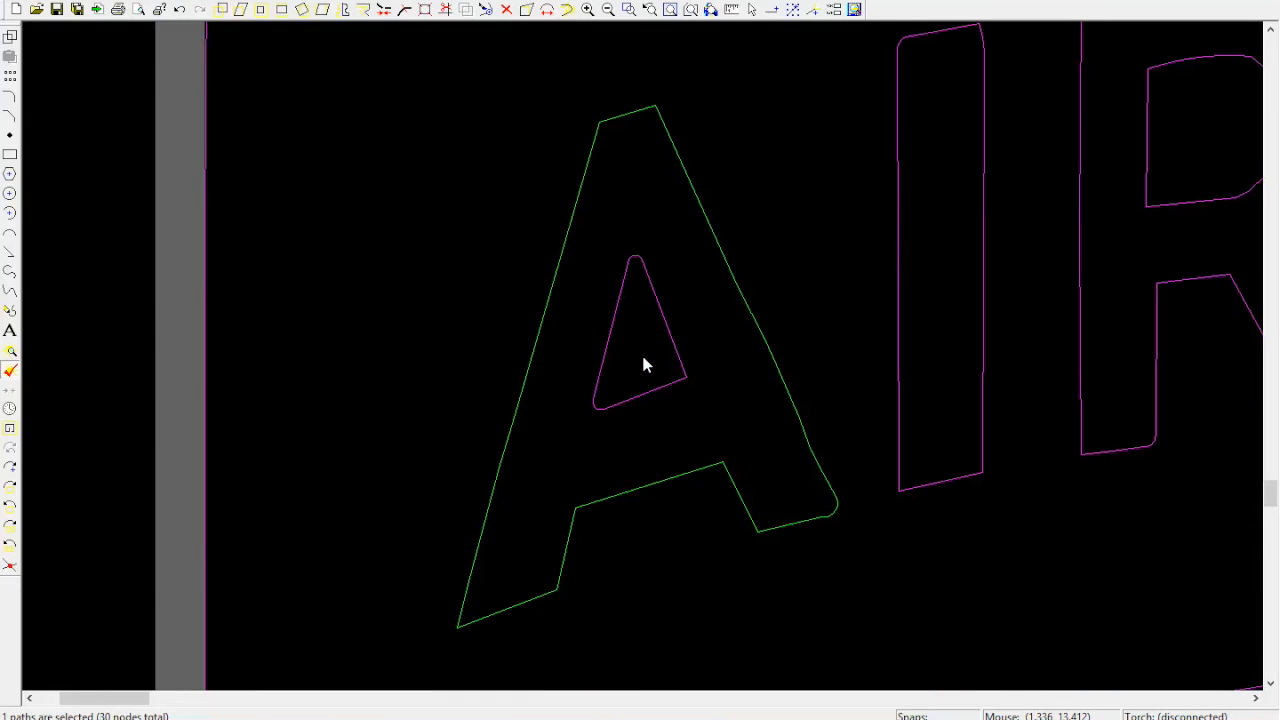
{"action": "mouse_move", "coordinate": [797, 430]}
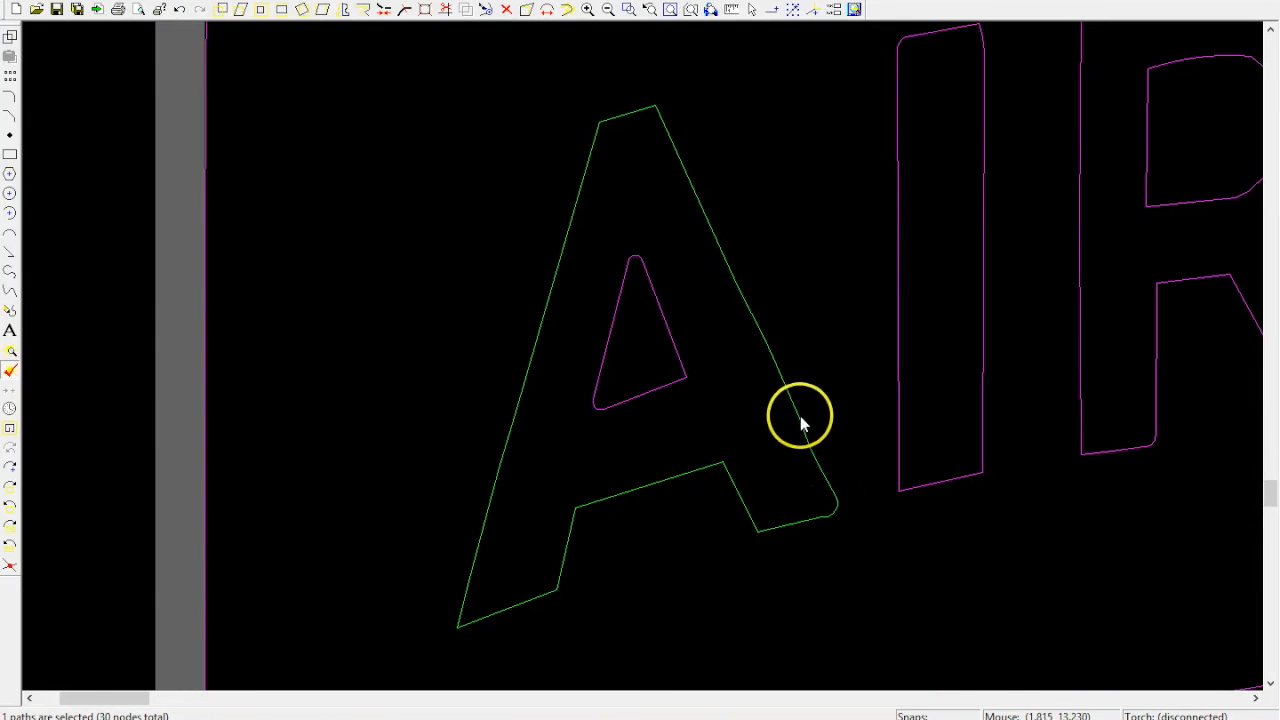
{"action": "mouse_move", "coordinate": [480, 630]}
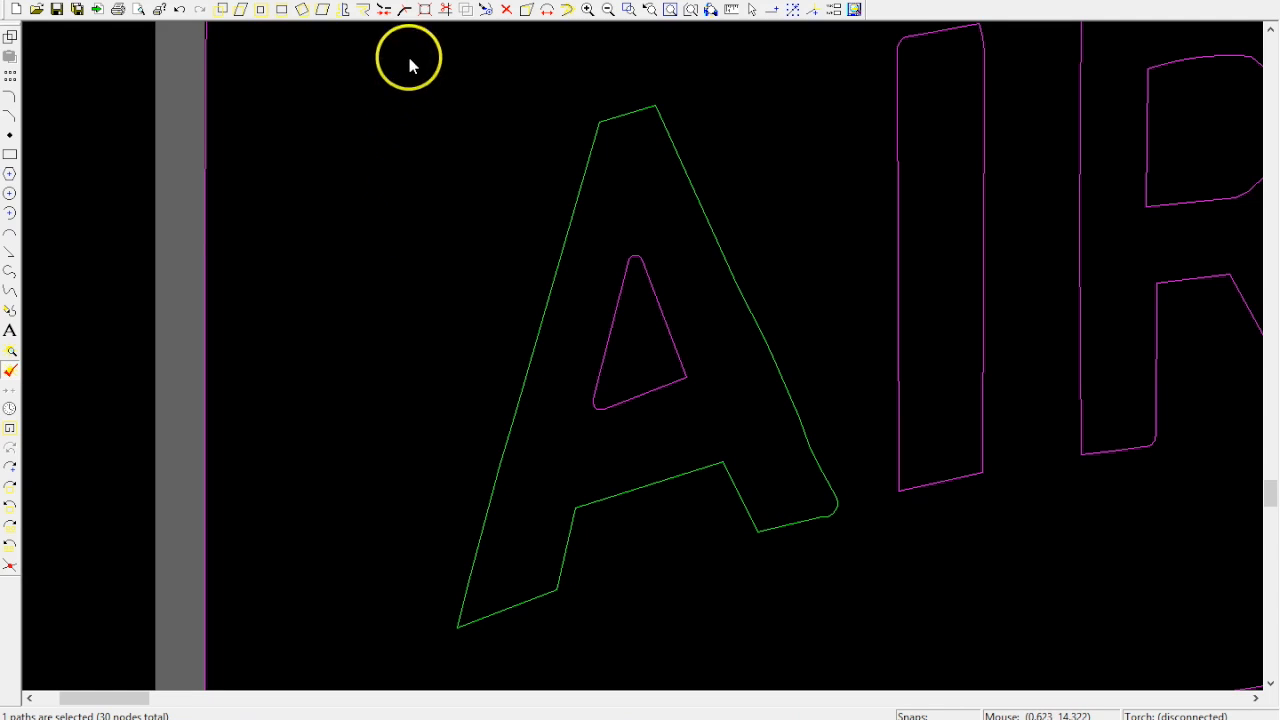
{"action": "mouse_move", "coordinate": [406, 11]}
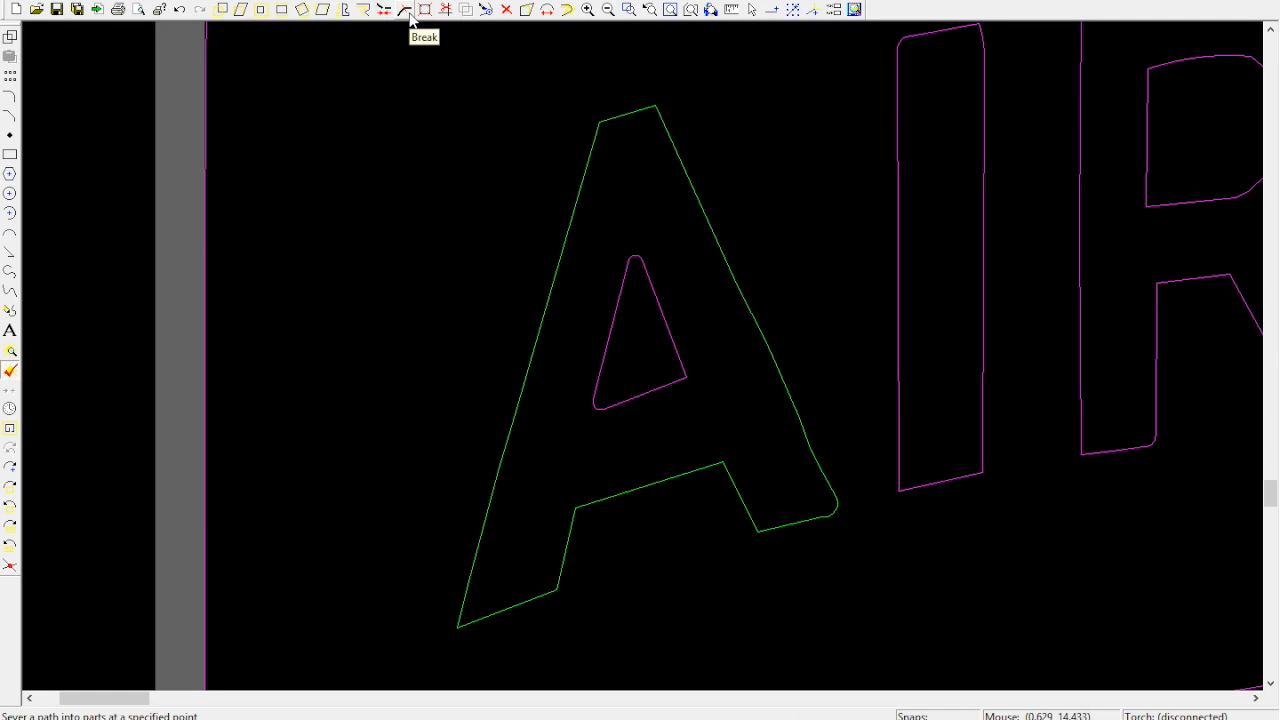
- Break the A's outer right edge at two points and pick the piece between them
{"action": "left_click", "coordinate": [402, 11]}
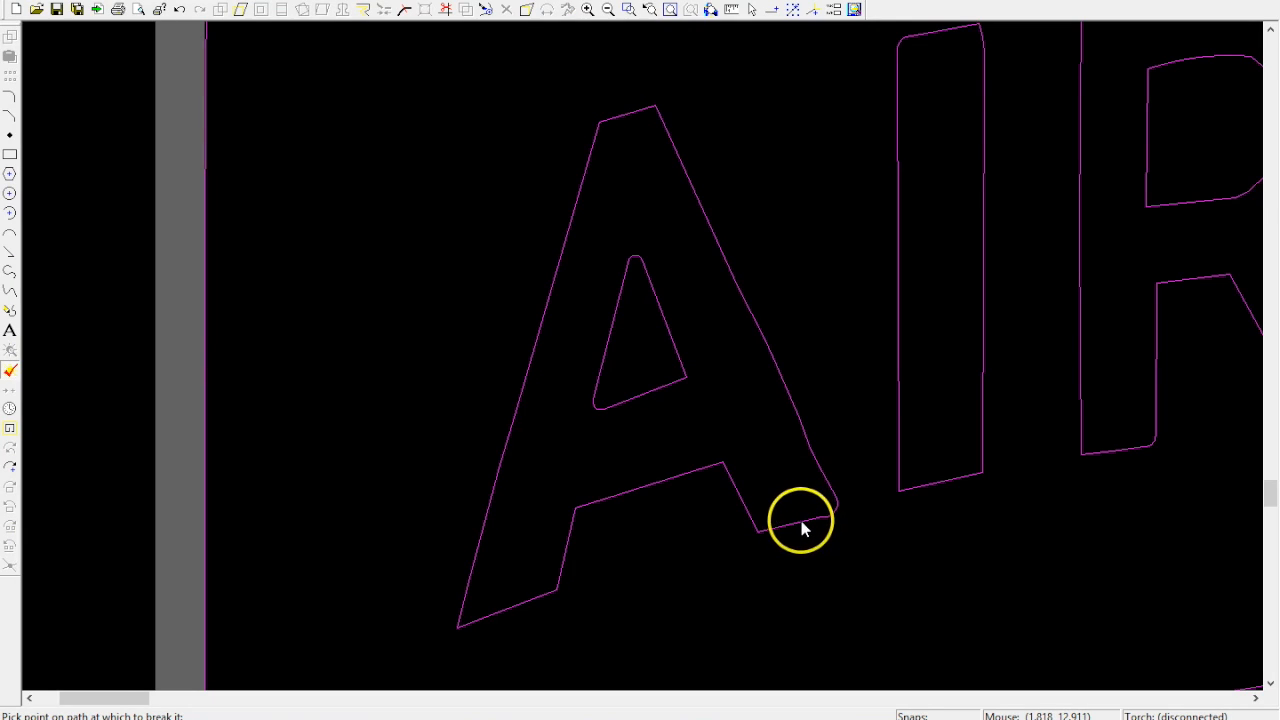
{"action": "left_click", "coordinate": [800, 525]}
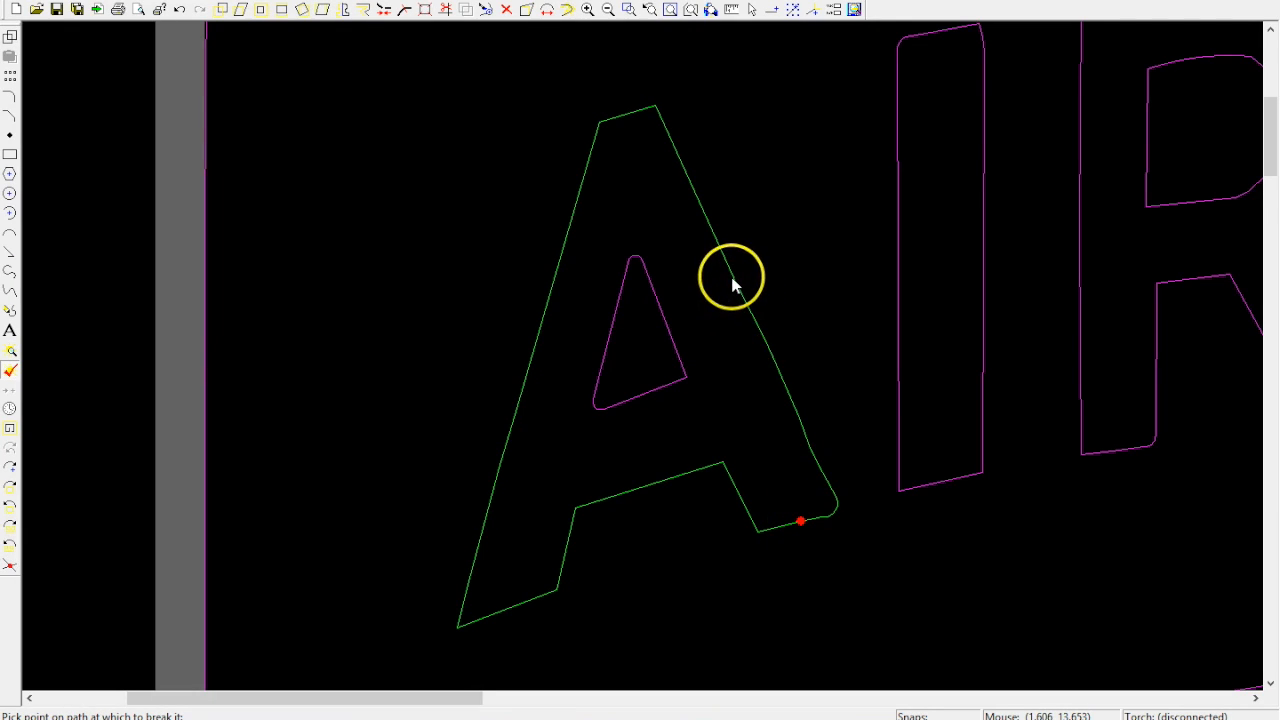
{"action": "left_click", "coordinate": [731, 277]}
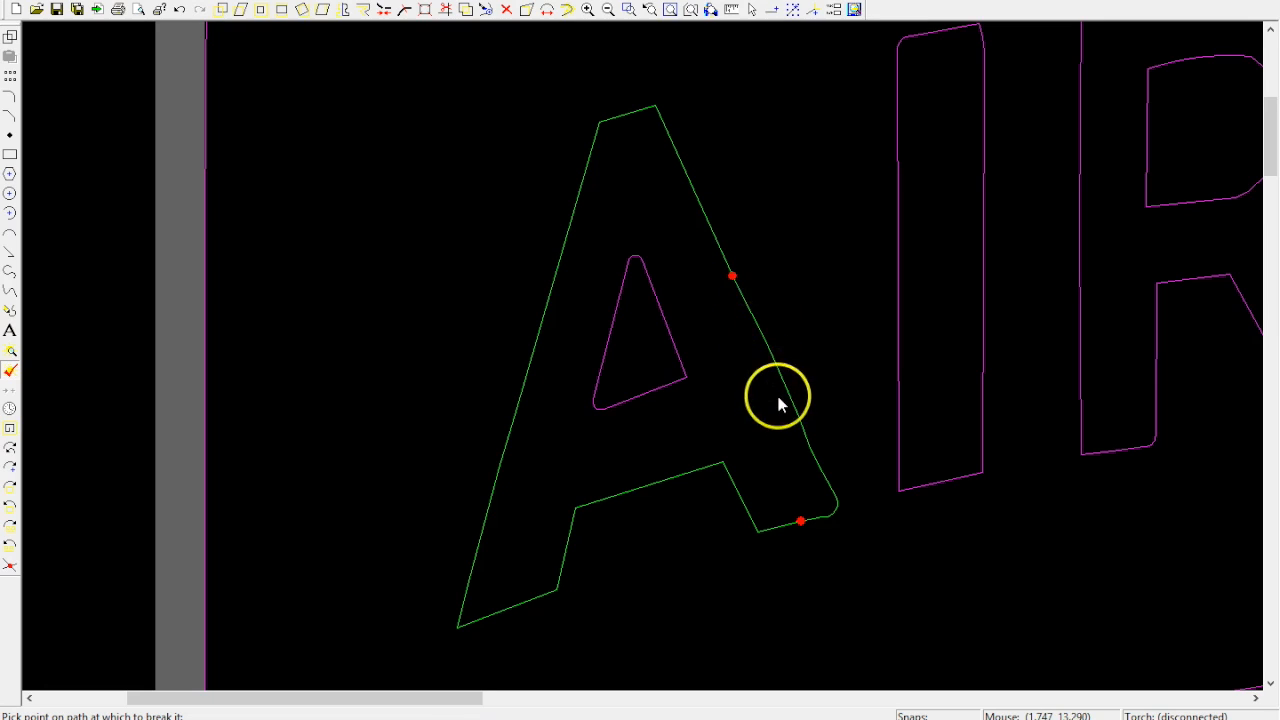
{"action": "left_click", "coordinate": [778, 403]}
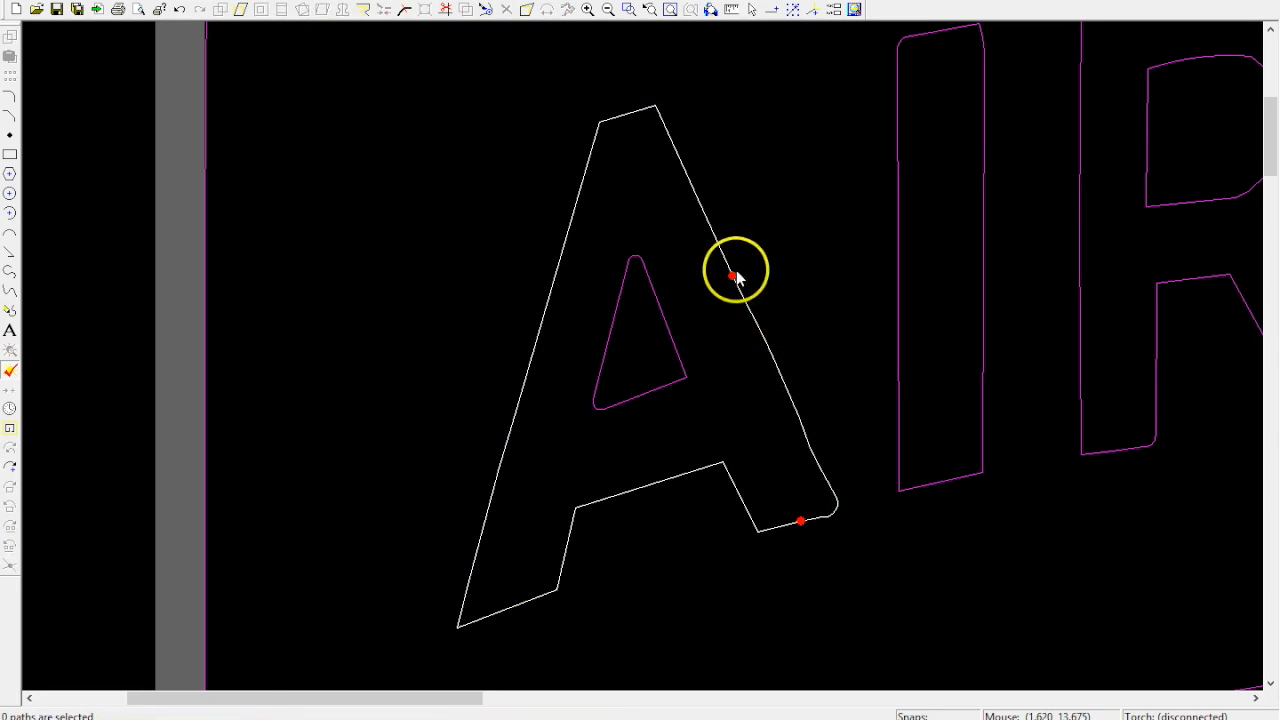
{"action": "left_click", "coordinate": [730, 273]}
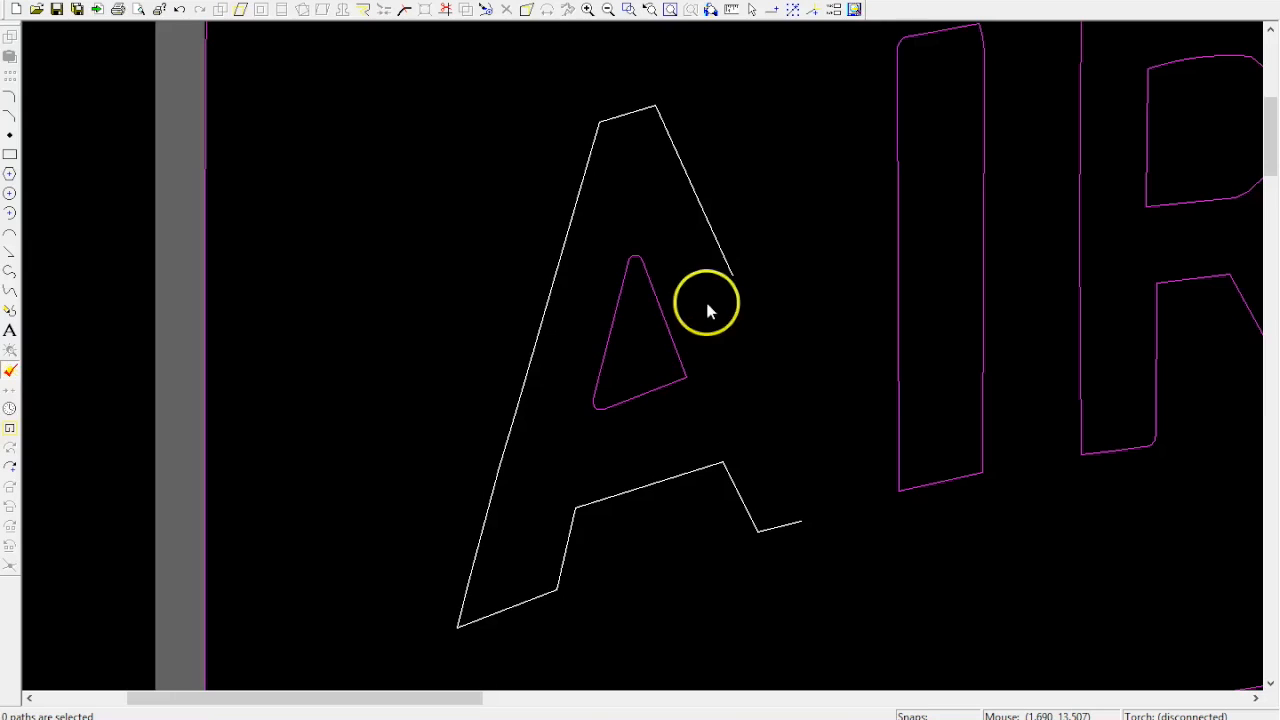
{"action": "mouse_move", "coordinate": [724, 320]}
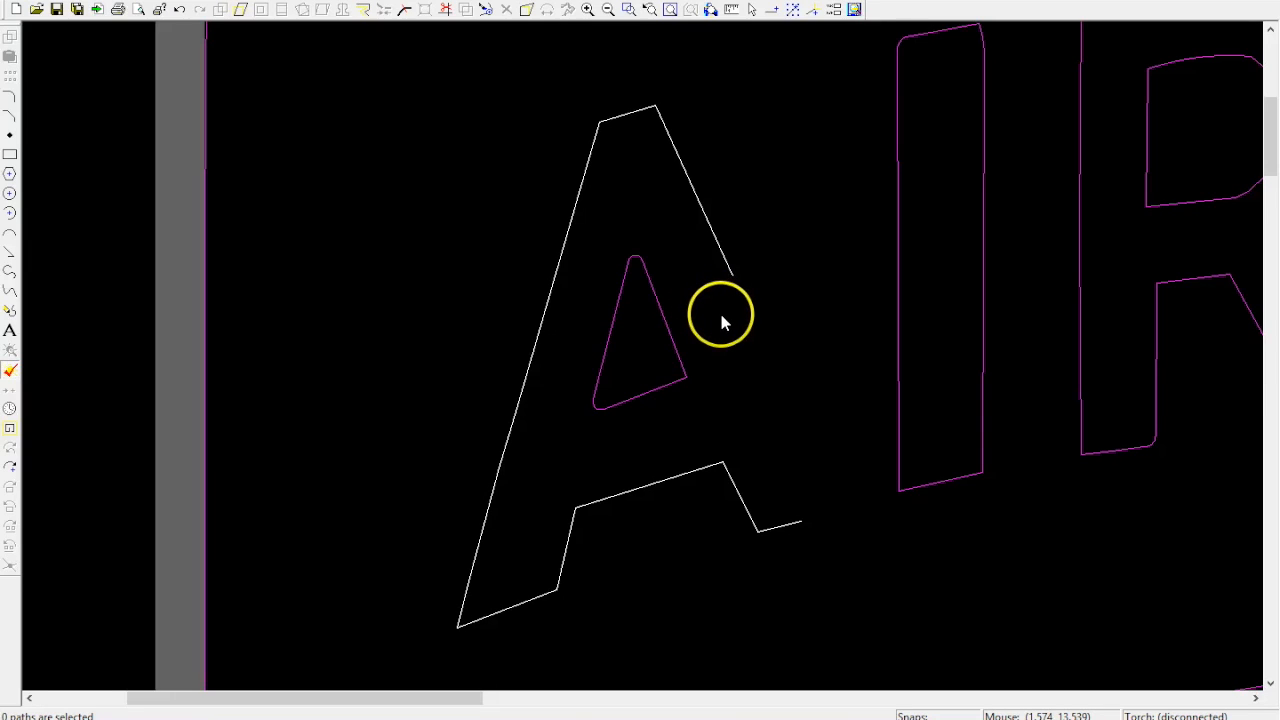
{"action": "mouse_move", "coordinate": [468, 78]}
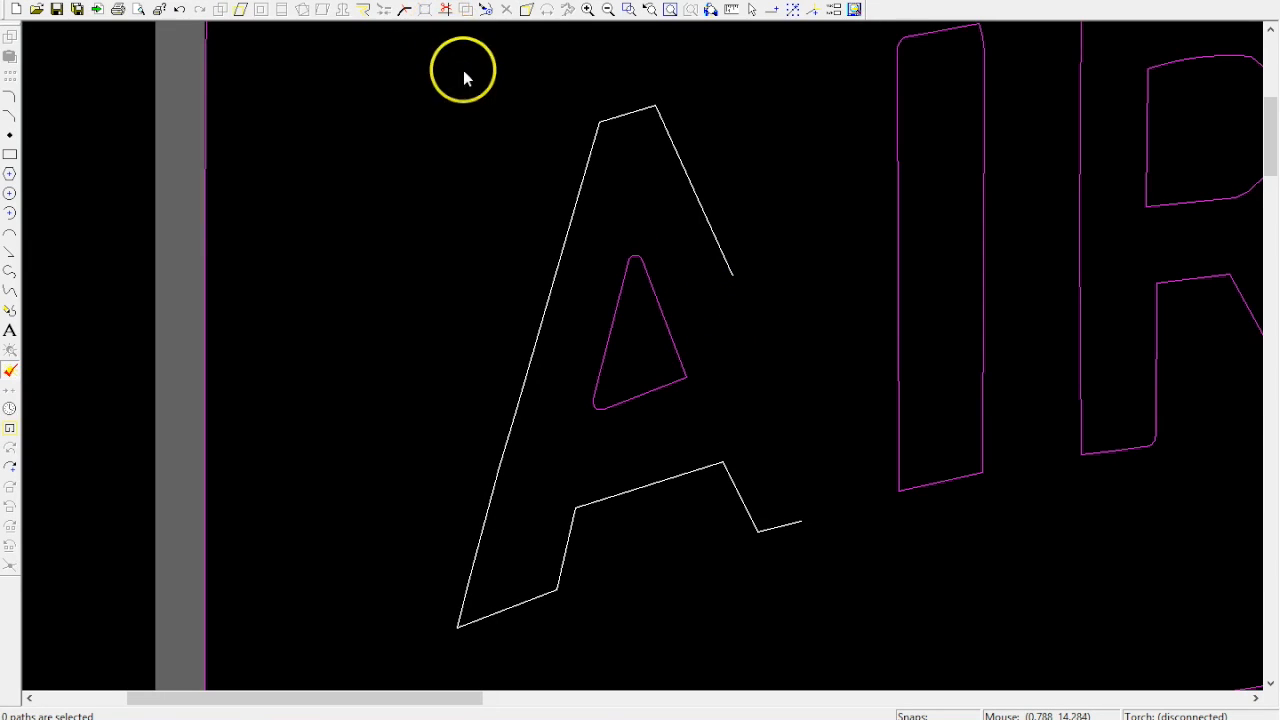
{"action": "mouse_move", "coordinate": [448, 41]}
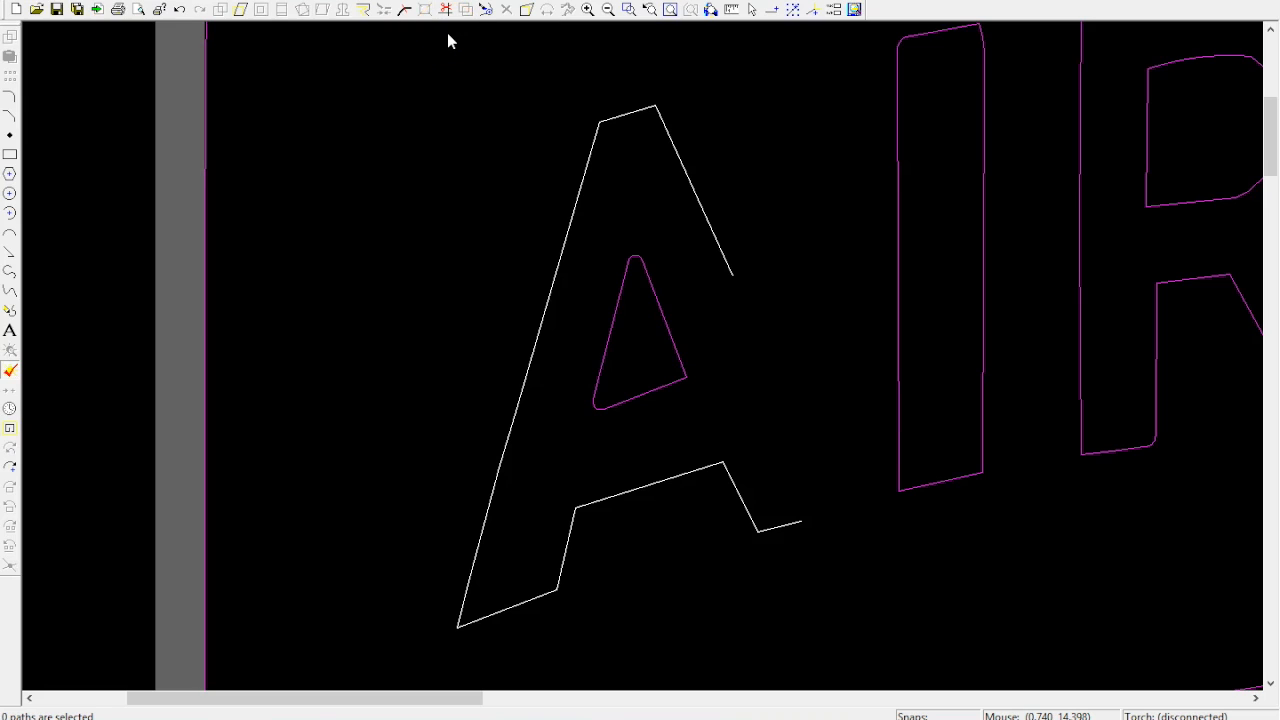
{"action": "mouse_move", "coordinate": [447, 10]}
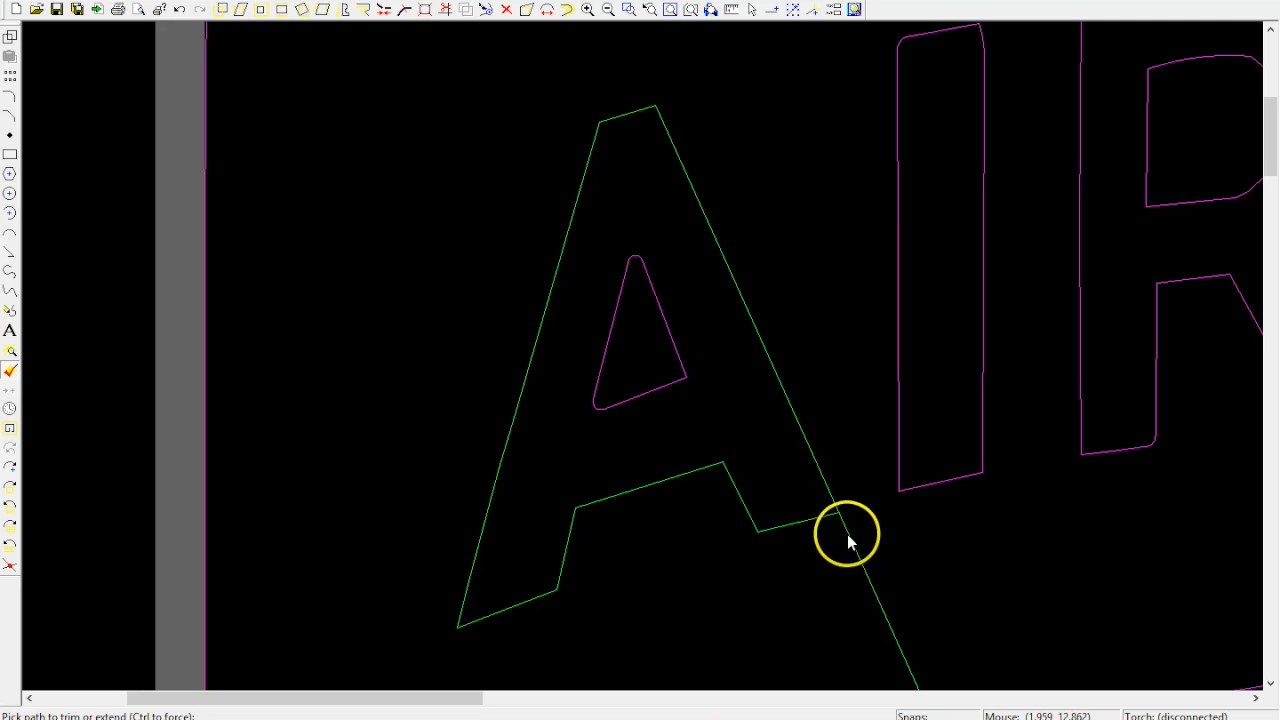
- Extend the A's cut right edge down until it meets the bottom stroke
{"action": "left_click", "coordinate": [843, 533]}
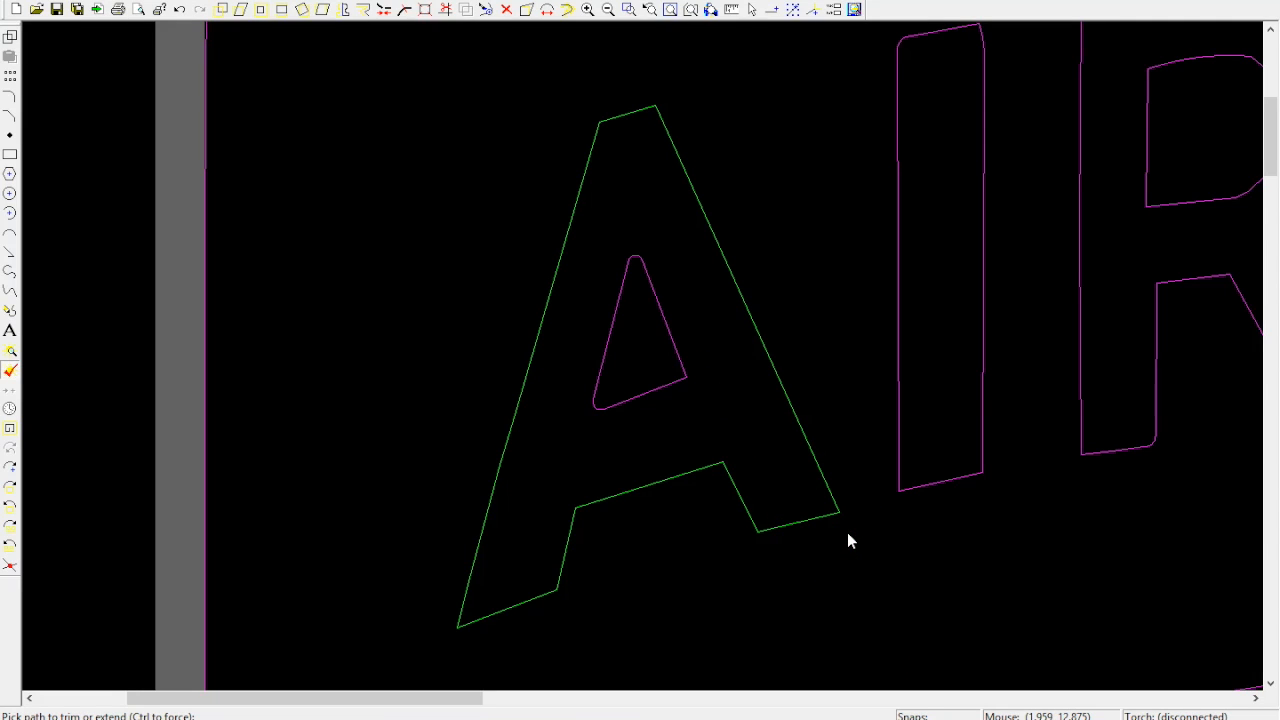
{"action": "left_click", "coordinate": [769, 448]}
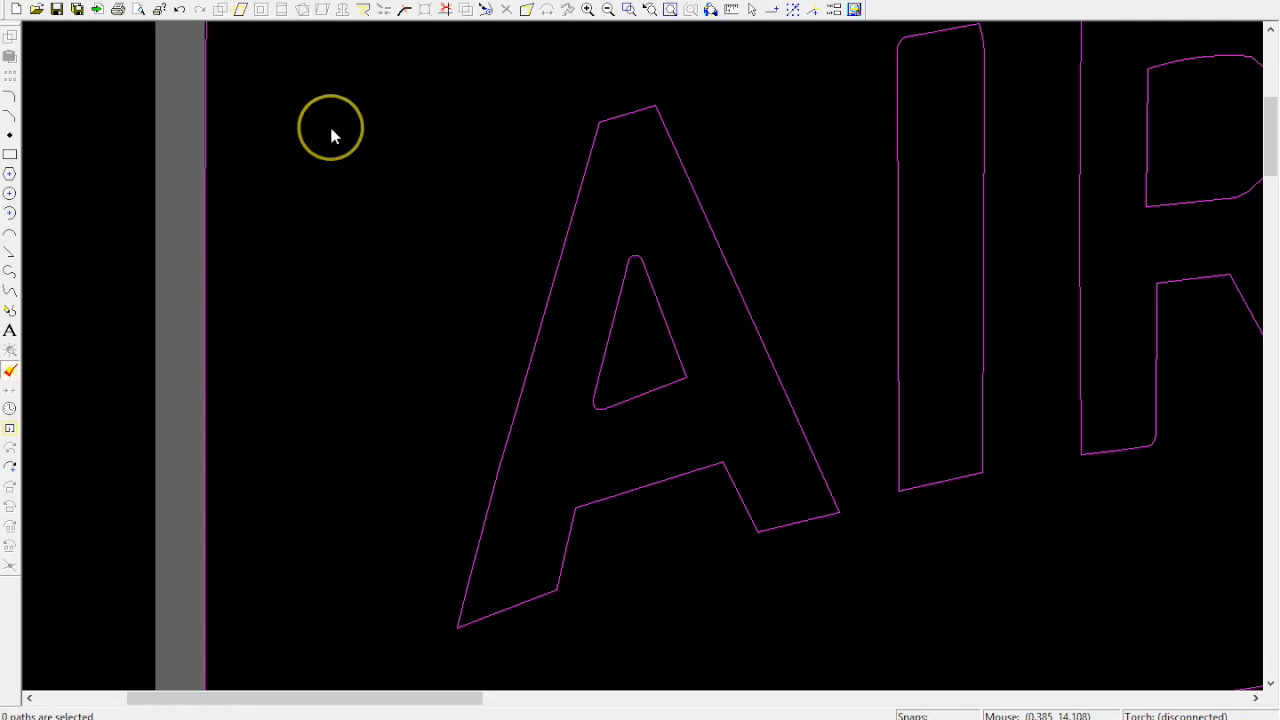
{"action": "mouse_move", "coordinate": [640, 355]}
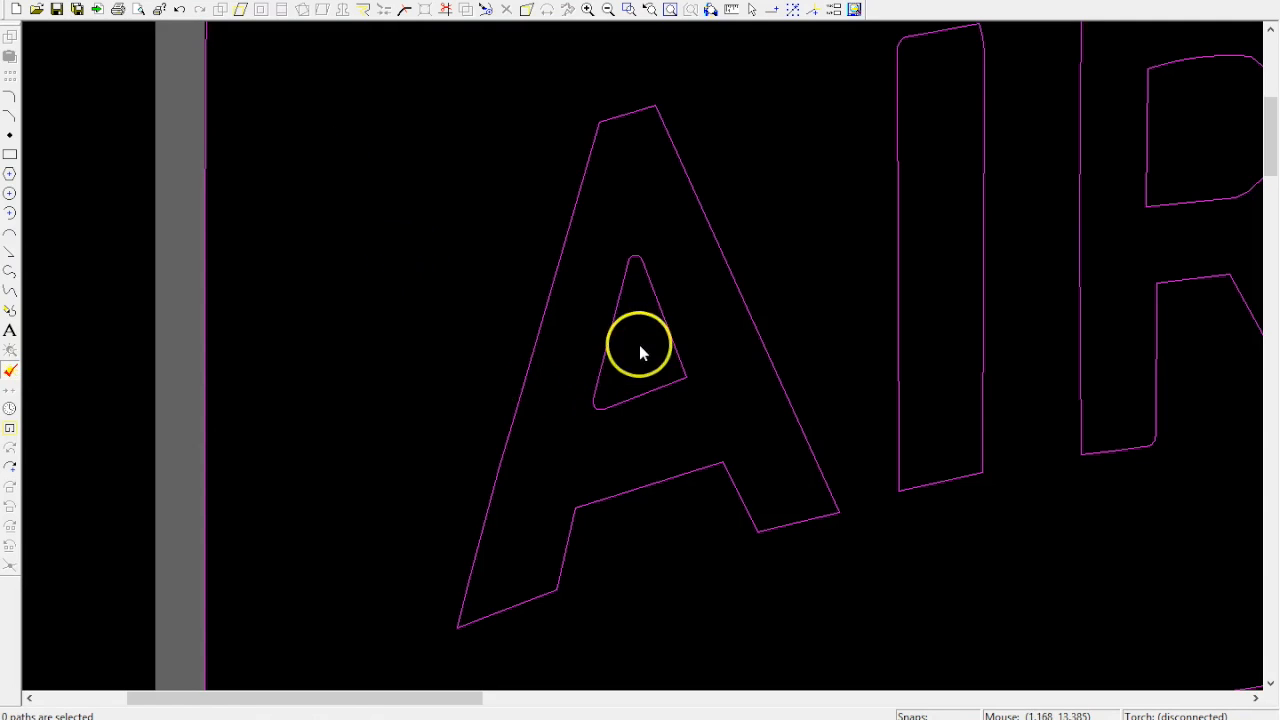
- Draw a bridge line from the A's inner triangle across the crossbar and set its rotation pivot
{"action": "left_click", "coordinate": [635, 350]}
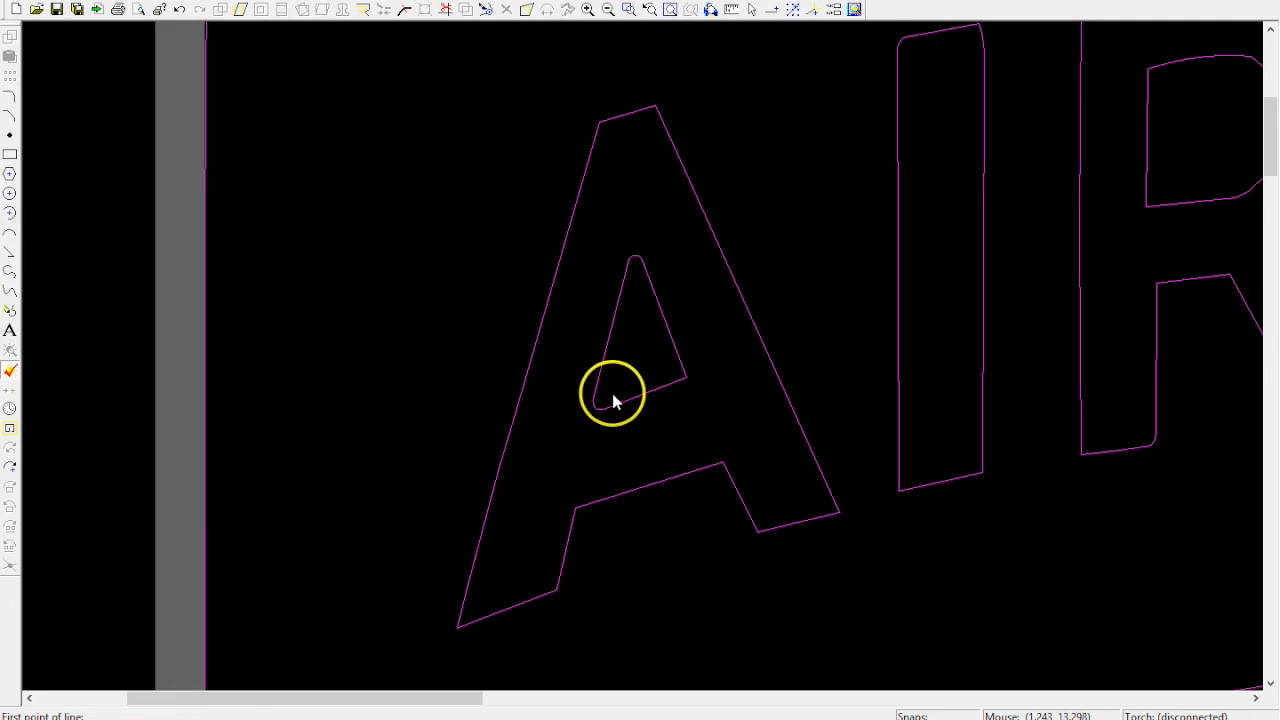
{"action": "left_click", "coordinate": [611, 397]}
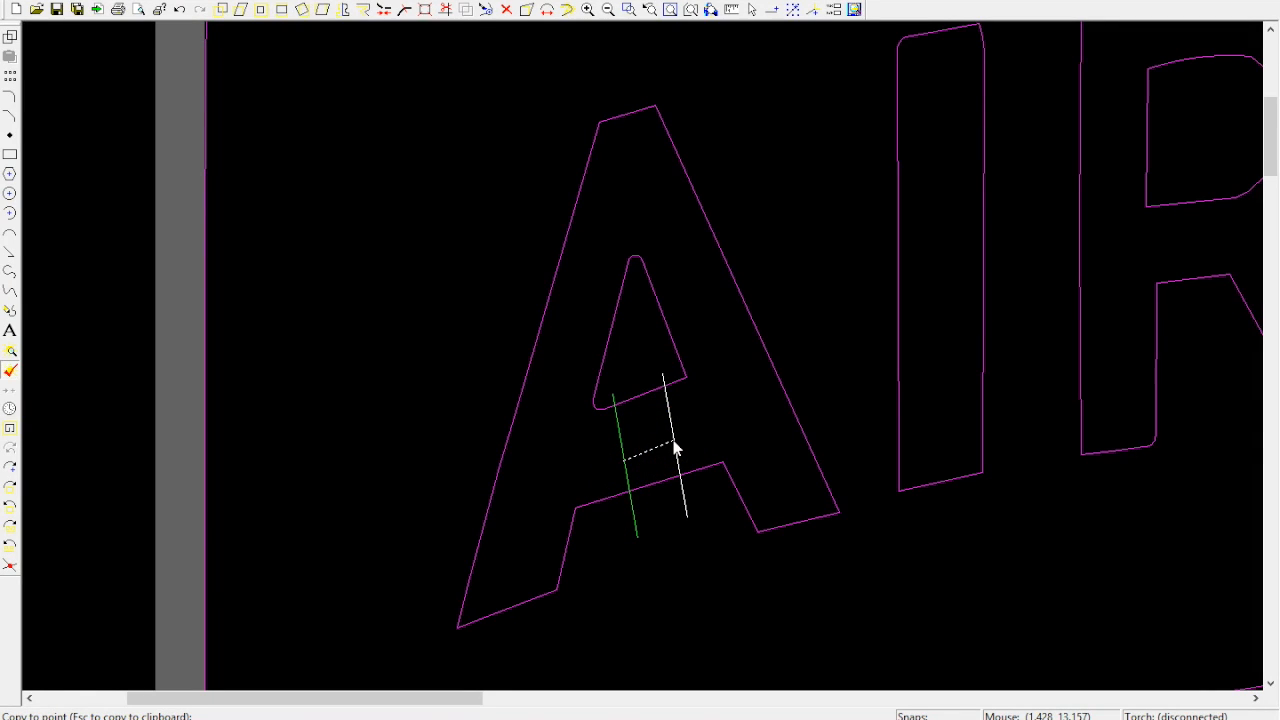
{"action": "mouse_move", "coordinate": [677, 450]}
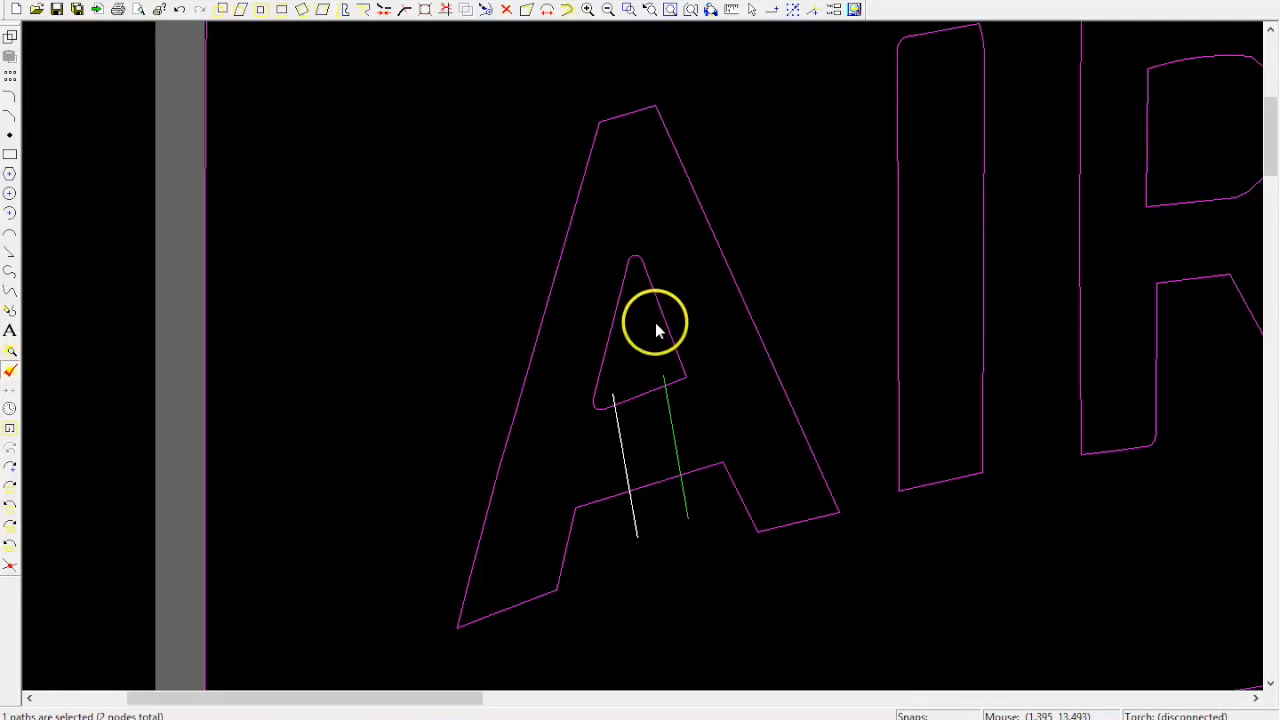
{"action": "mouse_move", "coordinate": [219, 62]}
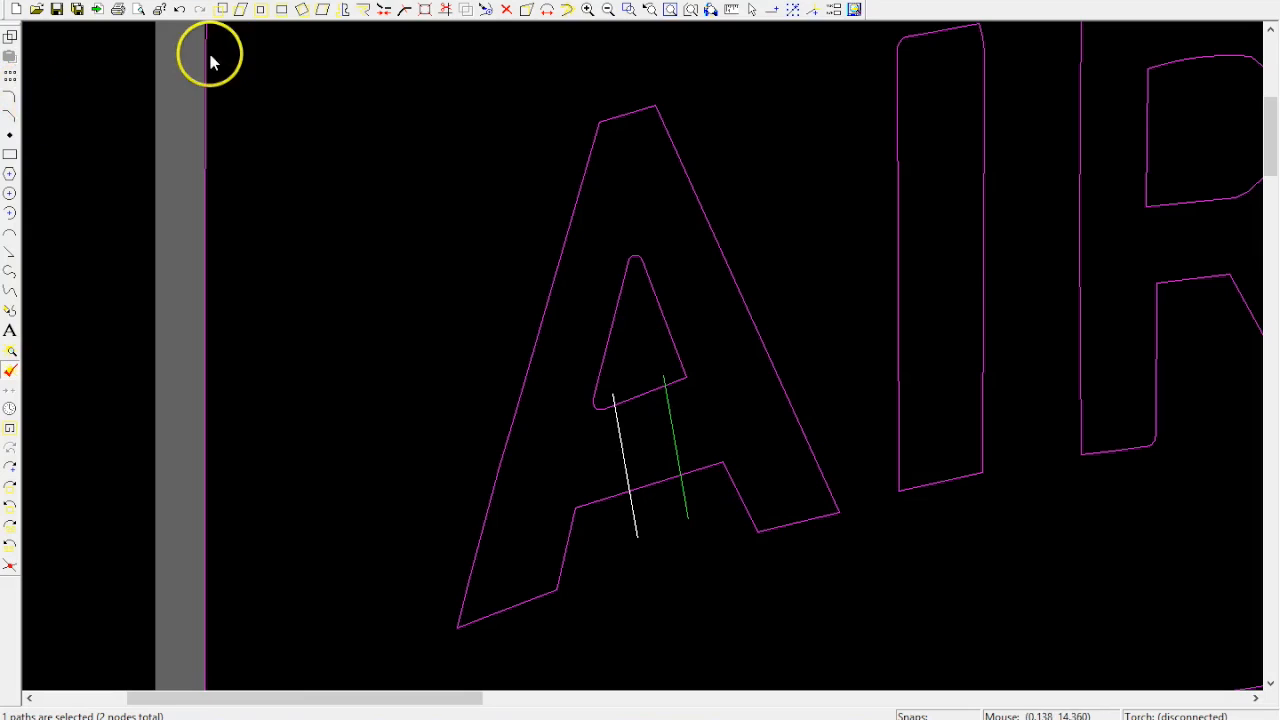
{"action": "mouse_move", "coordinate": [305, 15]}
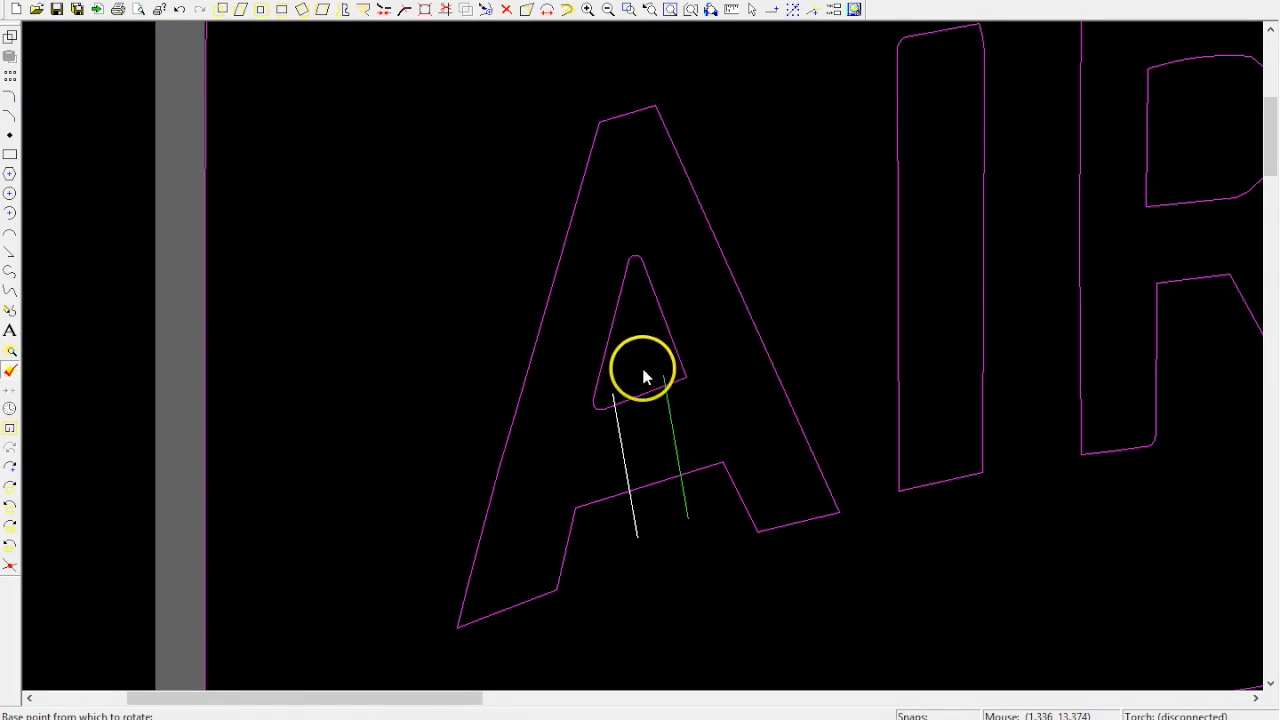
{"action": "left_click", "coordinate": [643, 375]}
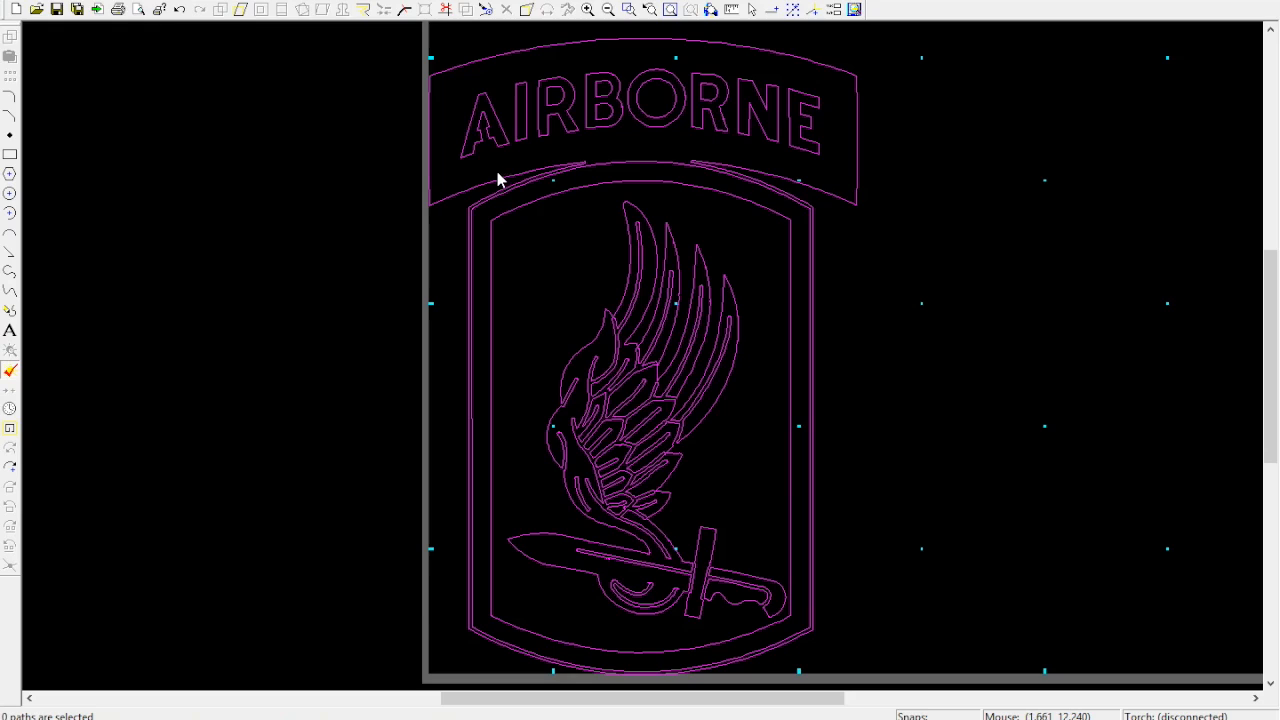
{"action": "left_click", "coordinate": [480, 120]}
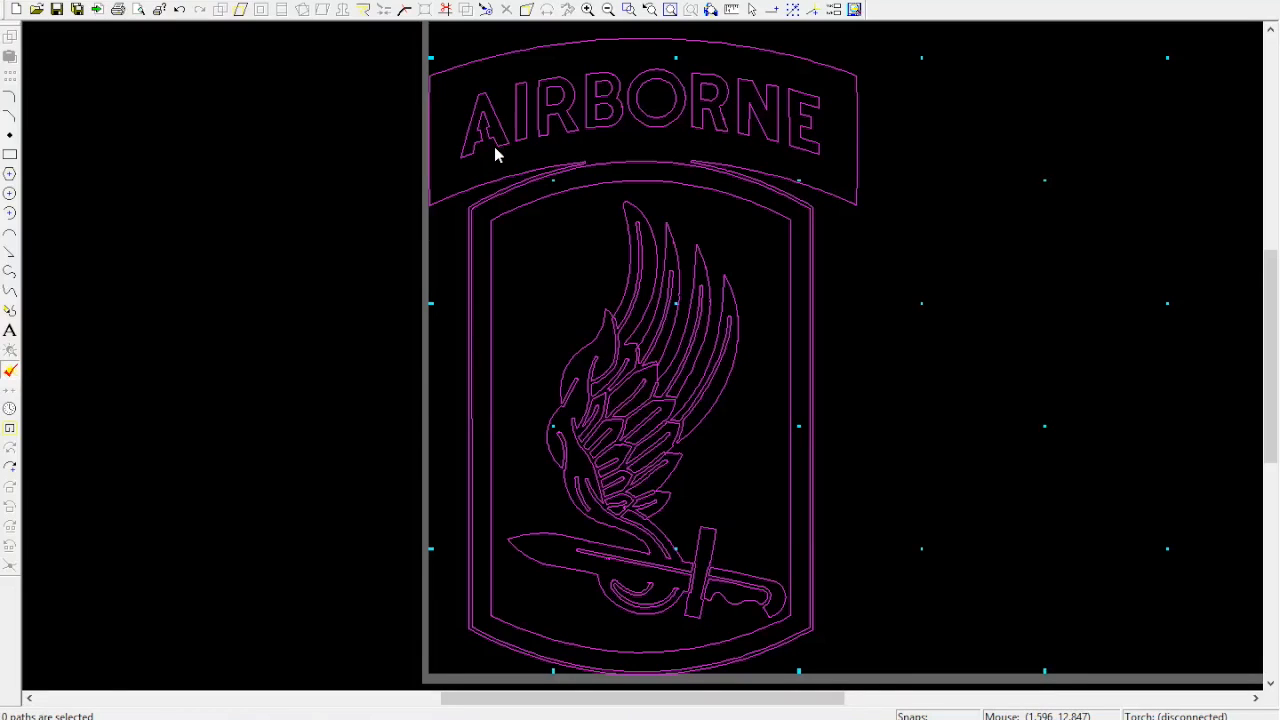
{"action": "left_click", "coordinate": [490, 113]}
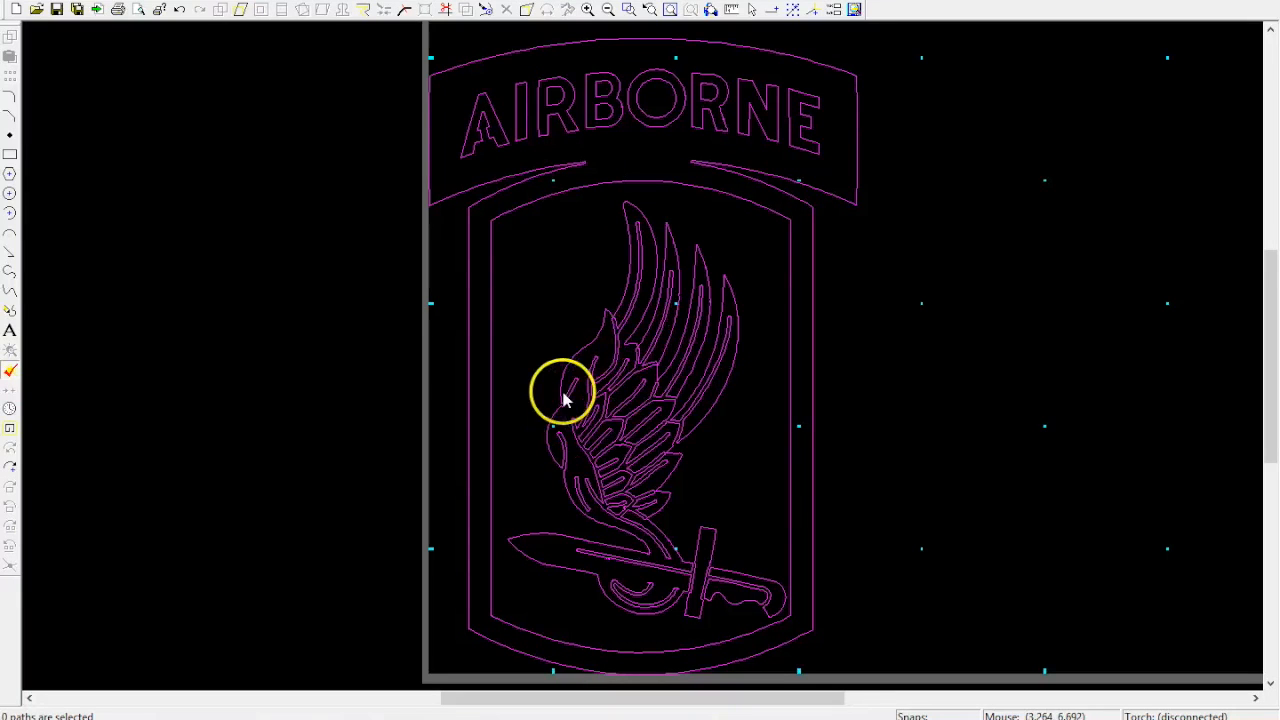
- Select the wing-and-bayonet outline as a single path
{"action": "left_click", "coordinate": [565, 400]}
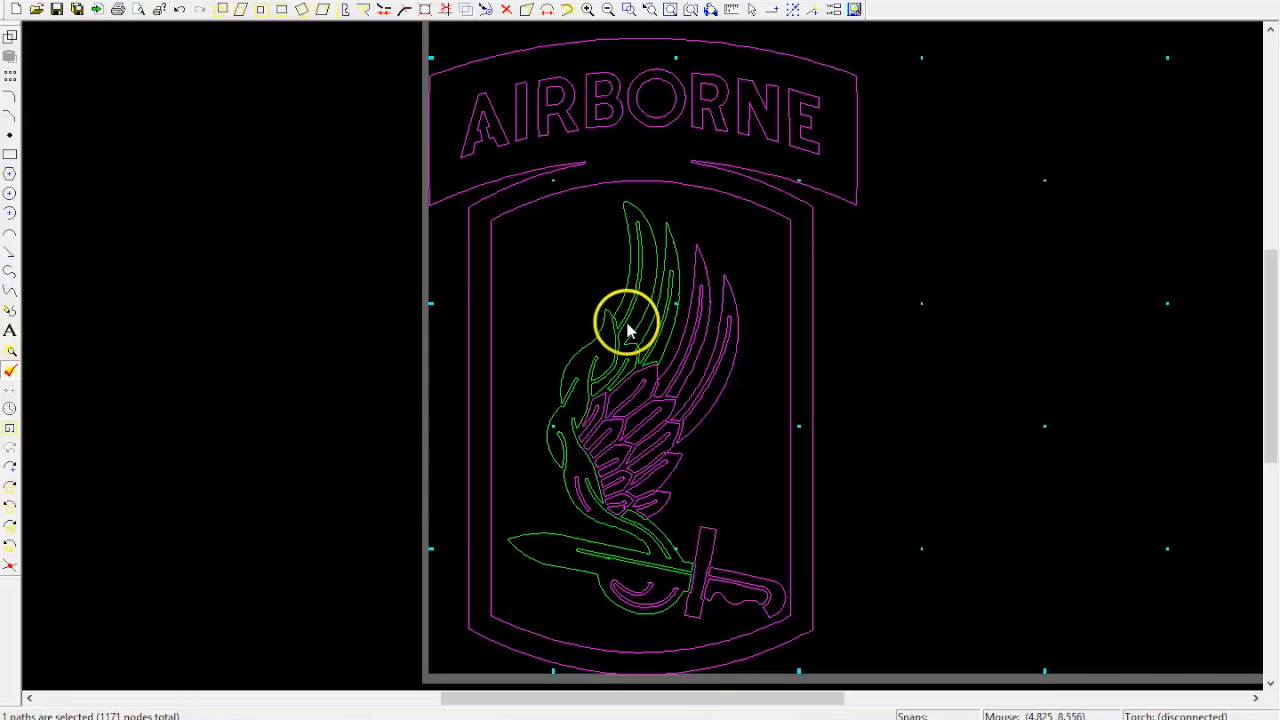
{"action": "mouse_move", "coordinate": [590, 383]}
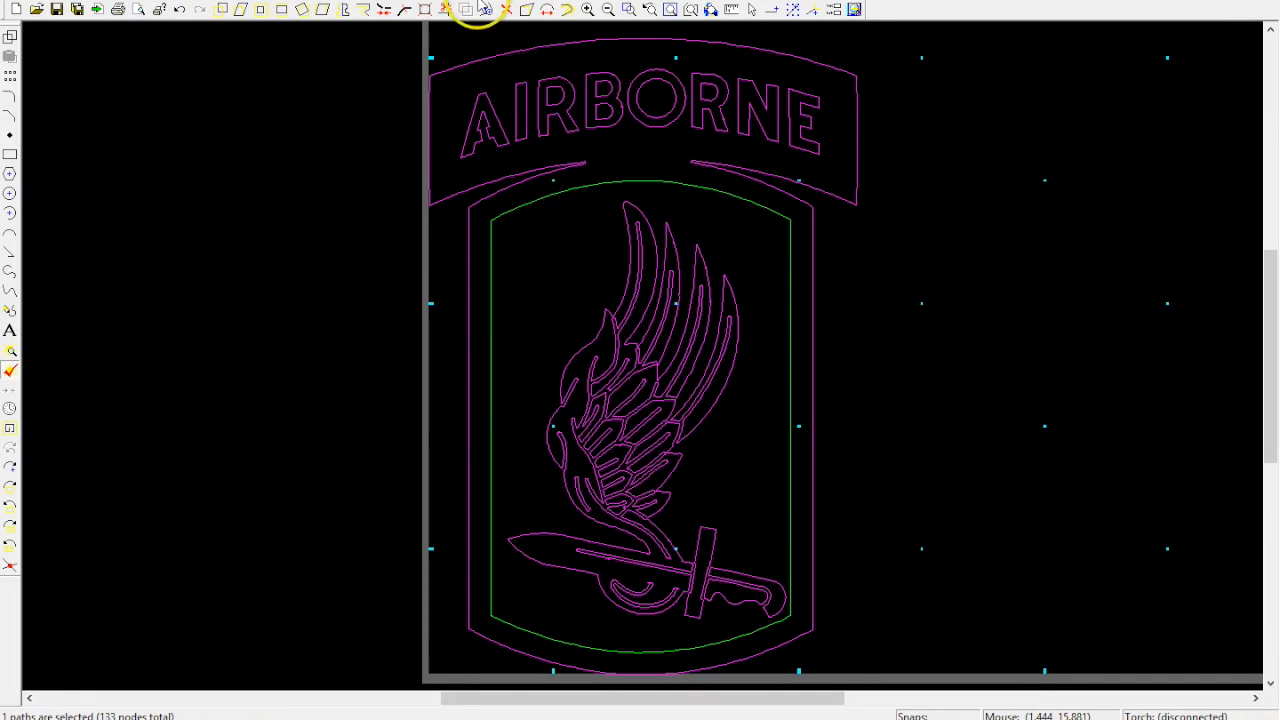
{"action": "mouse_move", "coordinate": [63, 250]}
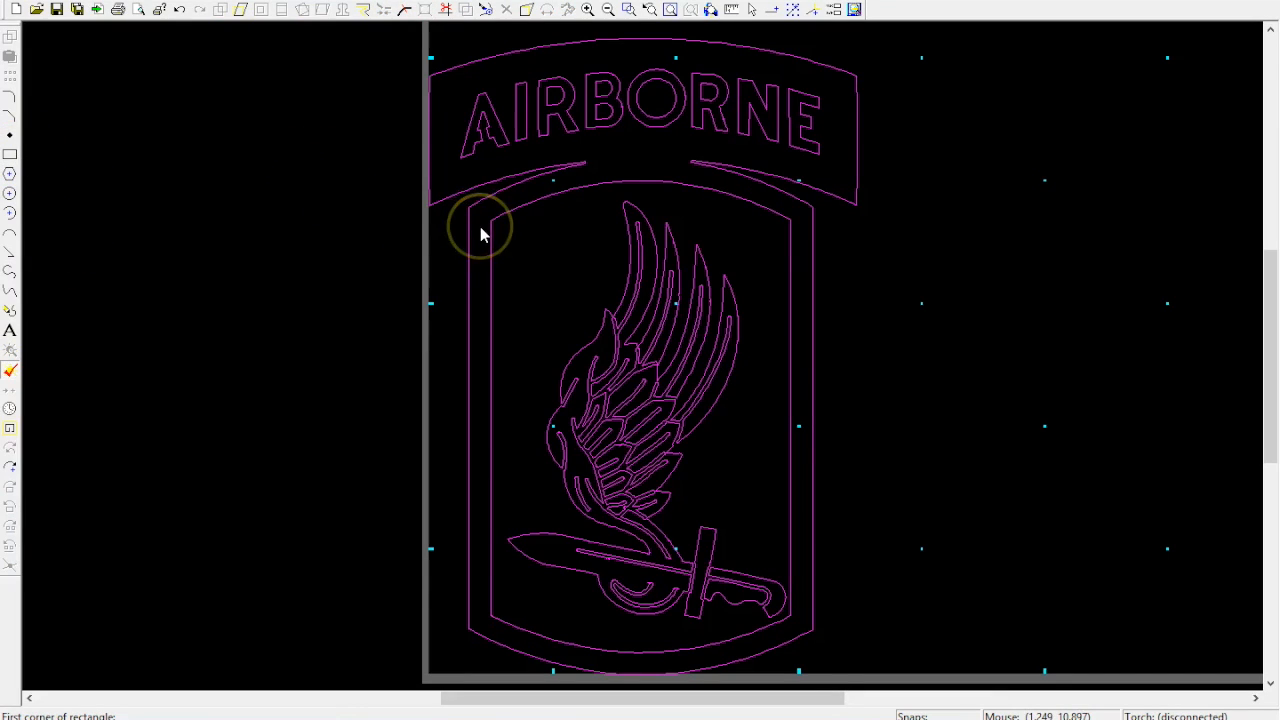
{"action": "mouse_move", "coordinate": [422, 382]}
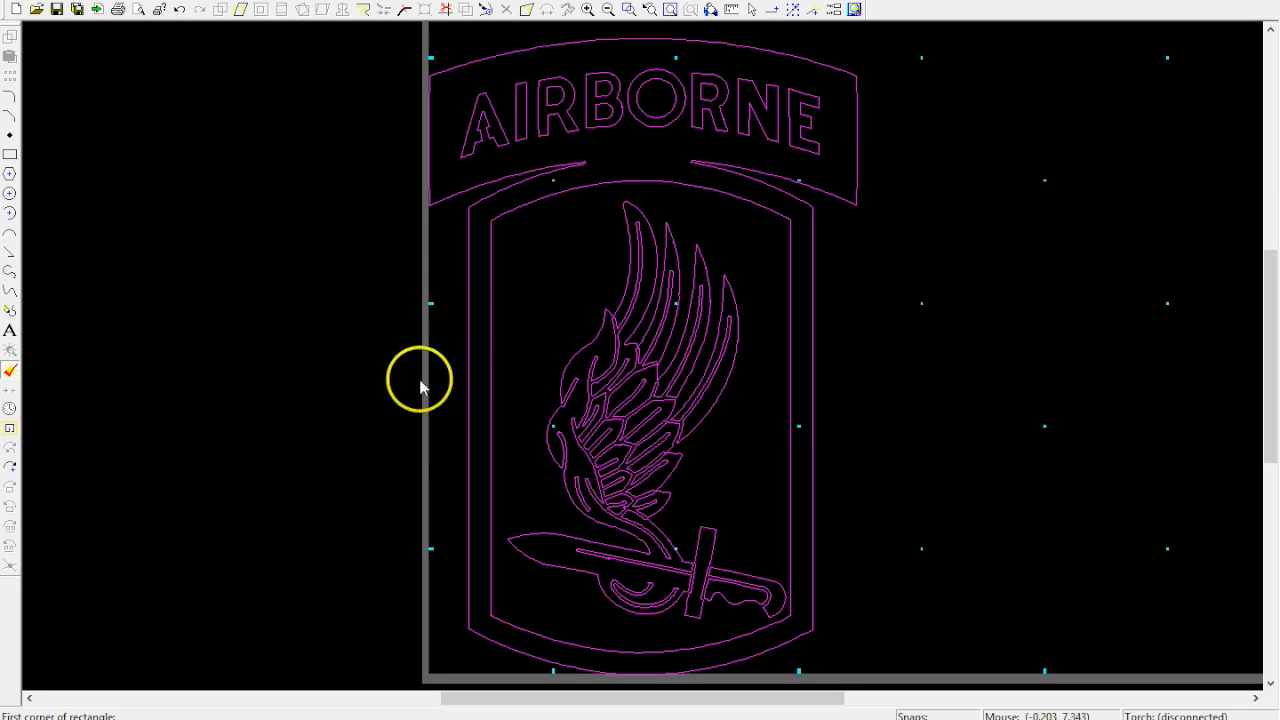
{"action": "mouse_move", "coordinate": [463, 408]}
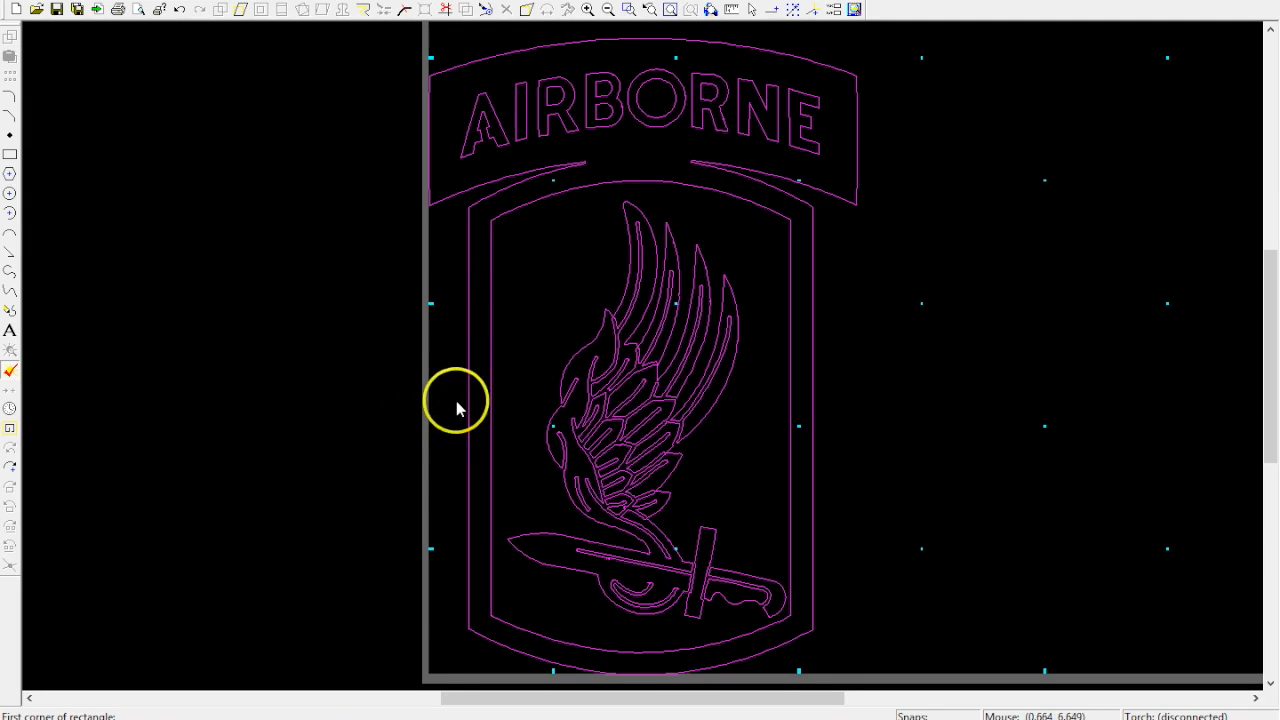
- Draw a long thin rectangle spanning horizontally across the patch middle
{"action": "left_click_drag", "start_coordinate": [456, 407], "coordinate": [875, 413]}
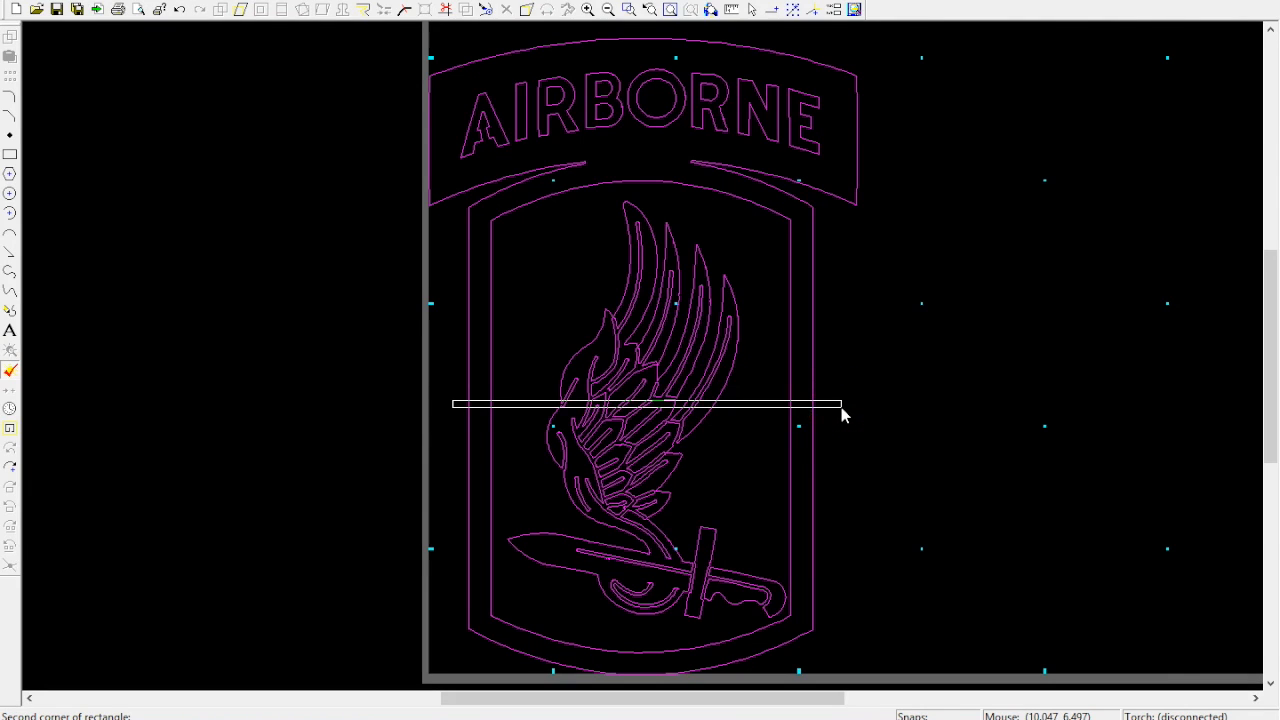
{"action": "left_click", "coordinate": [835, 409]}
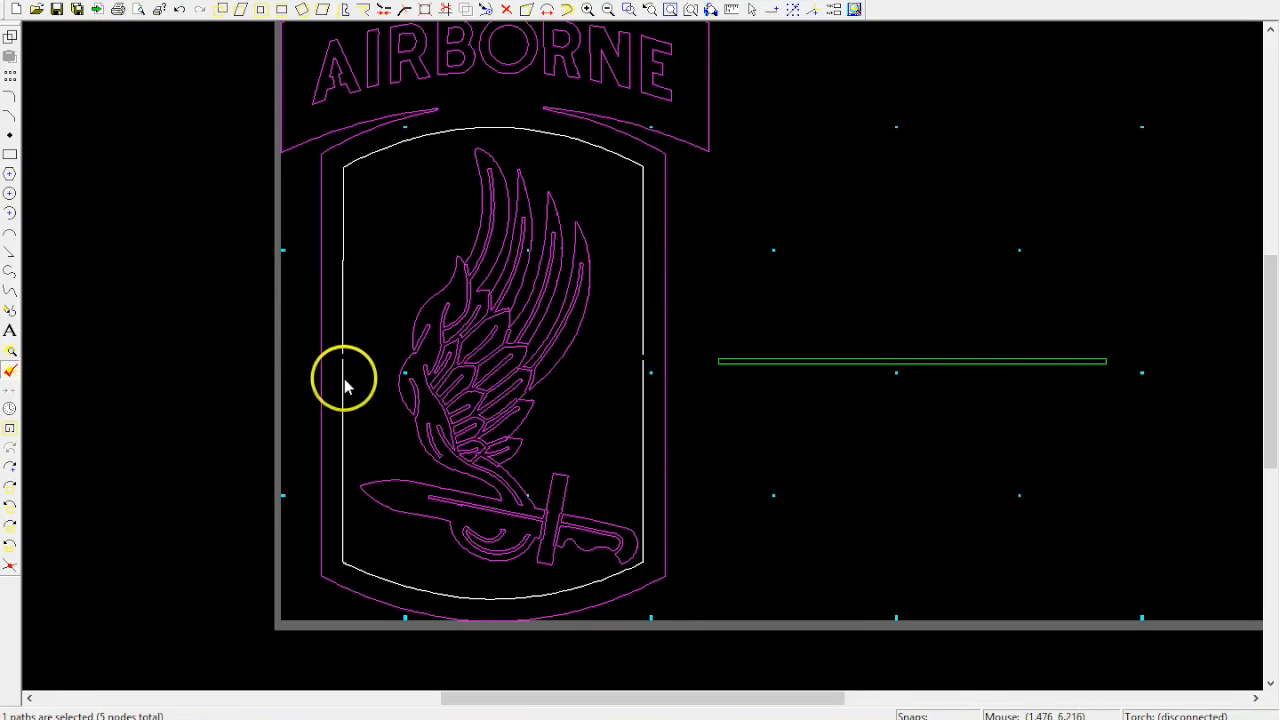
{"action": "mouse_move", "coordinate": [350, 370]}
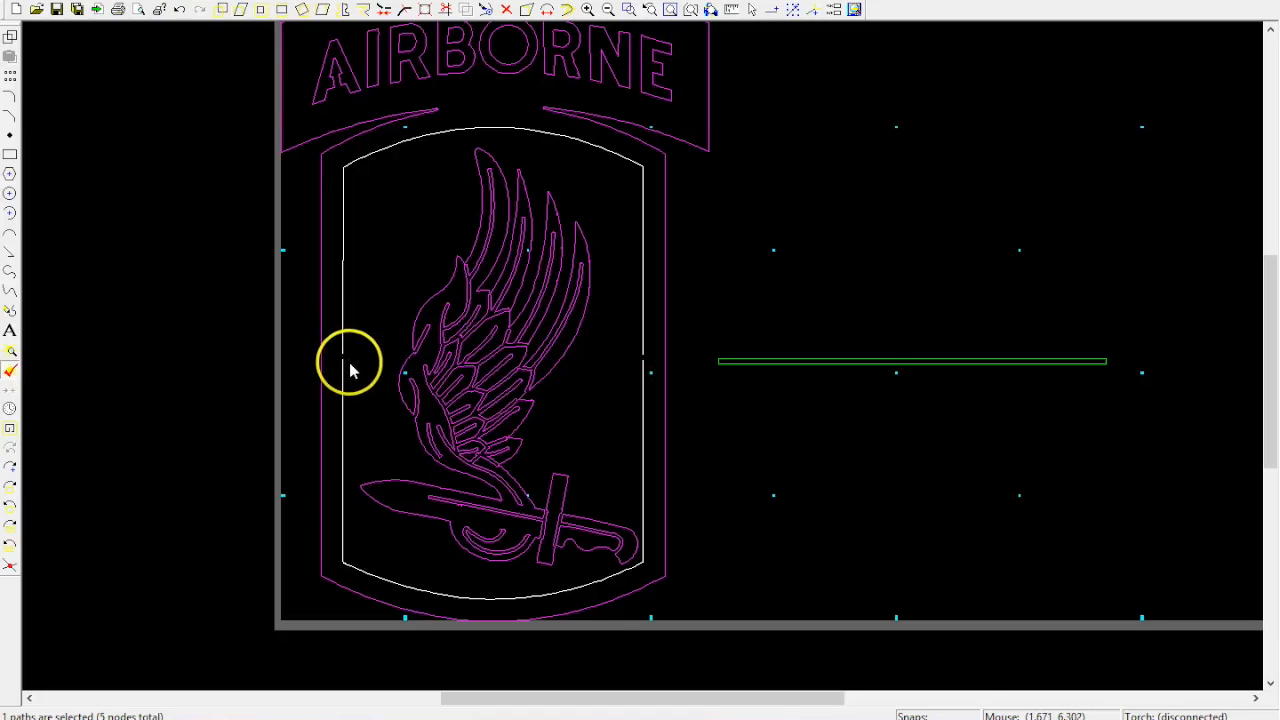
{"action": "mouse_move", "coordinate": [343, 358]}
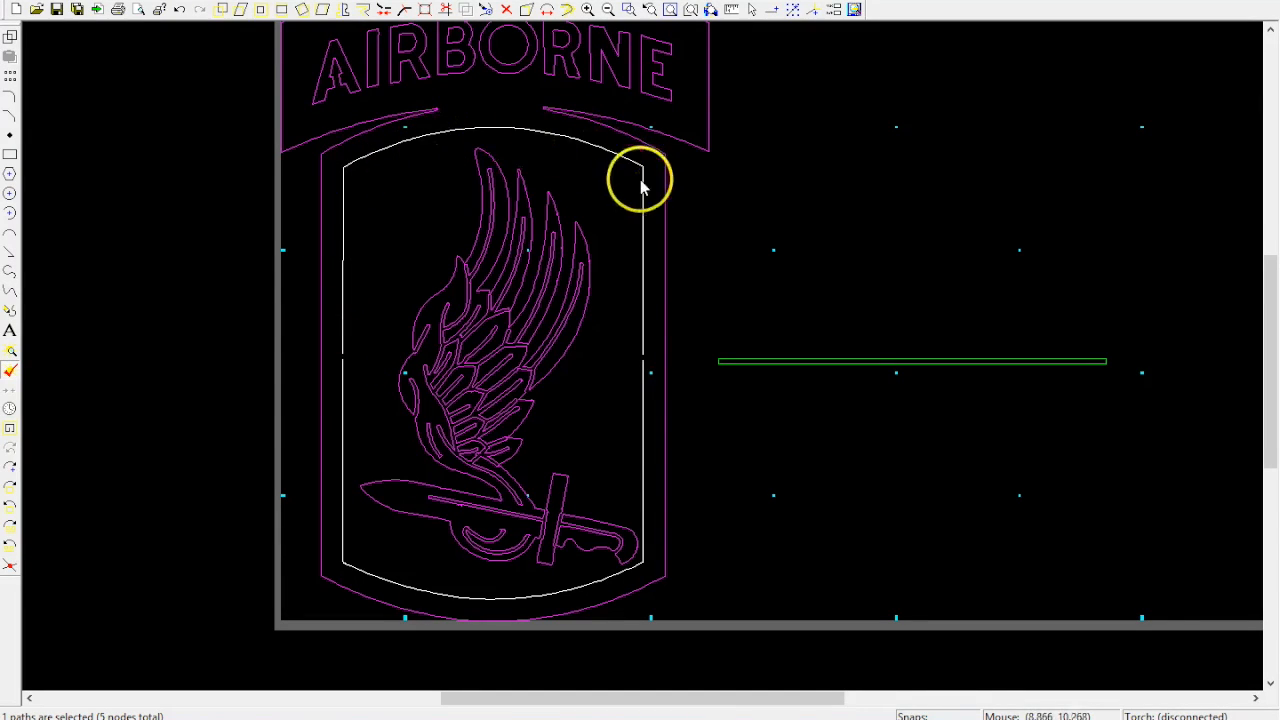
{"action": "mouse_move", "coordinate": [640, 333]}
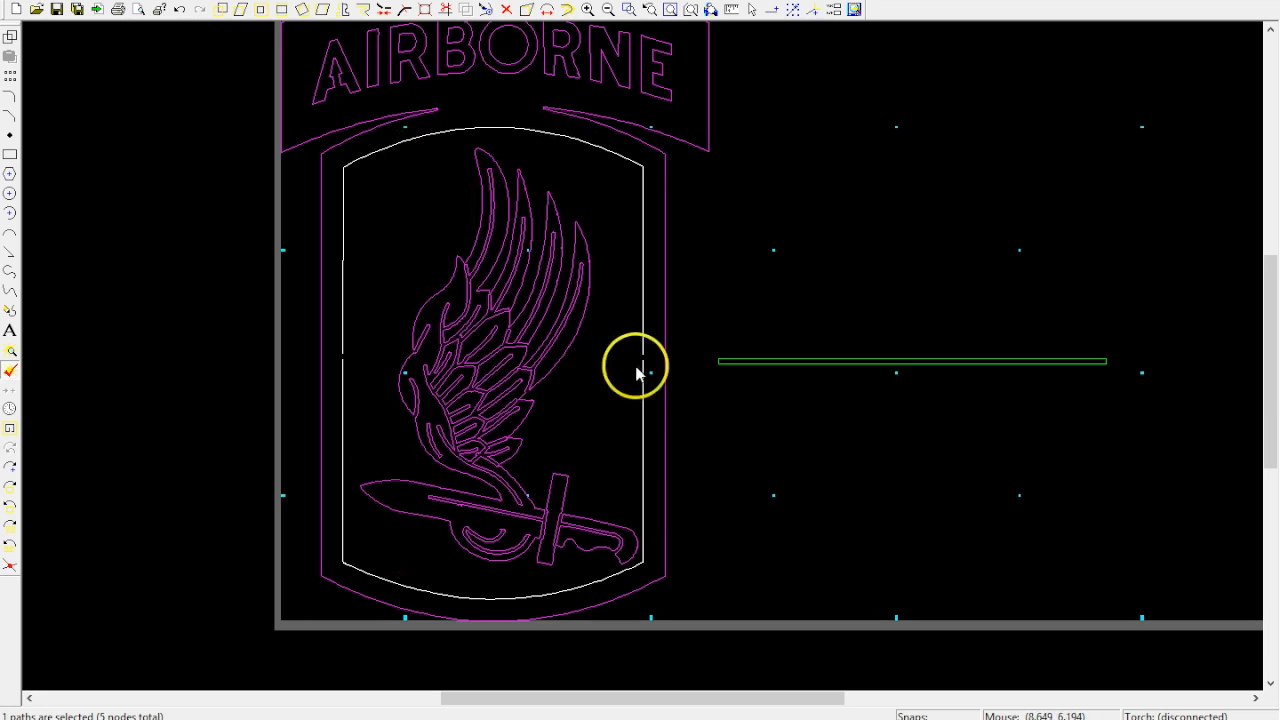
{"action": "mouse_move", "coordinate": [1074, 325]}
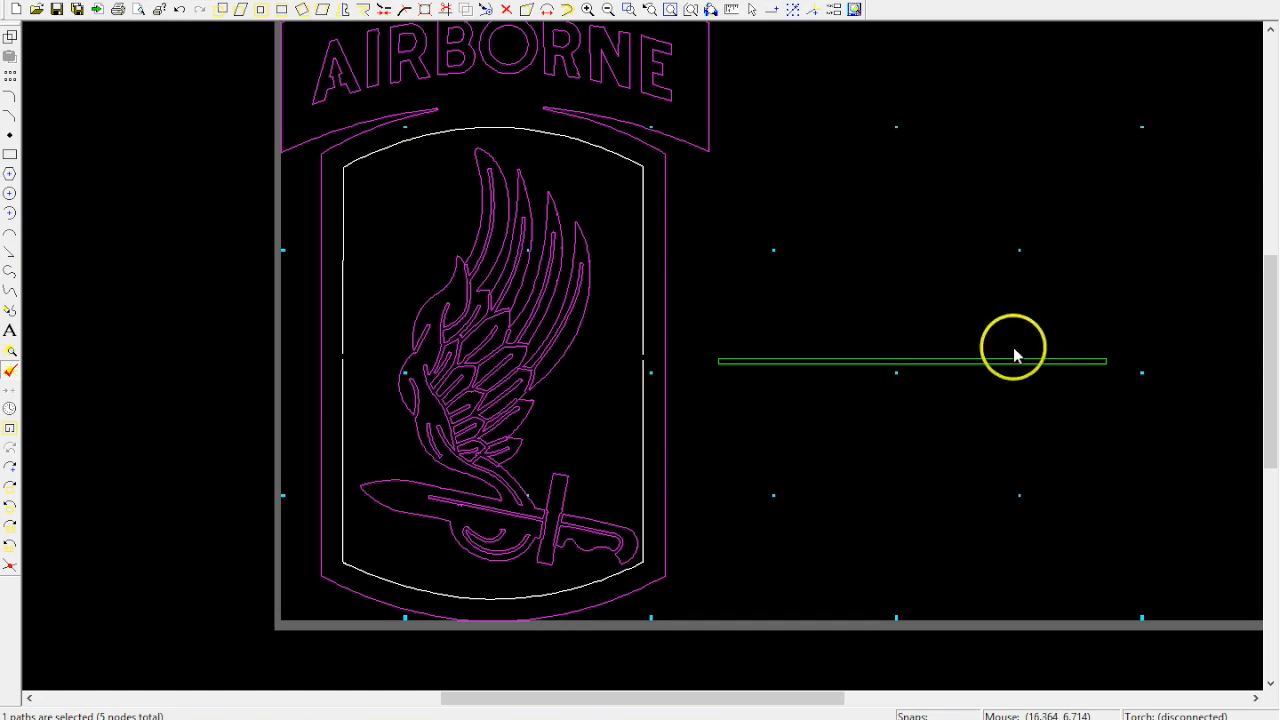
{"action": "mouse_move", "coordinate": [770, 10]}
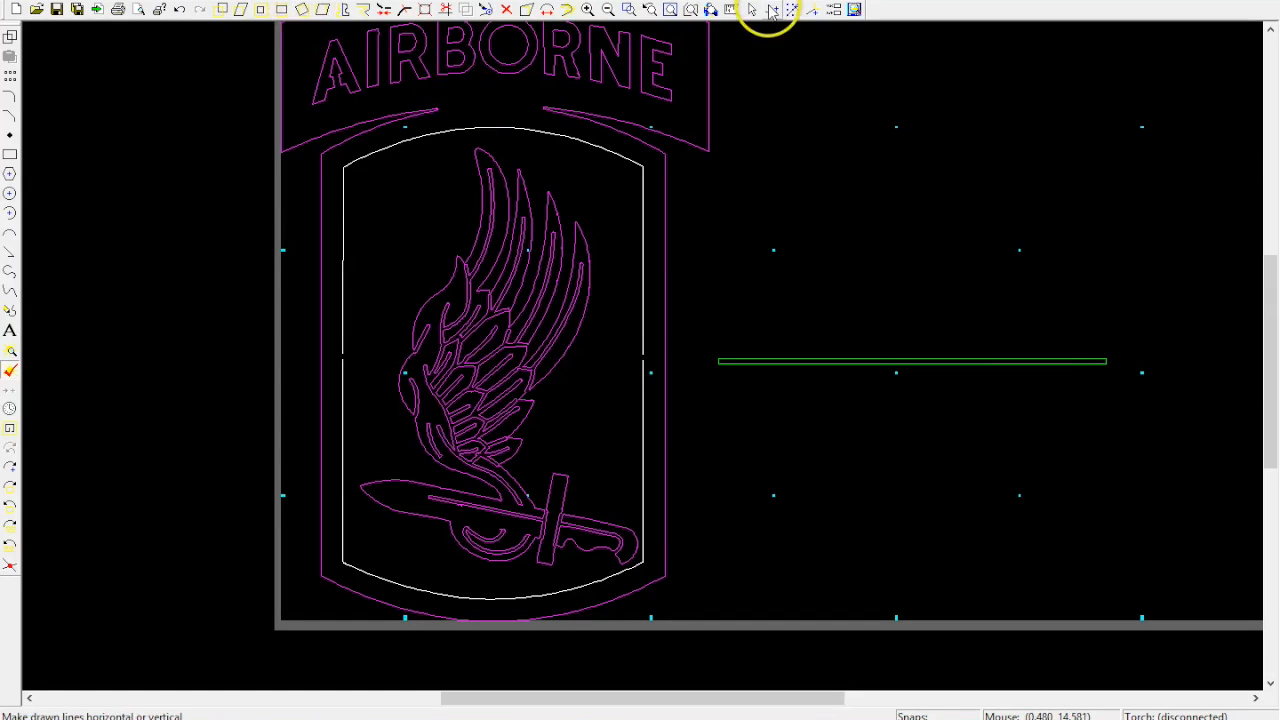
{"action": "mouse_move", "coordinate": [787, 11]}
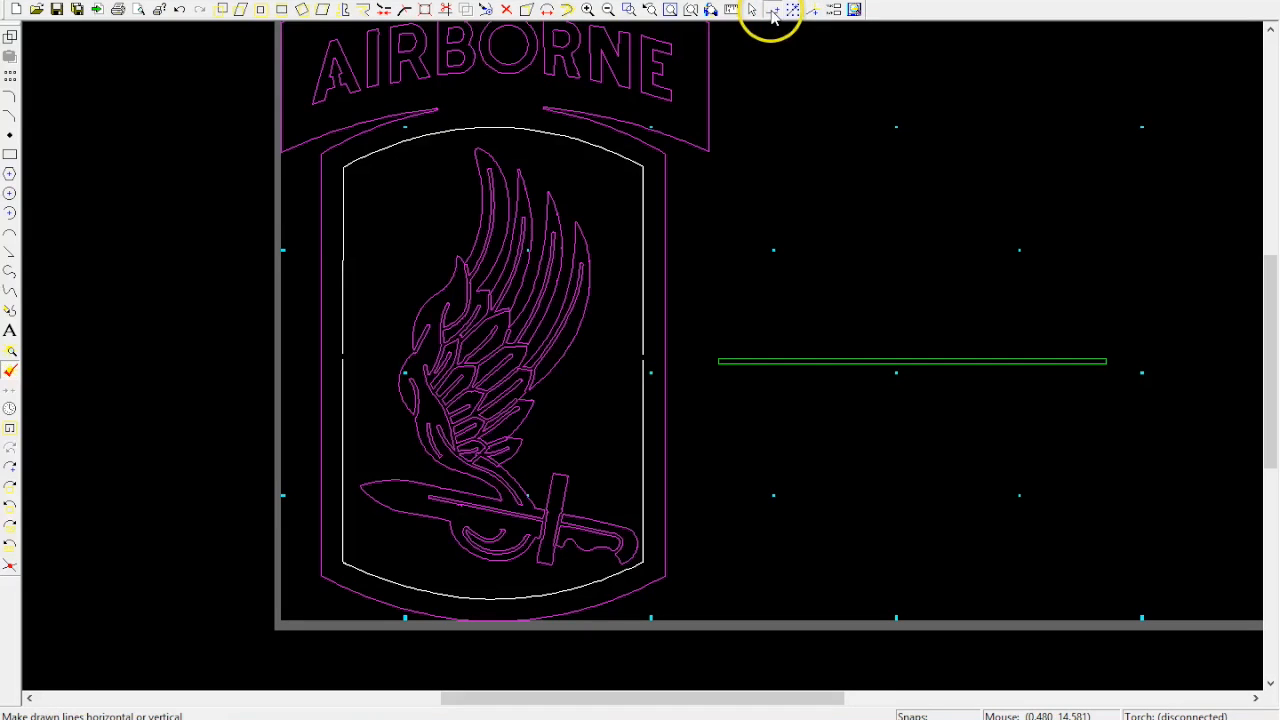
- With ortho snap on, rotate the thin bar 90° and place it at the patch centre
{"action": "left_click", "coordinate": [875, 364]}
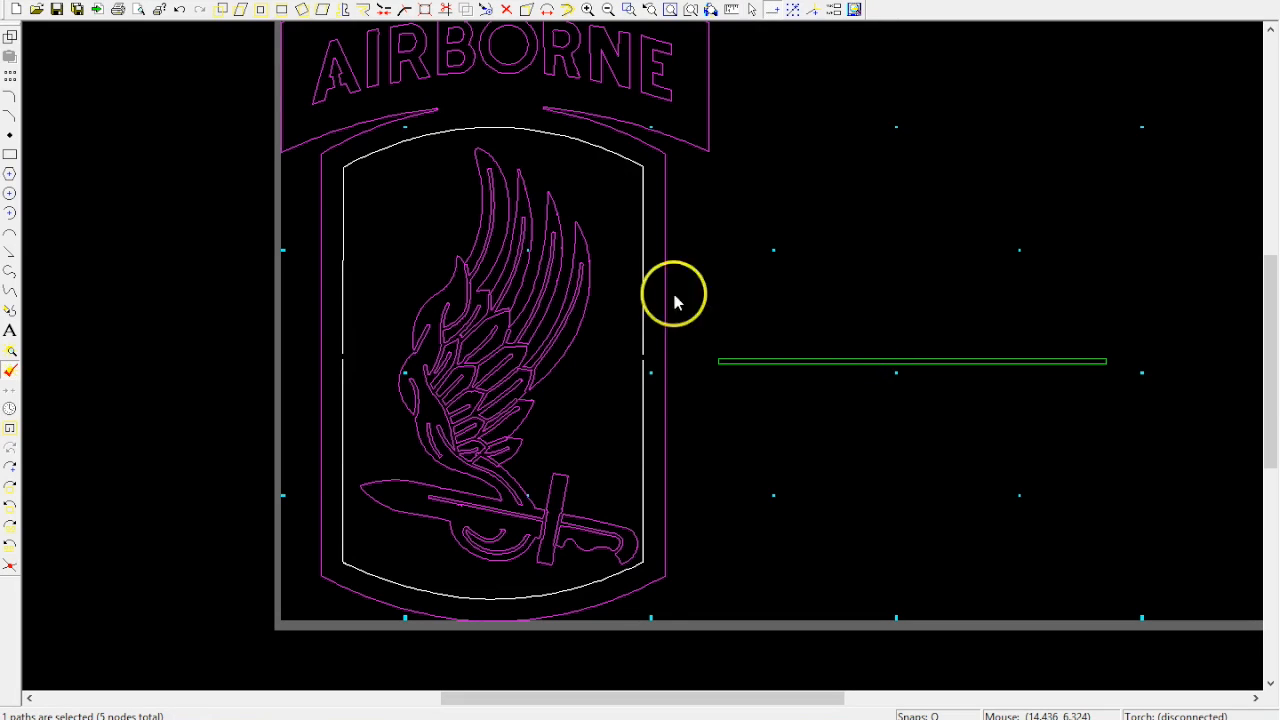
{"action": "left_click", "coordinate": [293, 13]}
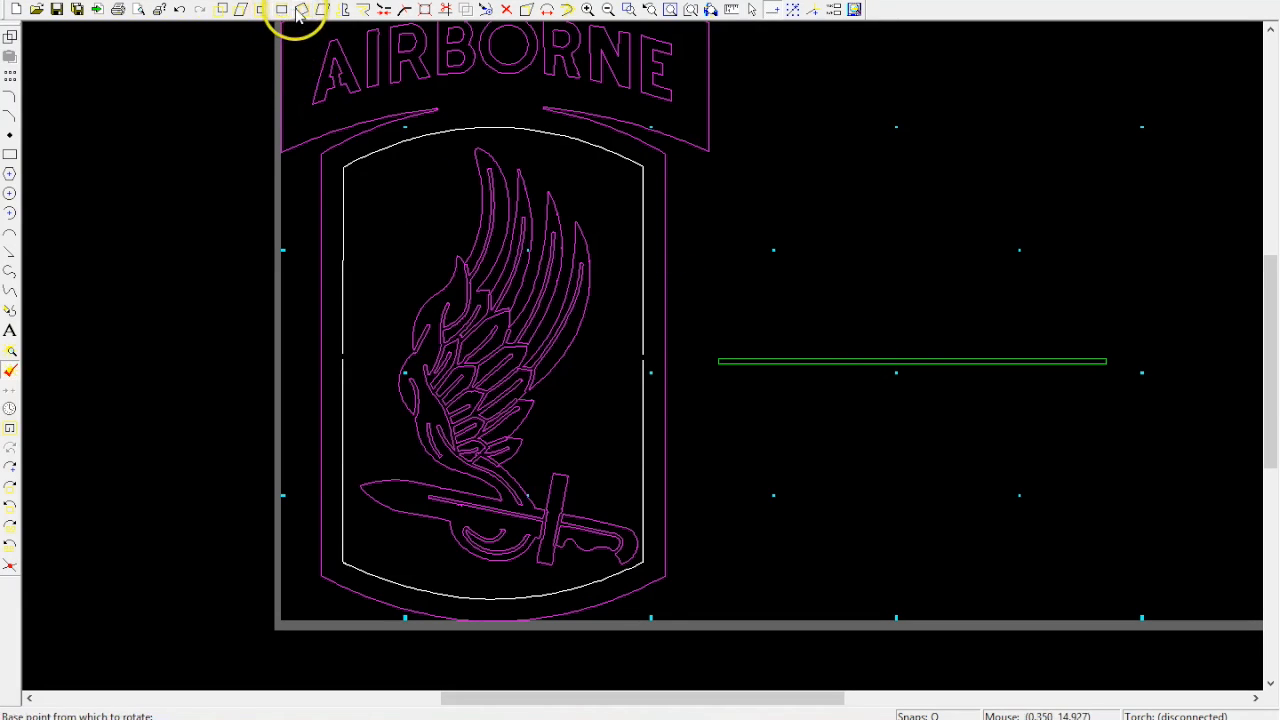
{"action": "left_click", "coordinate": [1065, 356]}
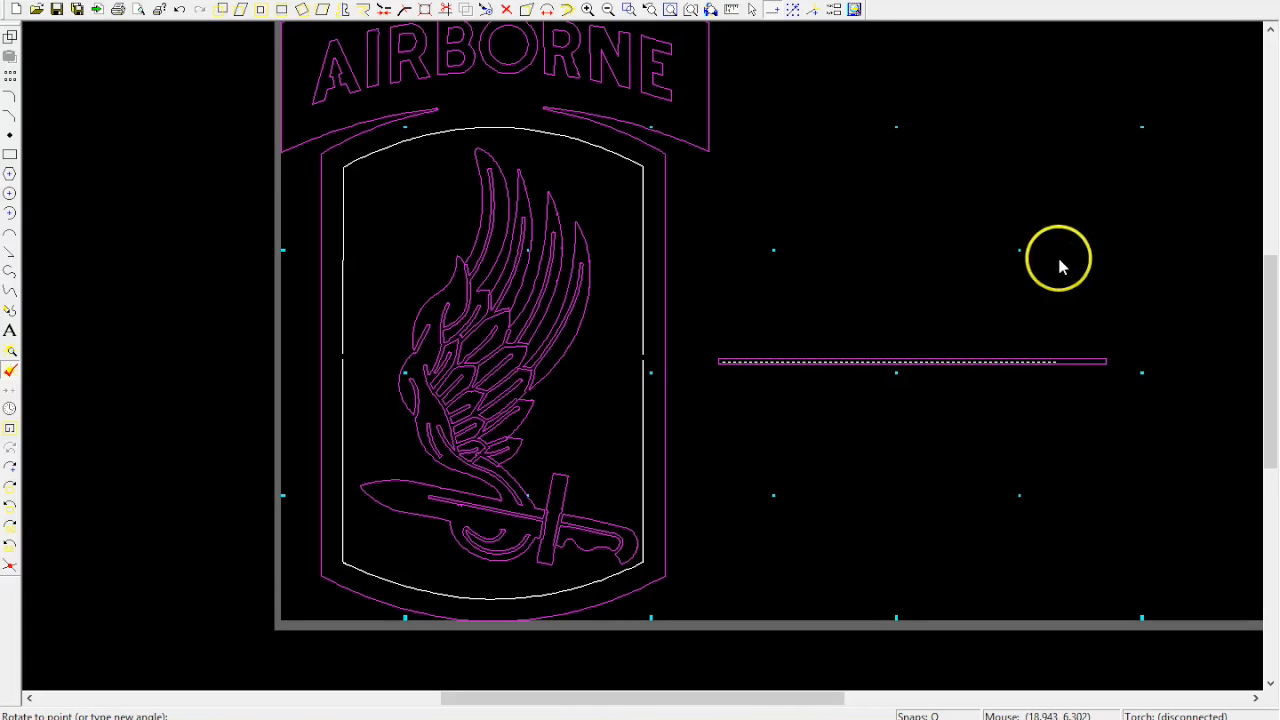
{"action": "mouse_move", "coordinate": [1030, 142]}
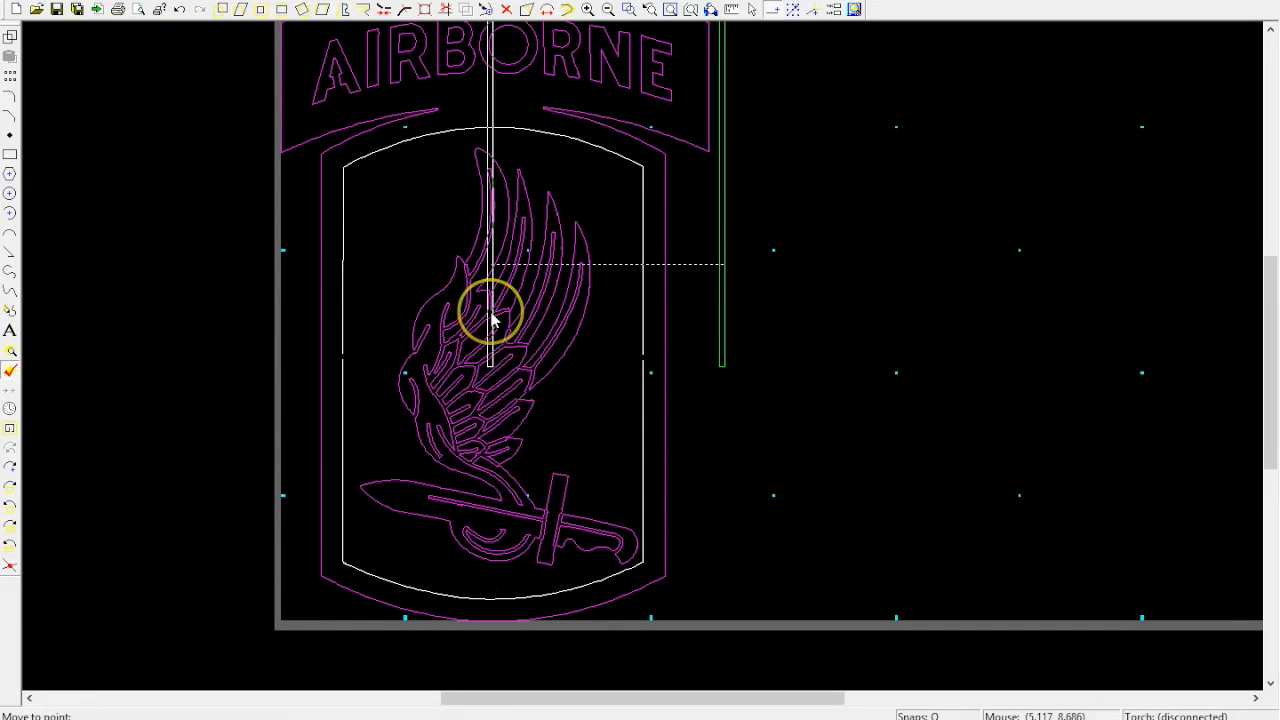
{"action": "mouse_move", "coordinate": [499, 328]}
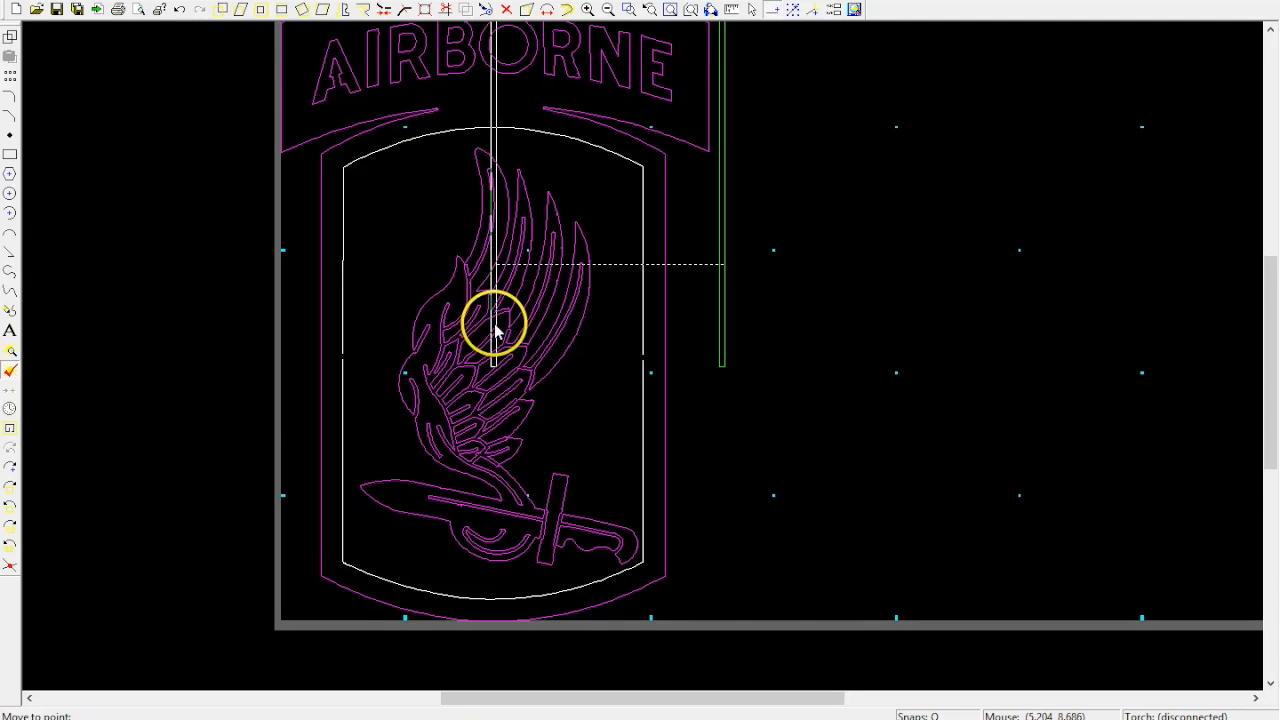
{"action": "left_click", "coordinate": [492, 325]}
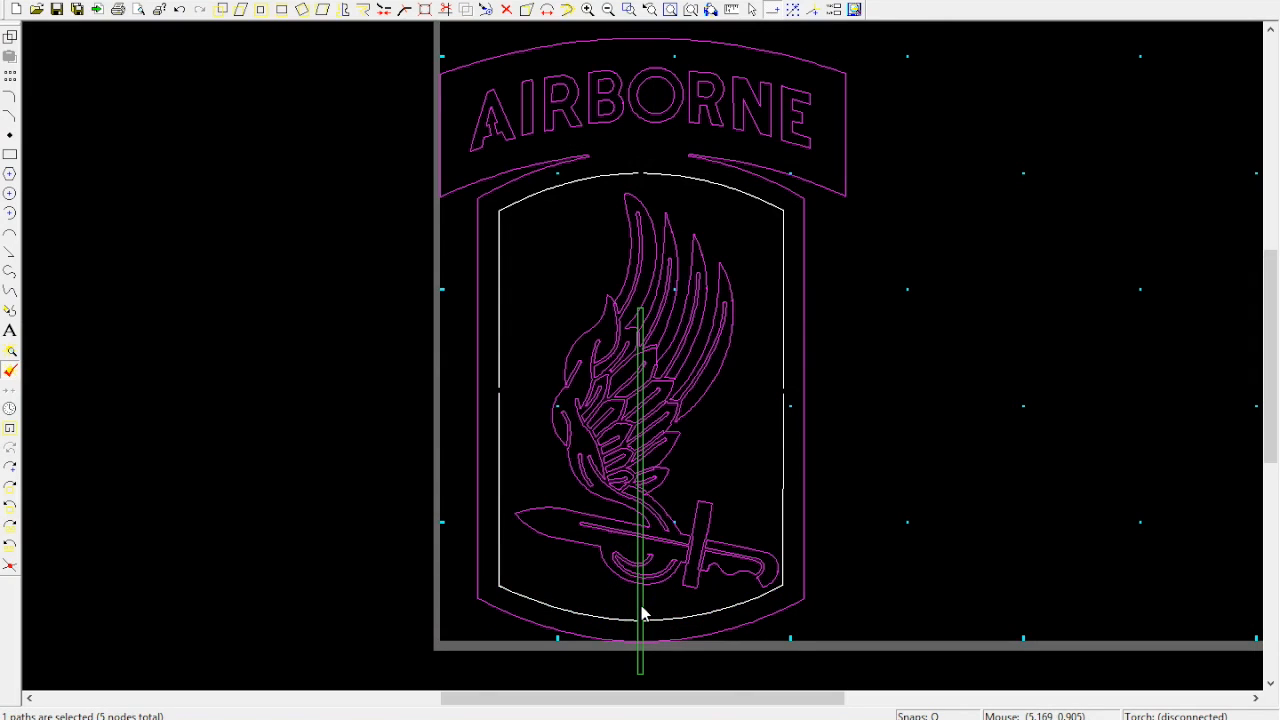
- Clear the selection, then select the winged sword outline in the patch centre
{"action": "left_click", "coordinate": [860, 435]}
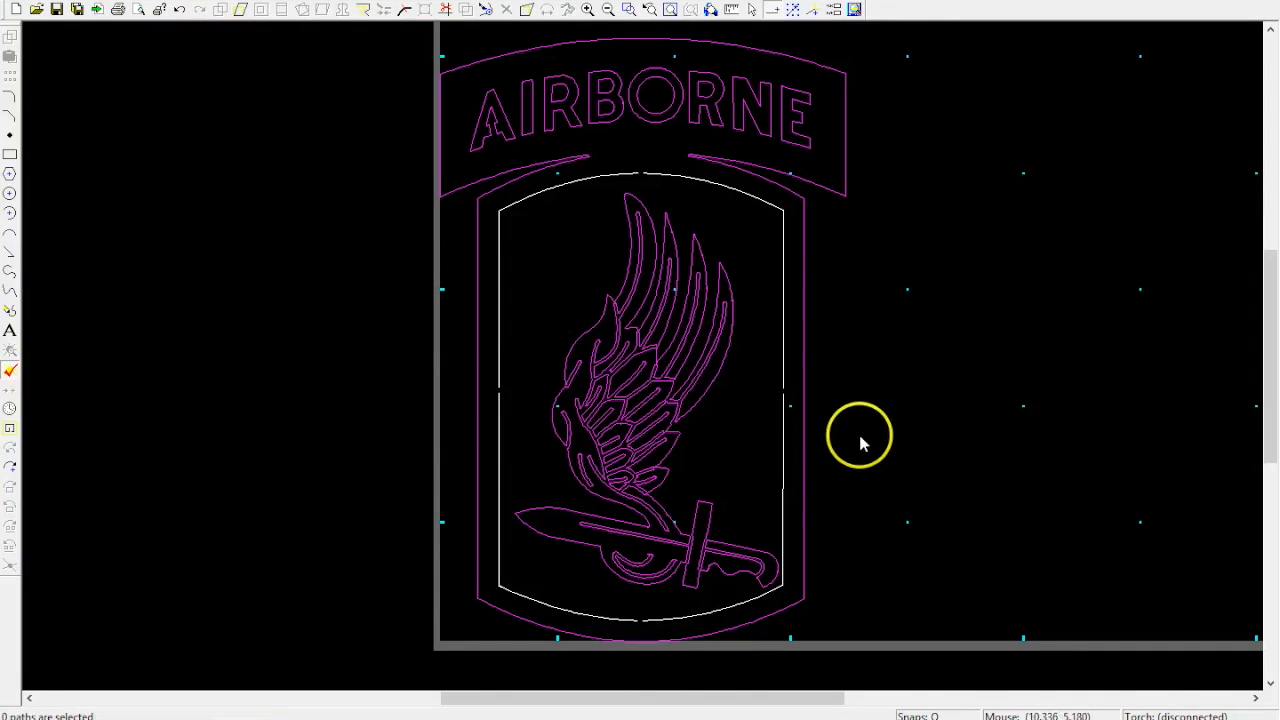
{"action": "mouse_move", "coordinate": [568, 263]}
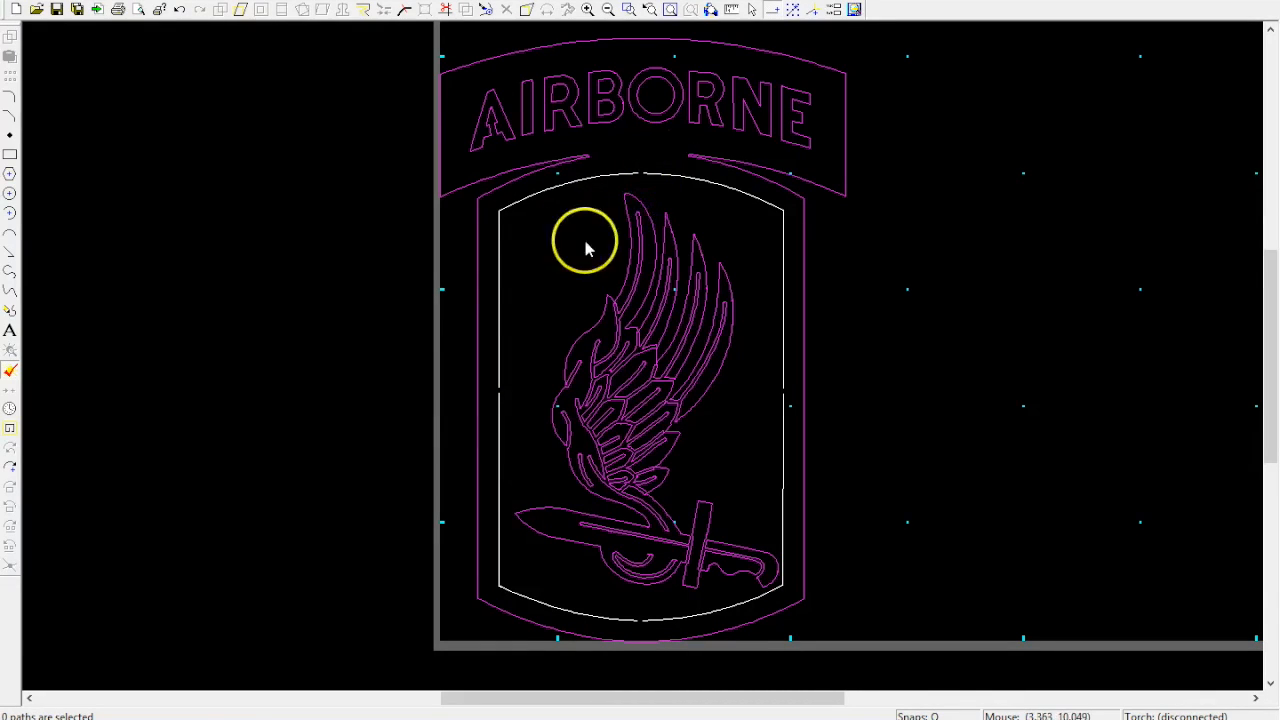
{"action": "mouse_move", "coordinate": [640, 597]}
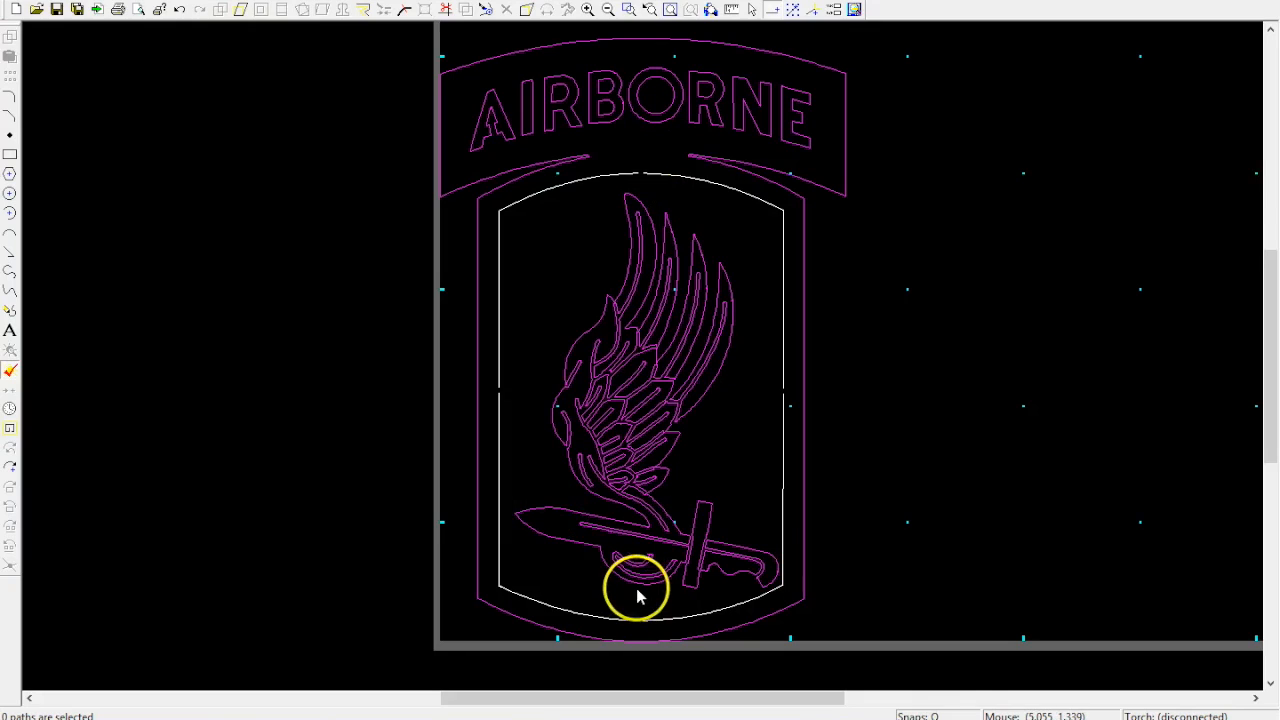
{"action": "mouse_move", "coordinate": [743, 200]}
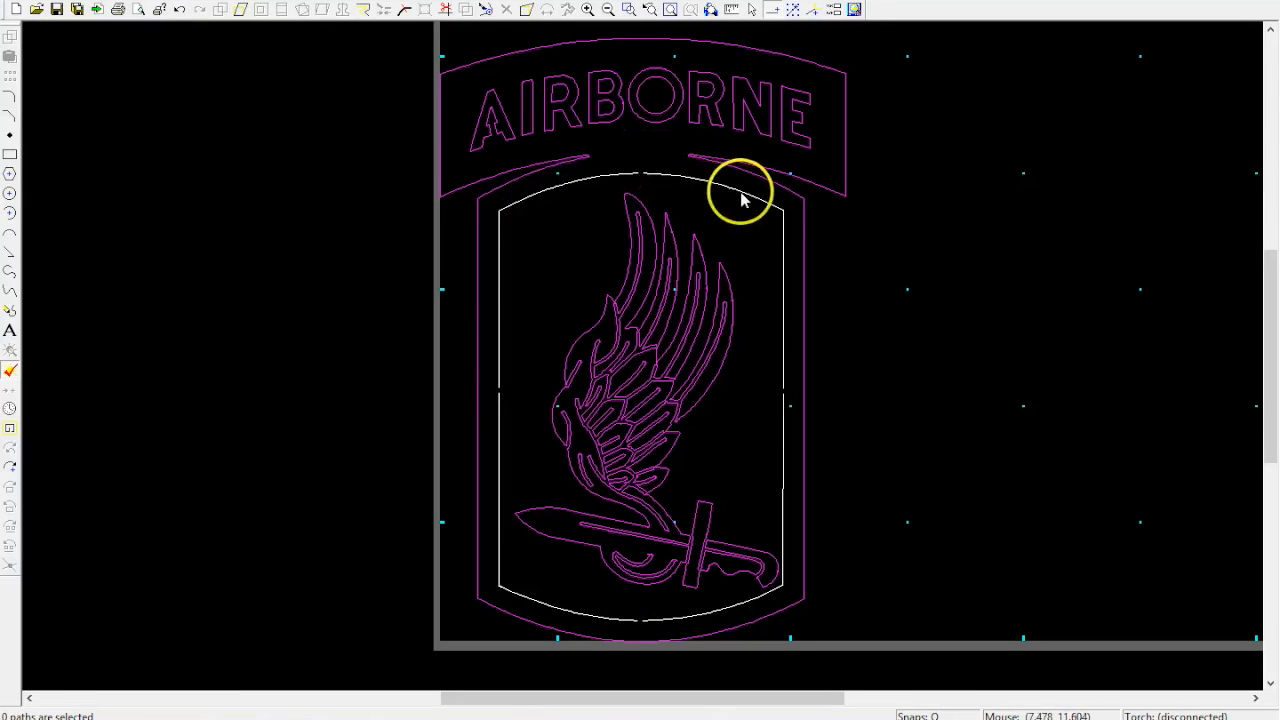
{"action": "mouse_move", "coordinate": [560, 616]}
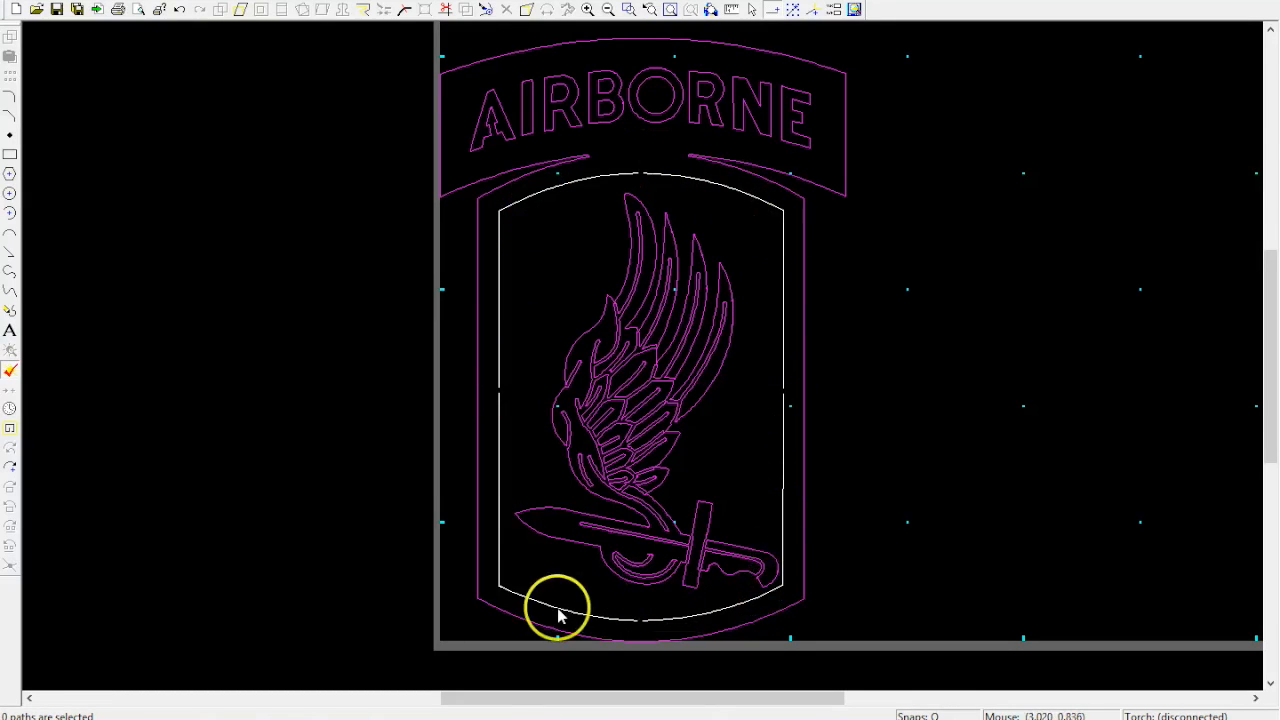
{"action": "mouse_move", "coordinate": [538, 598]}
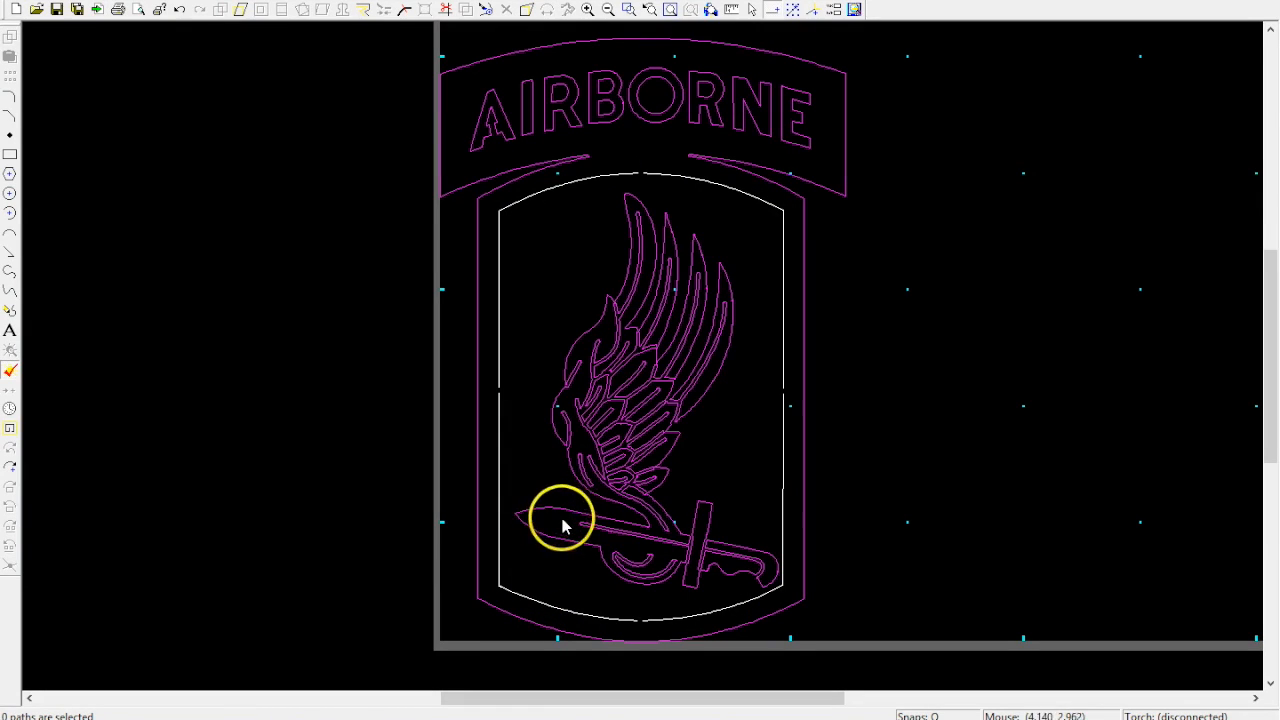
{"action": "left_click", "coordinate": [563, 525]}
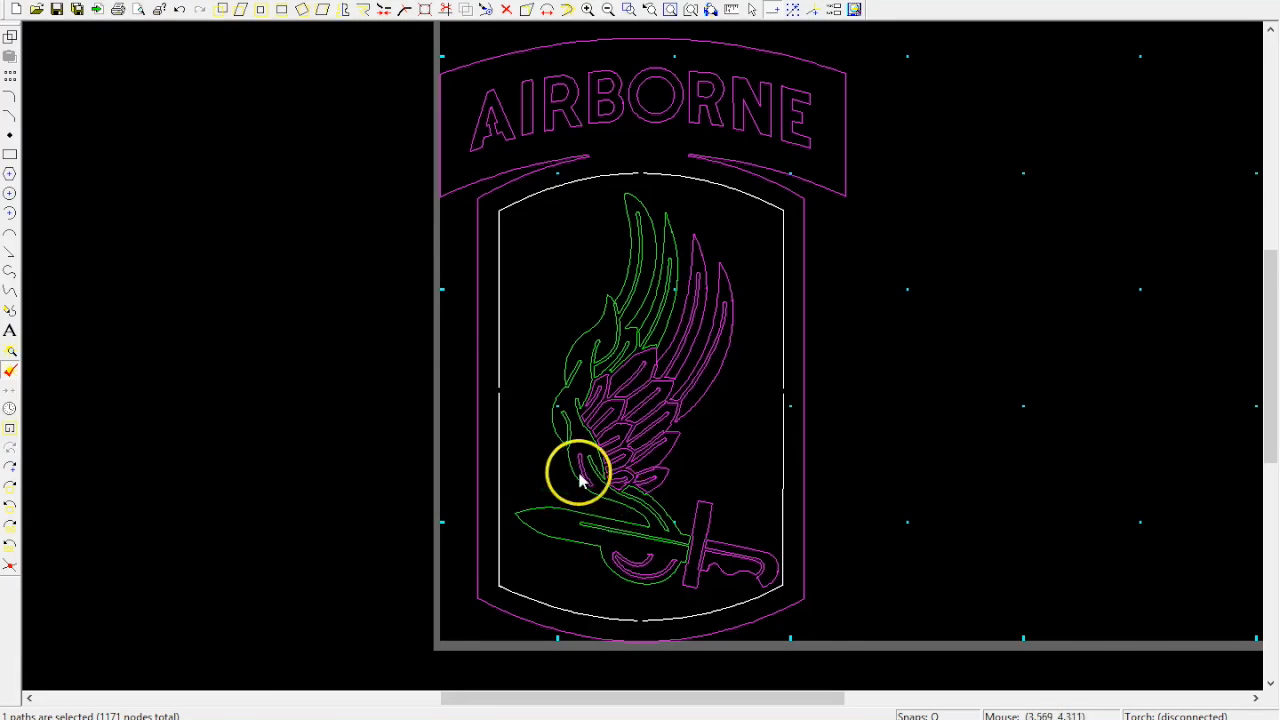
{"action": "mouse_move", "coordinate": [577, 395]}
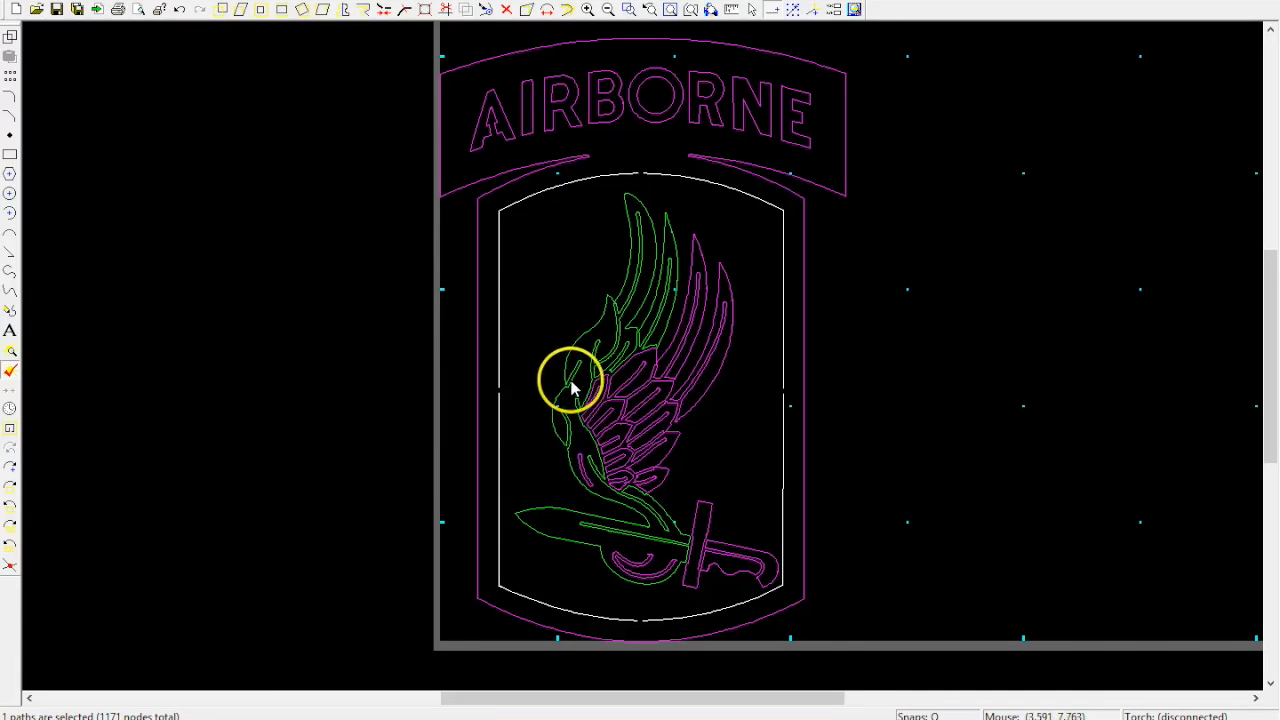
{"action": "mouse_move", "coordinate": [641, 273]}
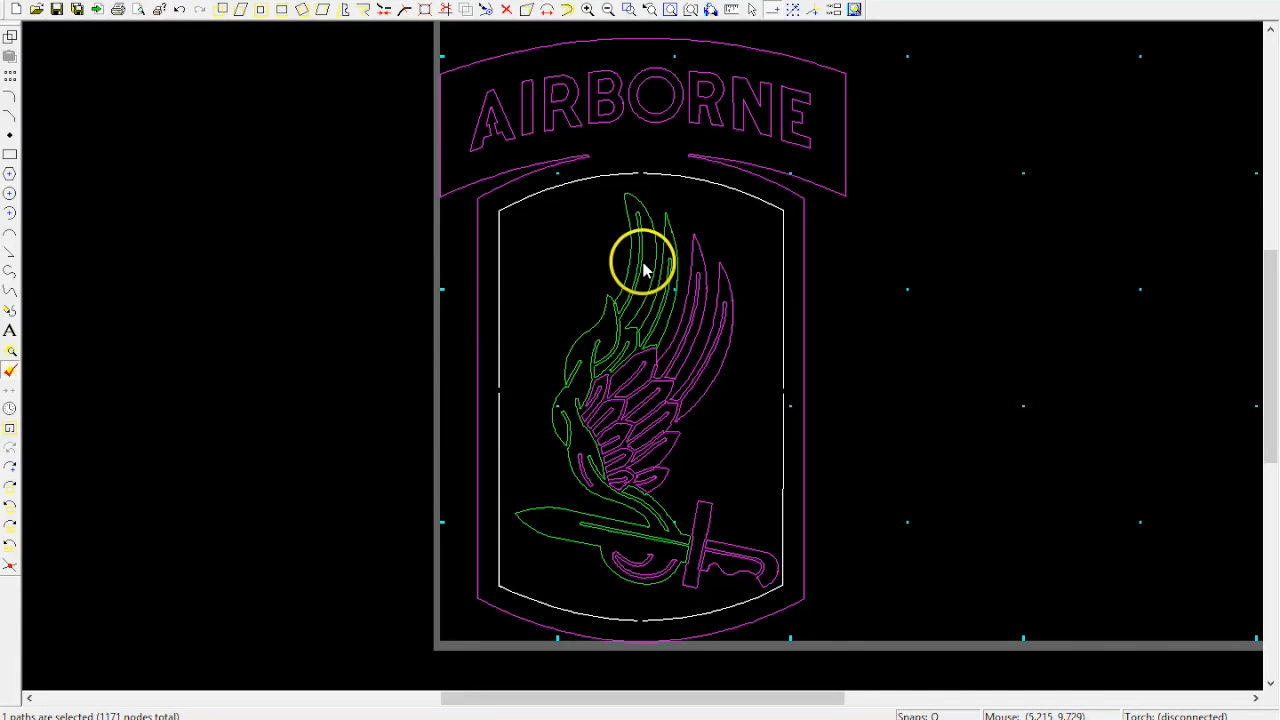
{"action": "mouse_move", "coordinate": [648, 267]}
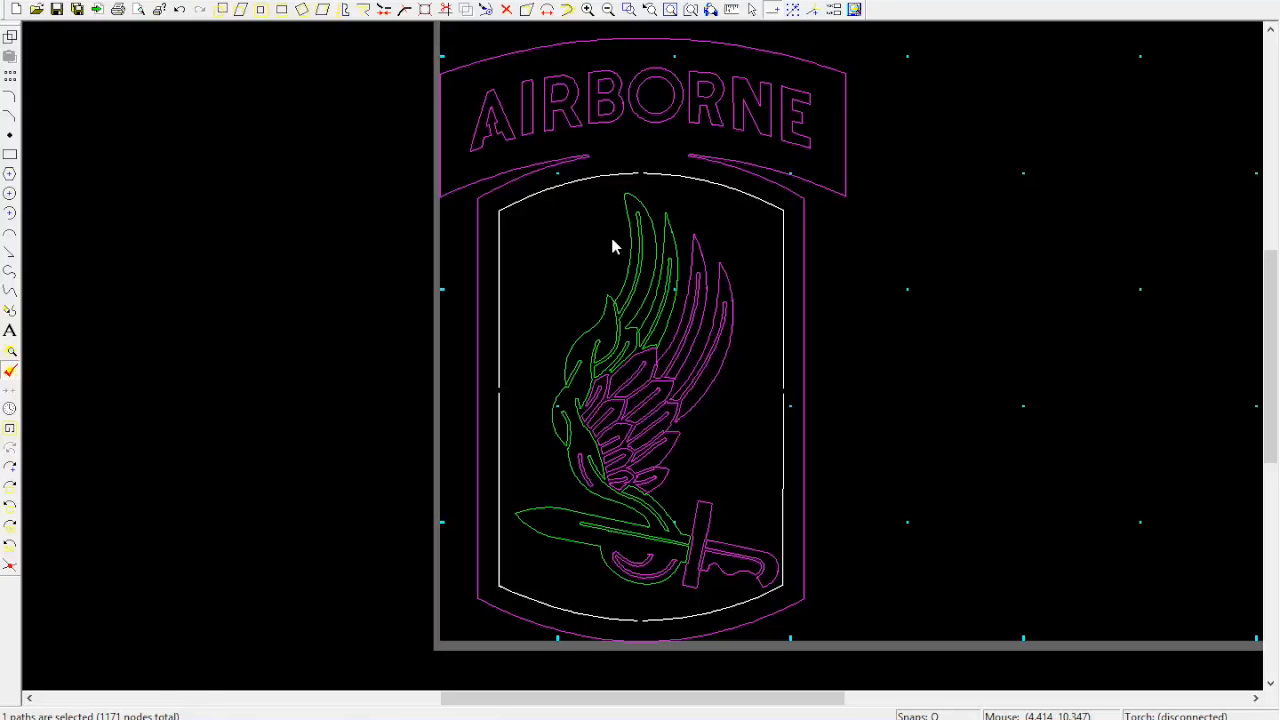
{"action": "mouse_move", "coordinate": [228, 205]}
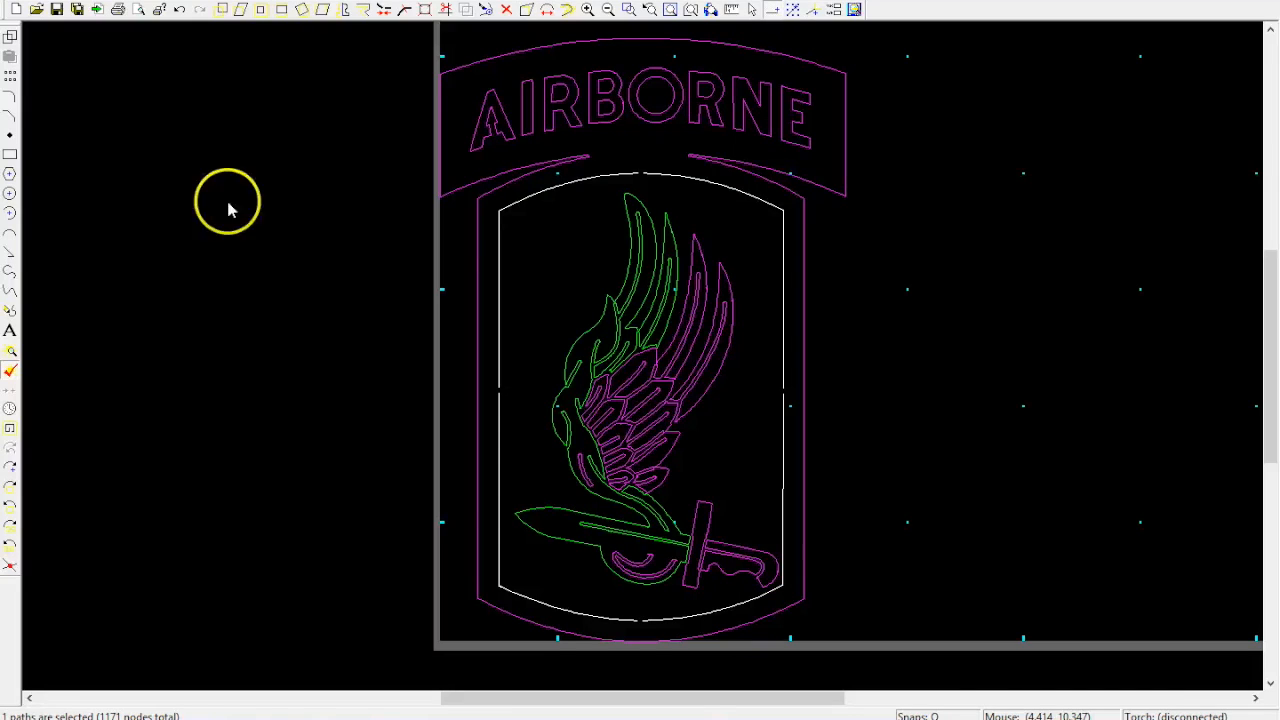
- Convert the patch to cut paths with lead-in near the shield's lower-left, no sheet edges, holes included
{"action": "left_click", "coordinate": [196, 8]}
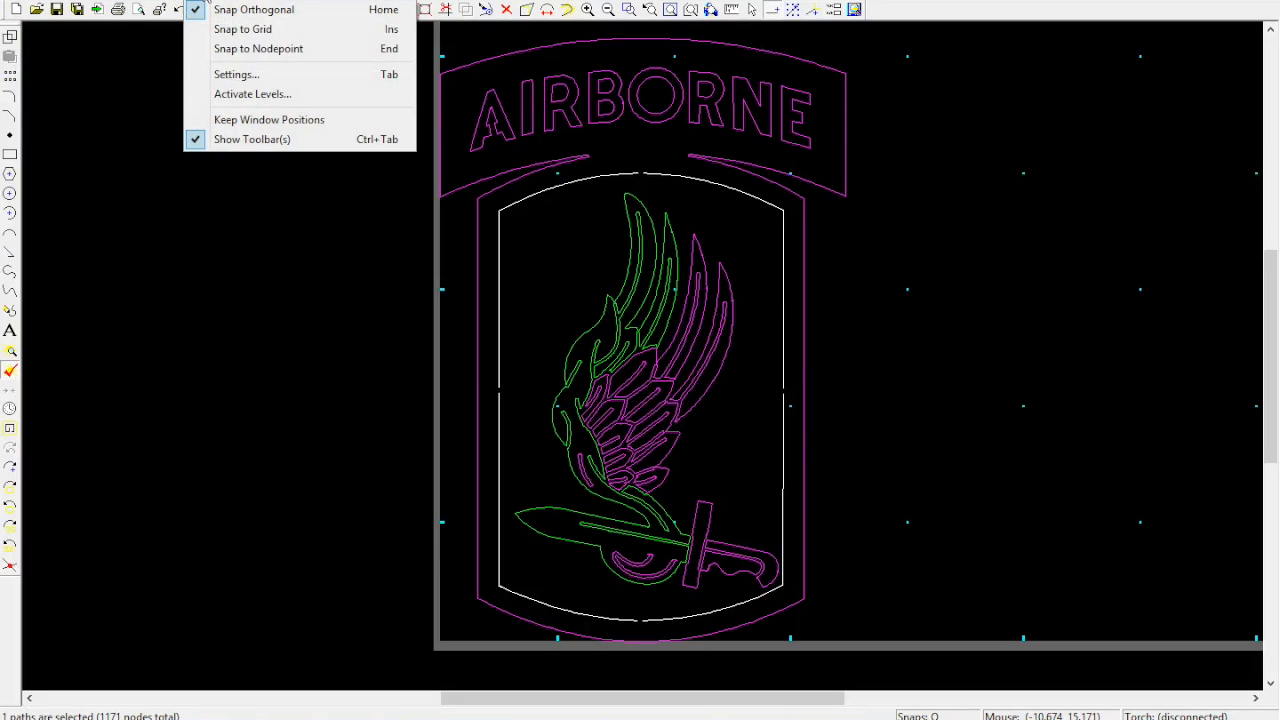
{"action": "left_click", "coordinate": [165, 8]}
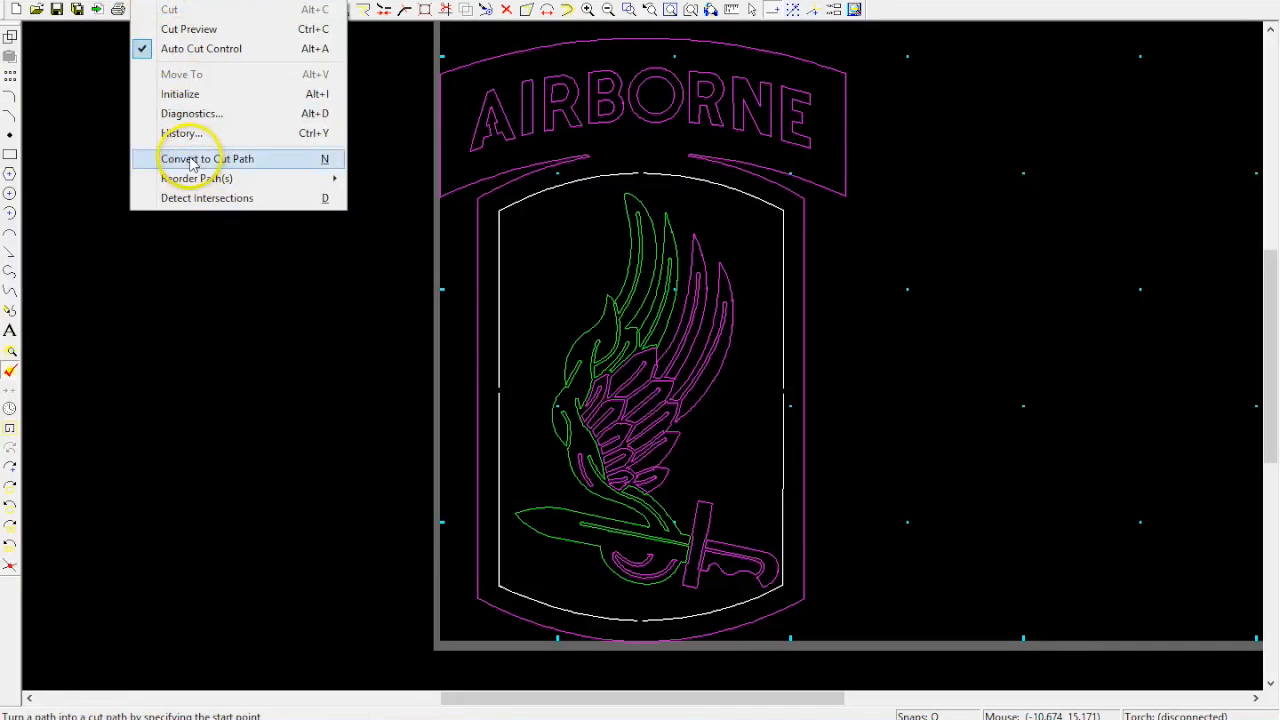
{"action": "left_click", "coordinate": [206, 158]}
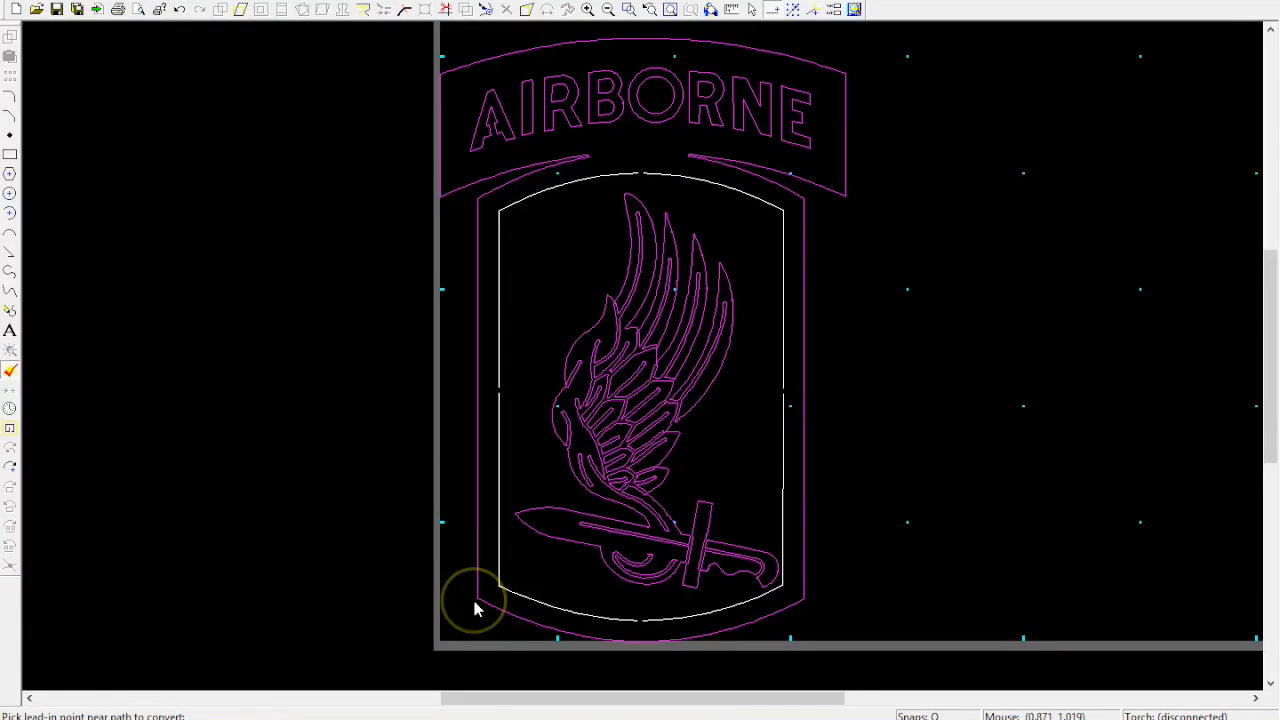
{"action": "left_click", "coordinate": [477, 608]}
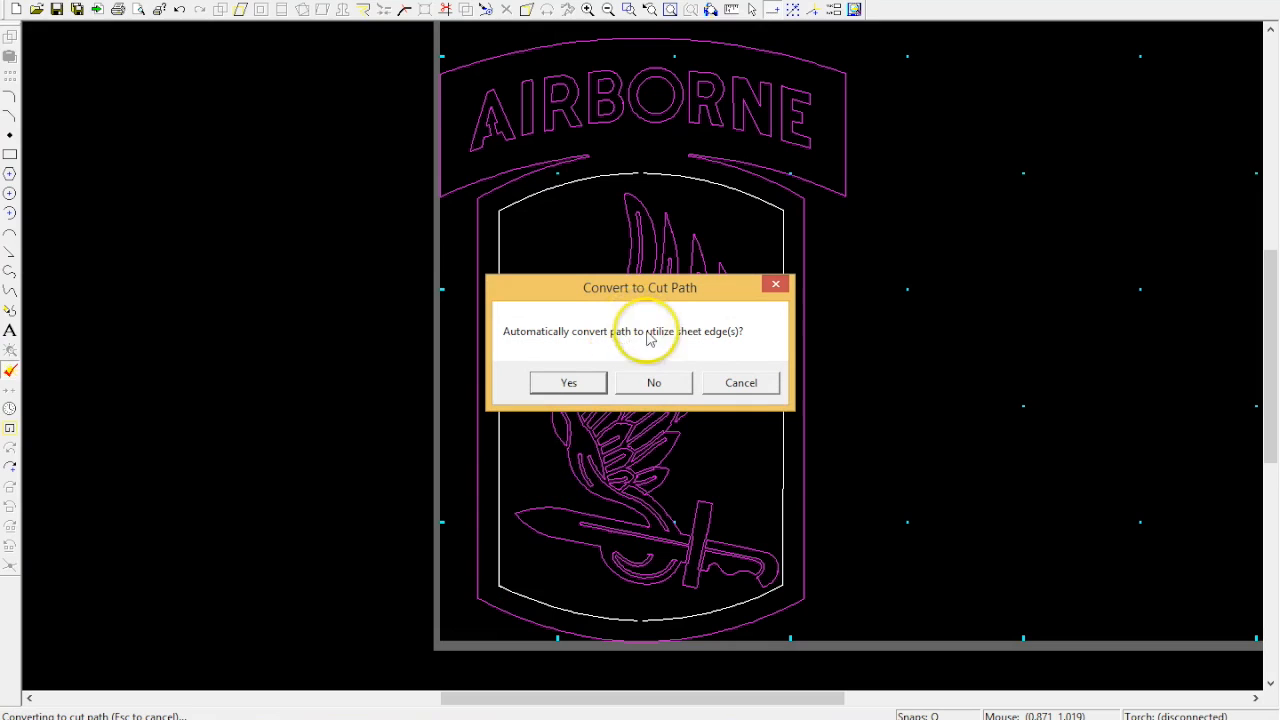
{"action": "mouse_move", "coordinate": [337, 190]}
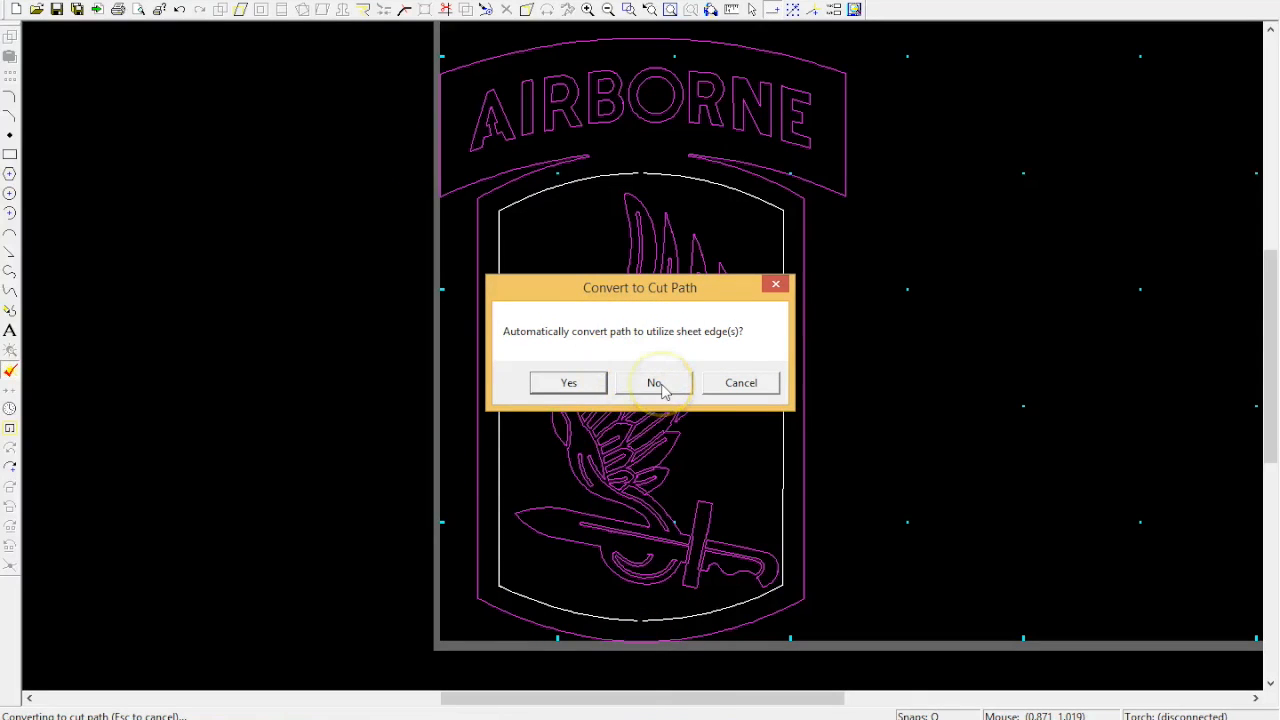
{"action": "left_click", "coordinate": [653, 382]}
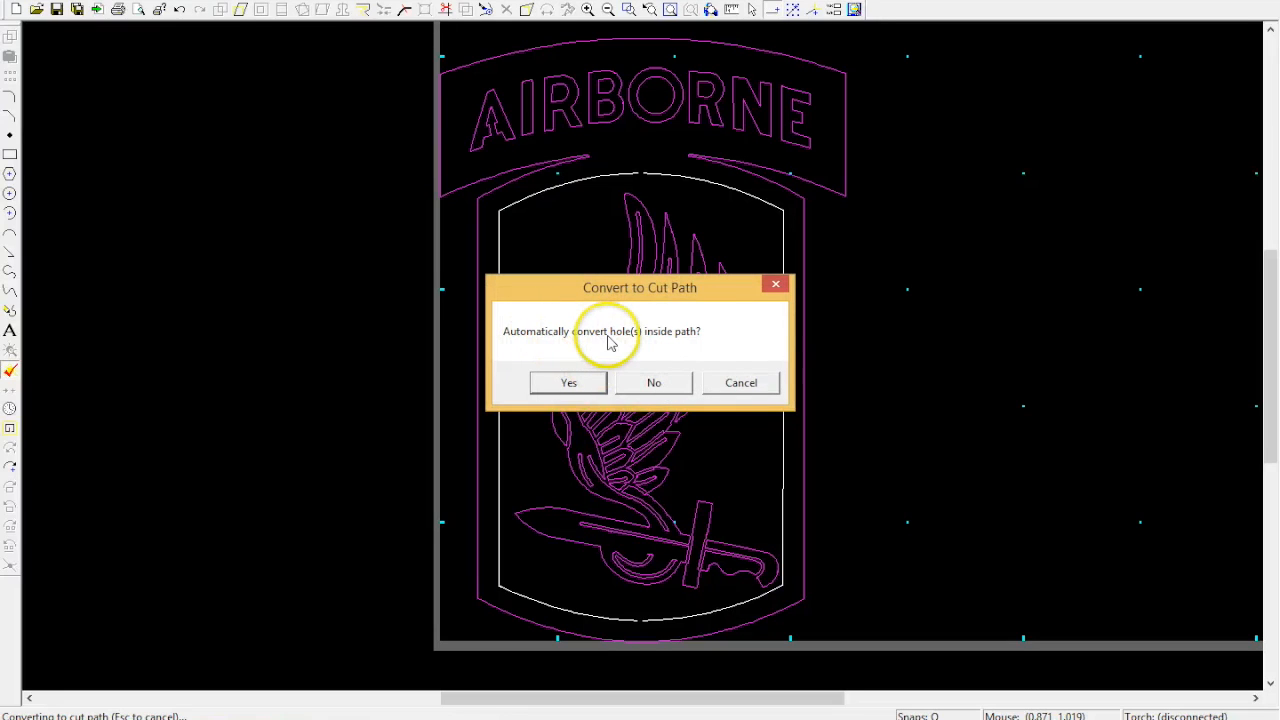
{"action": "mouse_move", "coordinate": [560, 383]}
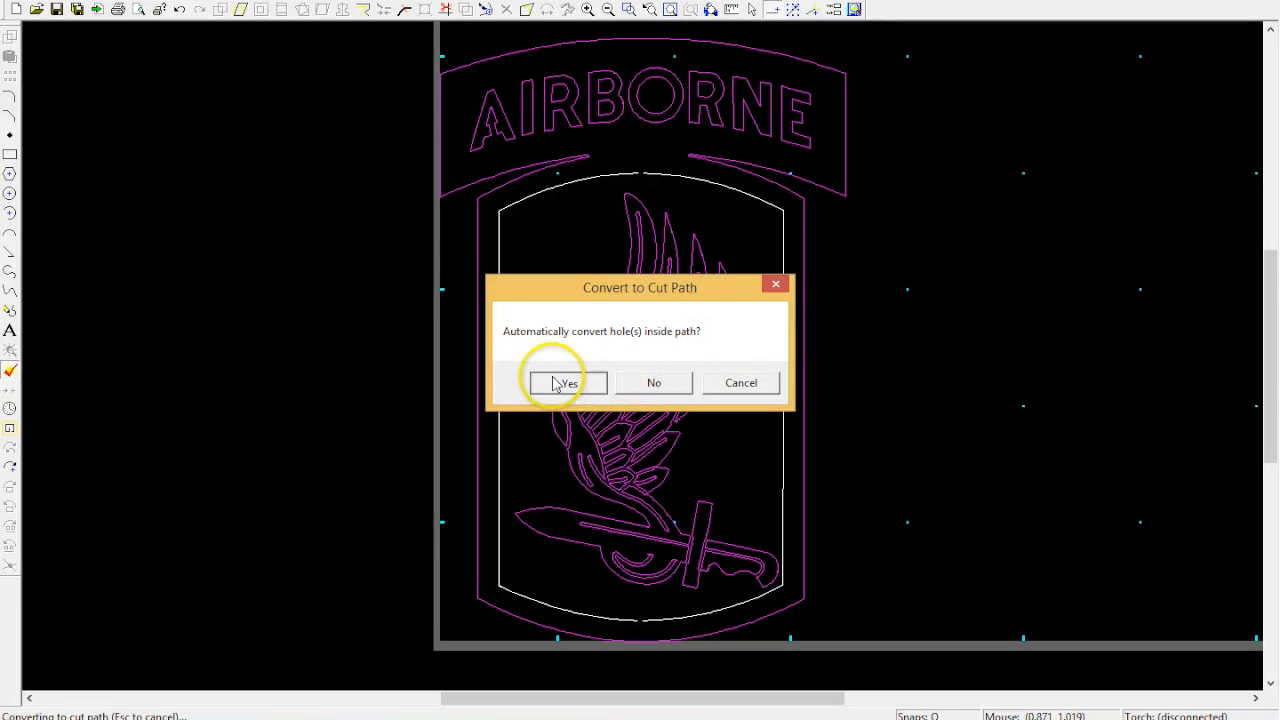
{"action": "left_click", "coordinate": [566, 382]}
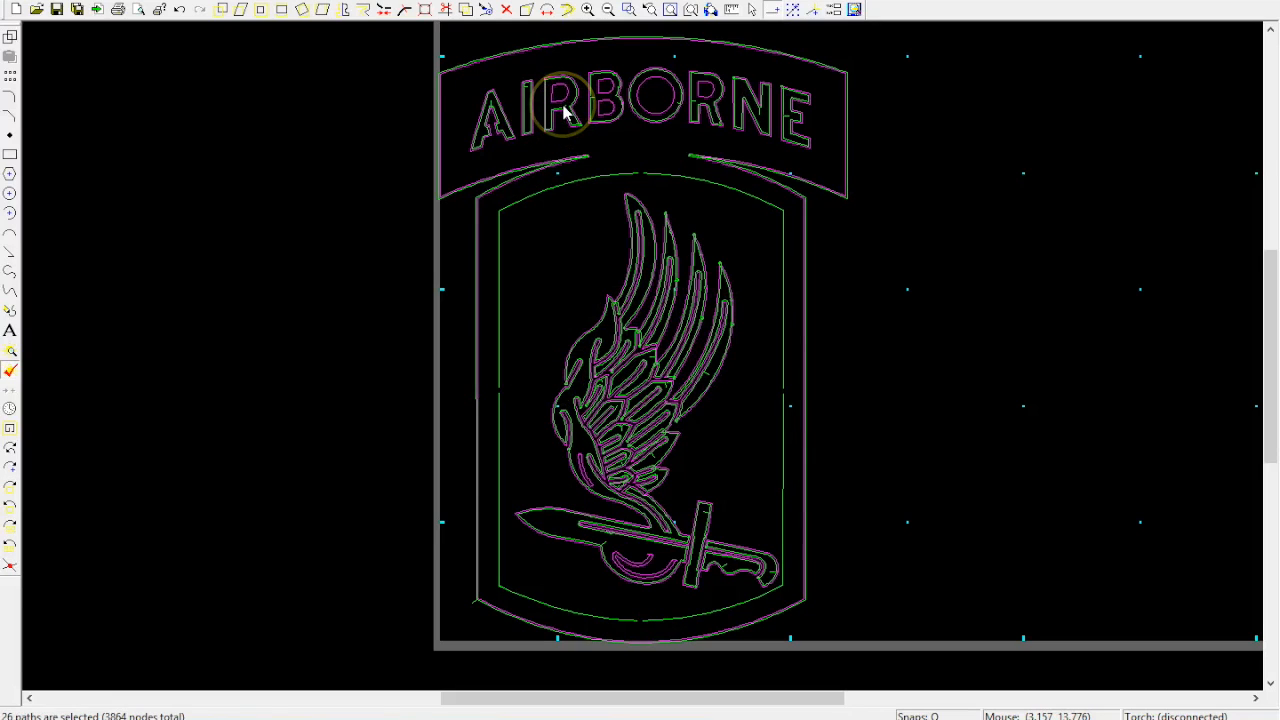
{"action": "mouse_move", "coordinate": [691, 108]}
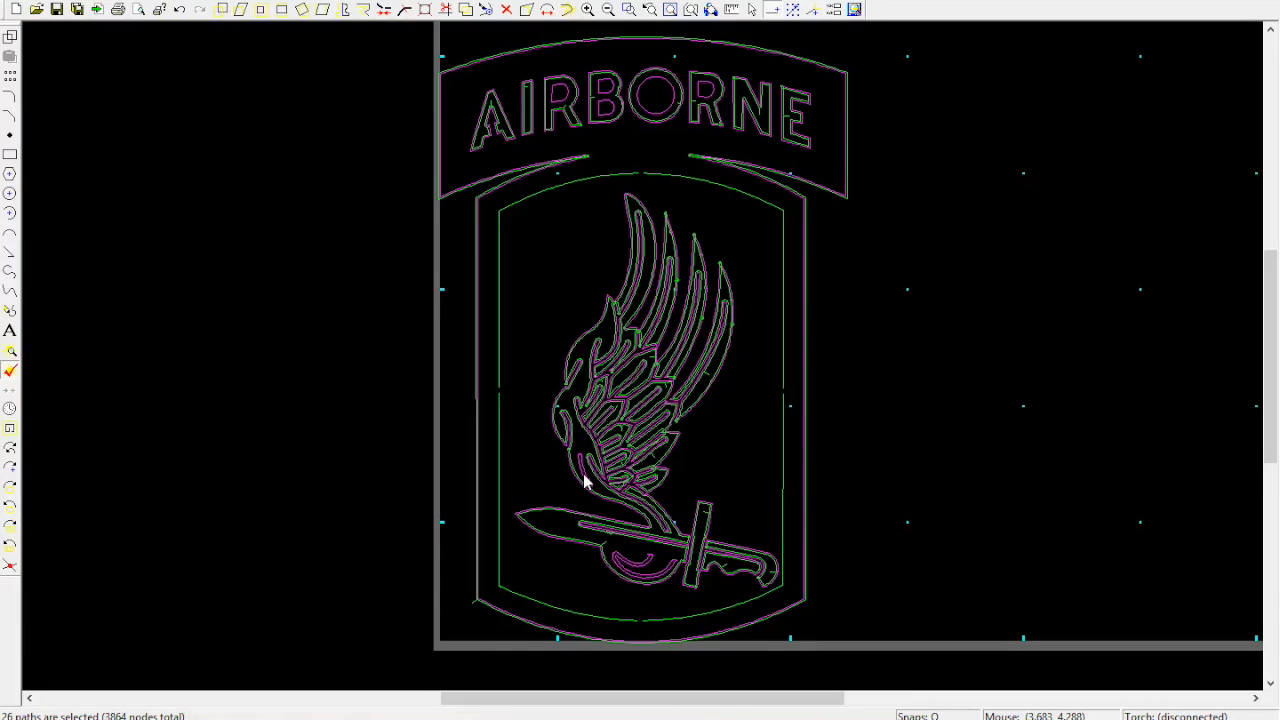
- Open the Cut menu with all 26 converted cut paths still selected
{"action": "left_click", "coordinate": [163, 8]}
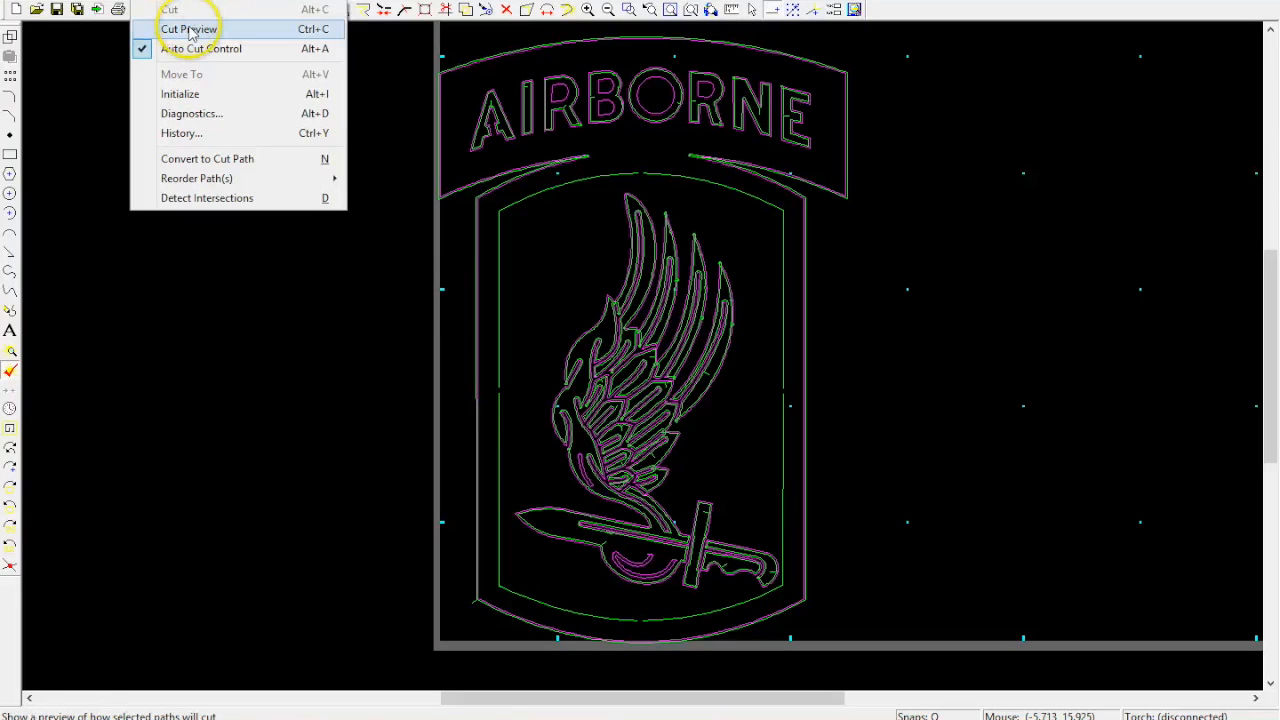
- Run the cut preview with rapid speed at 400, then raise the rapid speed mid-animation
{"action": "left_click", "coordinate": [189, 28]}
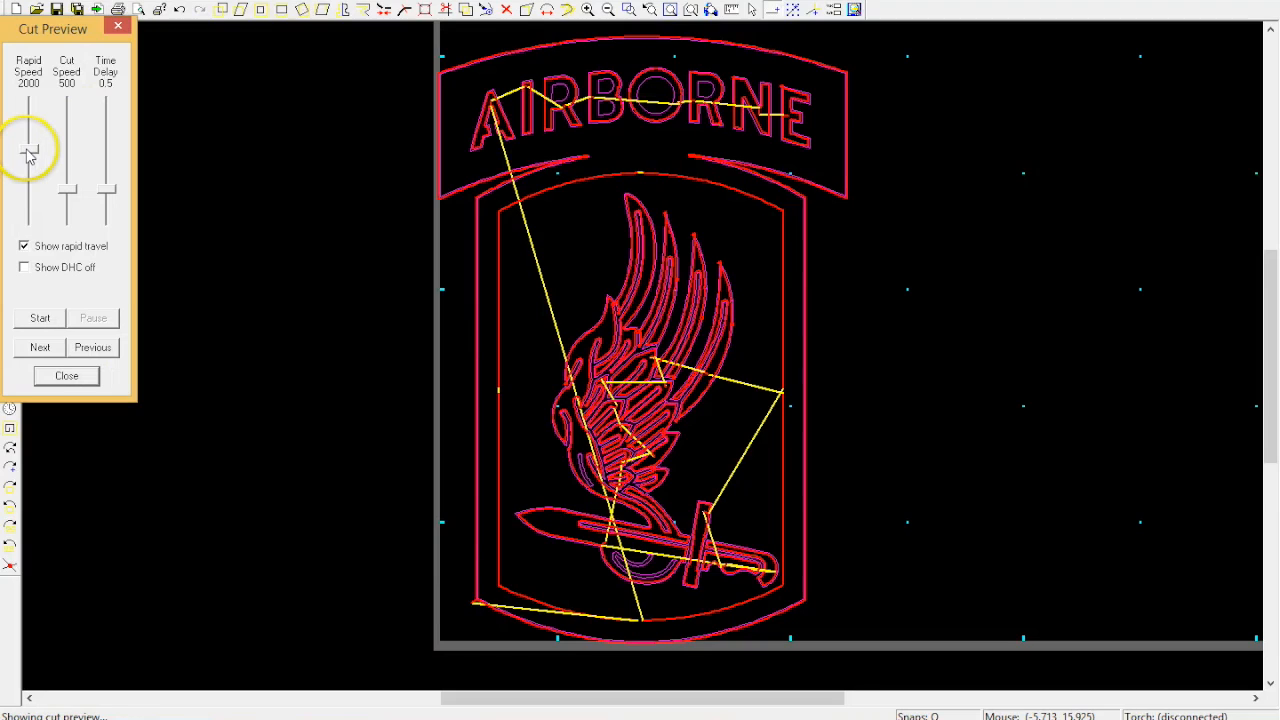
{"action": "left_click_drag", "start_coordinate": [27, 148], "coordinate": [32, 190]}
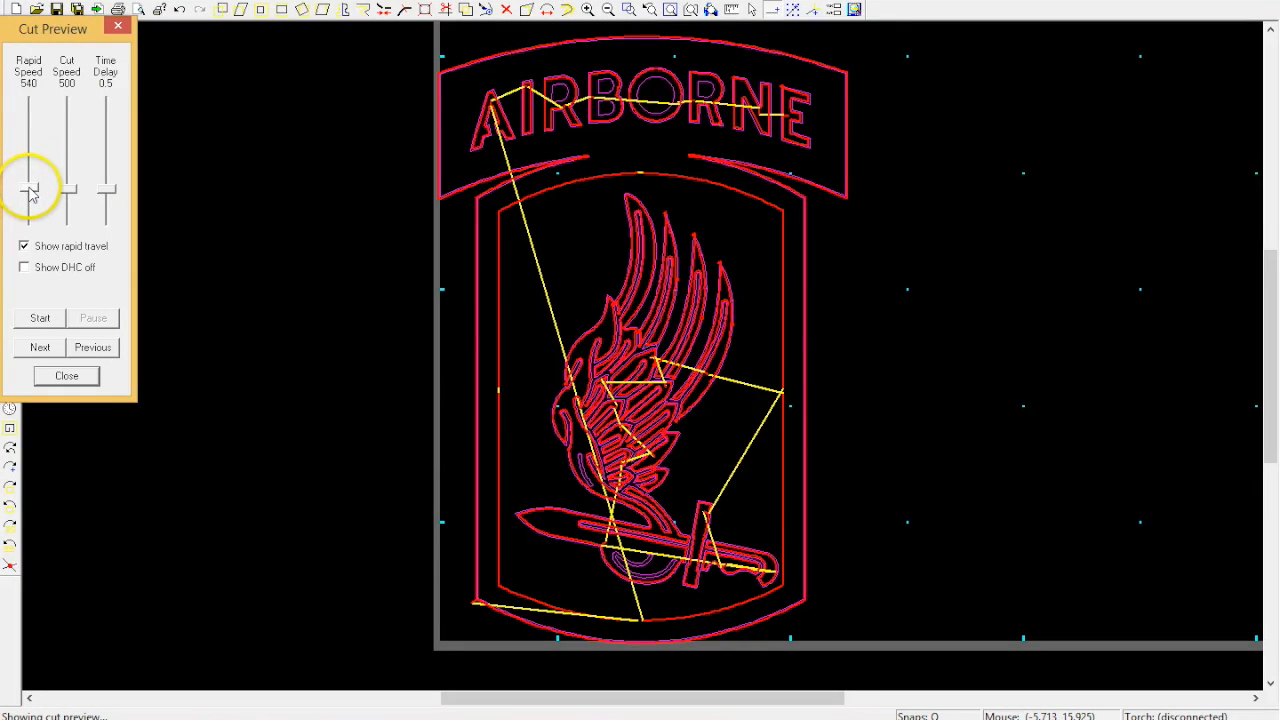
{"action": "left_click_drag", "start_coordinate": [28, 190], "coordinate": [28, 195]}
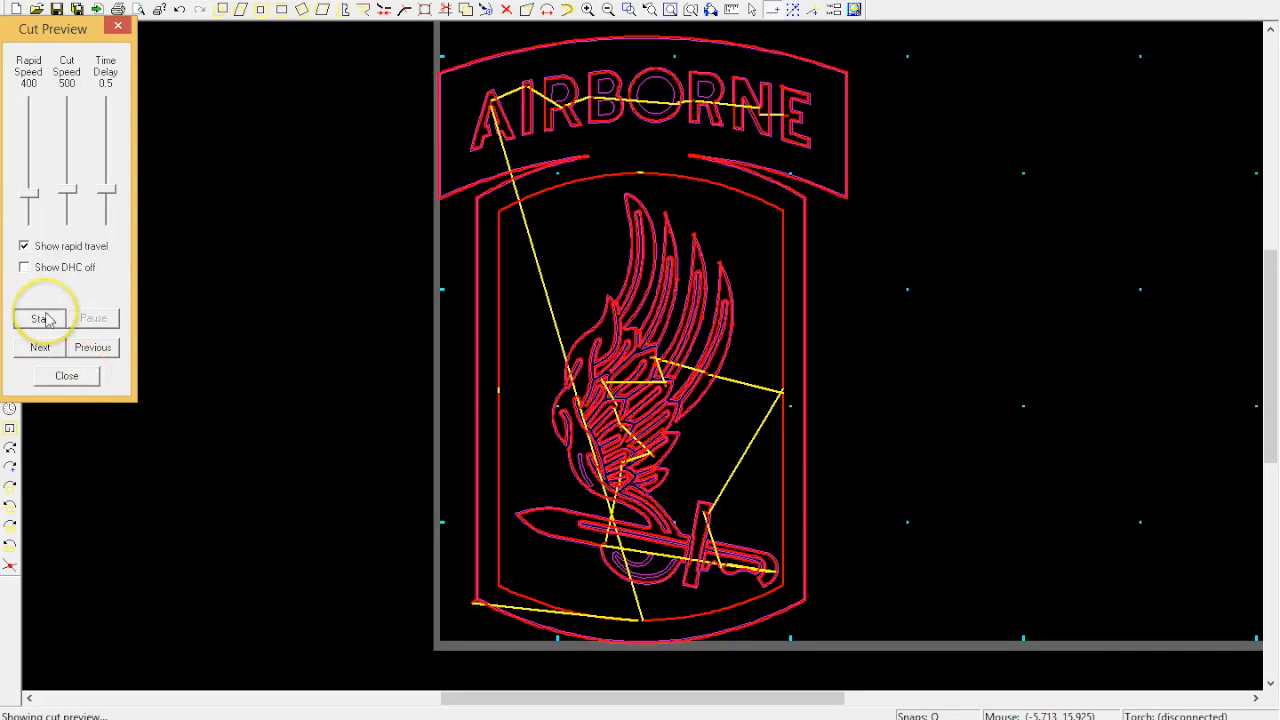
{"action": "left_click", "coordinate": [40, 317]}
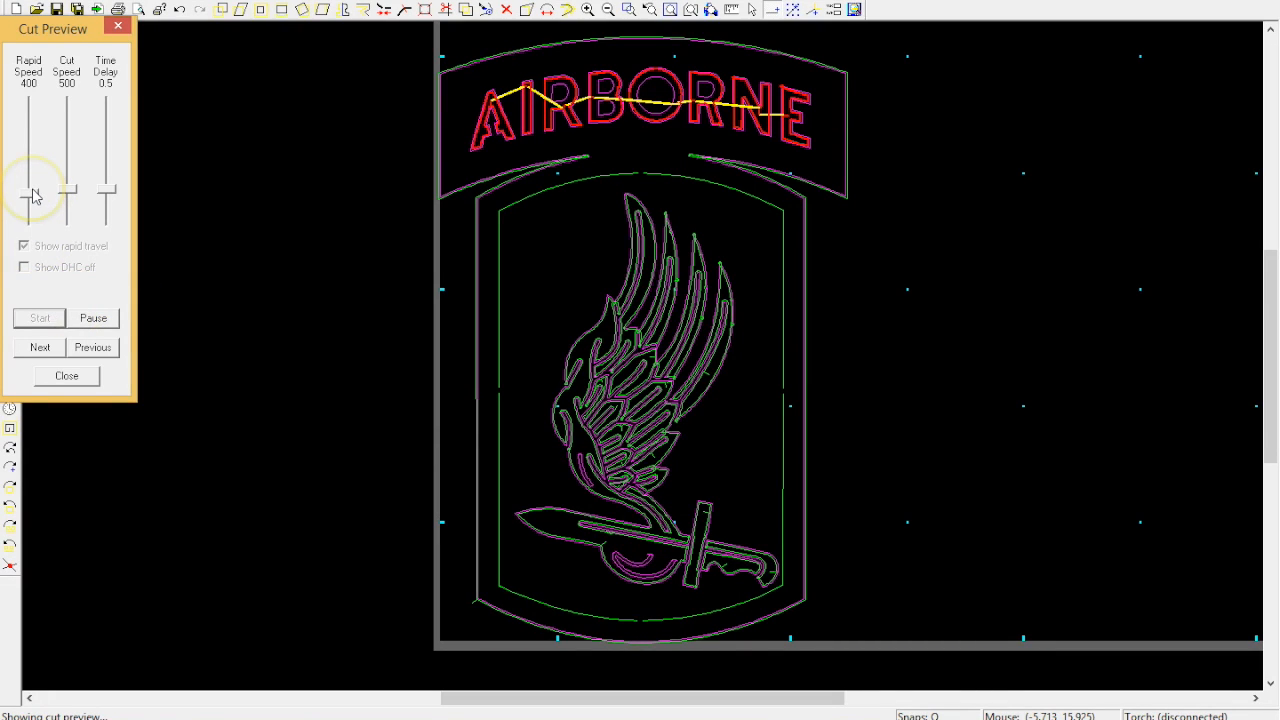
{"action": "left_click_drag", "start_coordinate": [29, 190], "coordinate": [29, 160]}
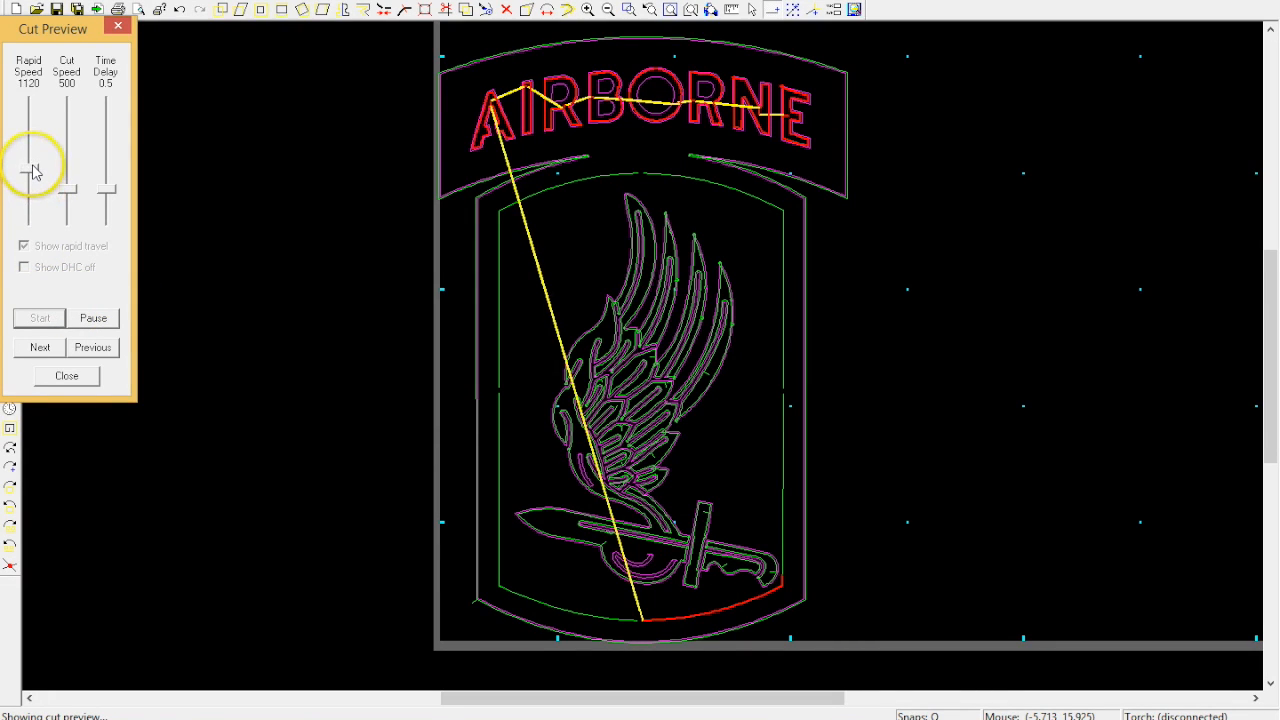